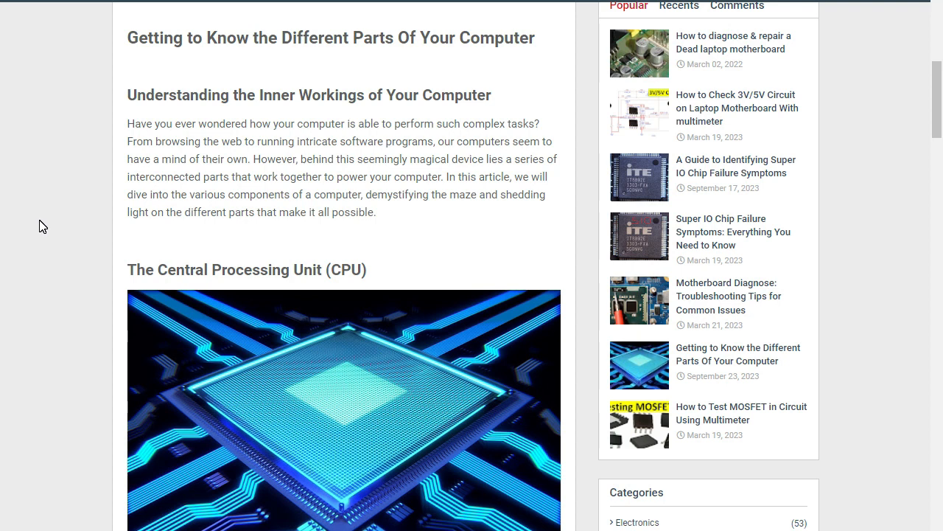
{"action": "scroll", "scroll_direction": "down", "scroll_amount": 3}
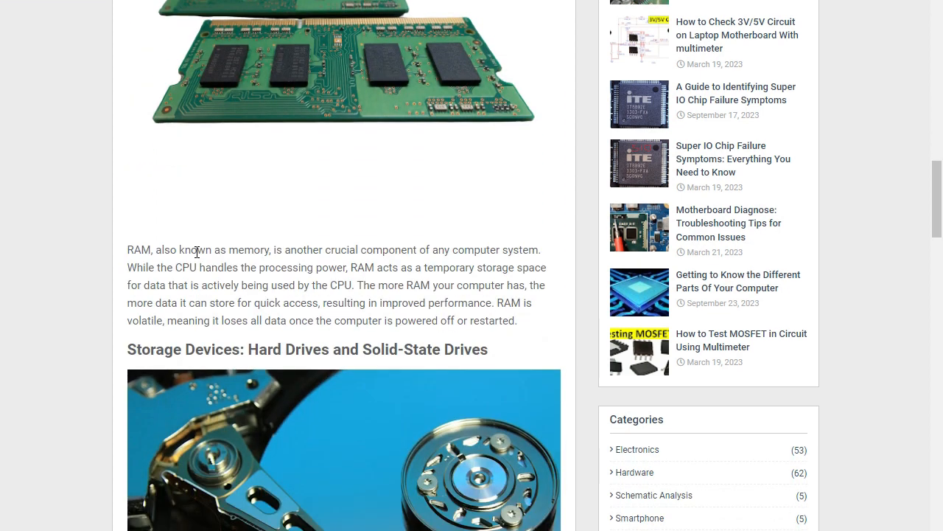
{"action": "scroll", "scroll_direction": "down", "scroll_amount": 3}
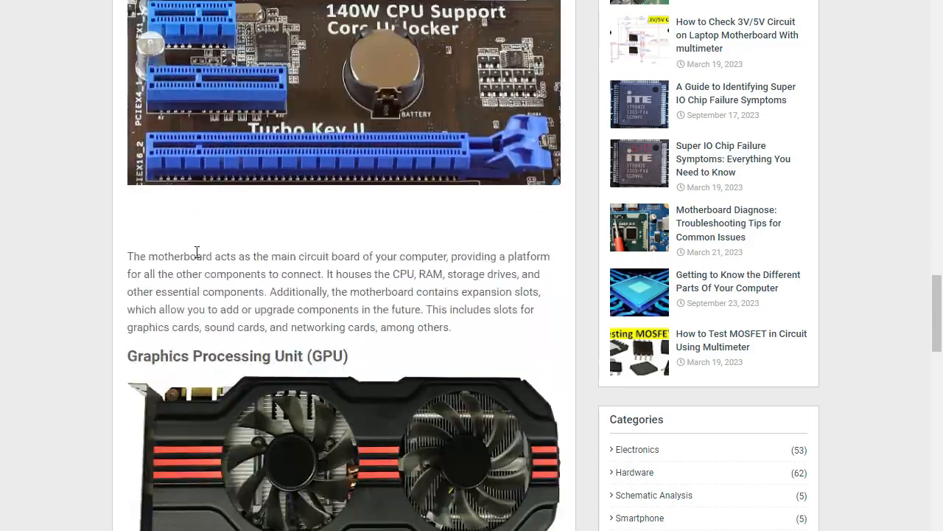
{"action": "scroll", "scroll_direction": "down", "scroll_amount": 3}
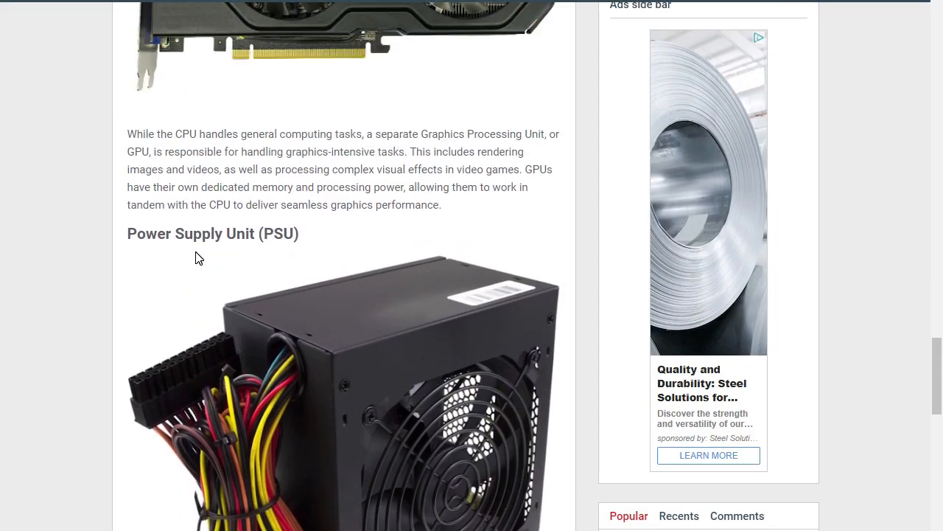
{"action": "scroll", "scroll_direction": "up", "scroll_amount": 3}
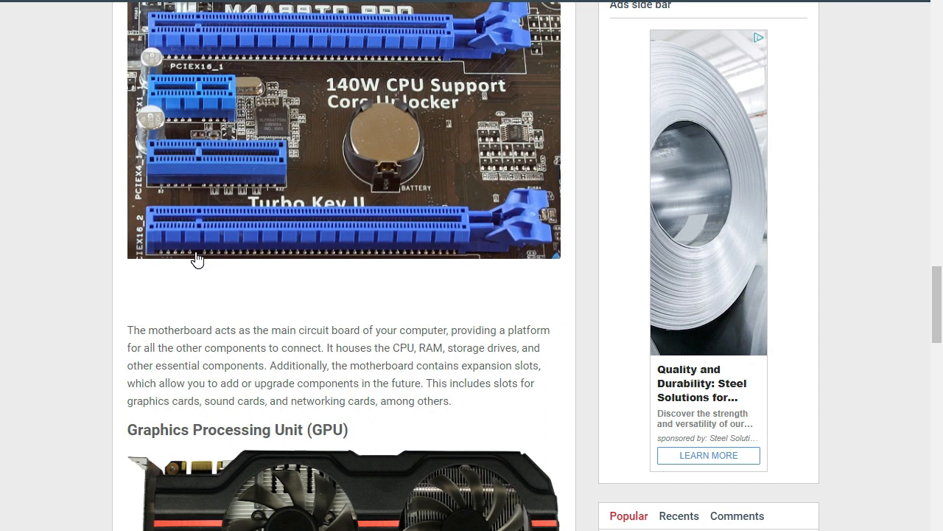
{"action": "scroll", "scroll_direction": "down", "scroll_amount": 3}
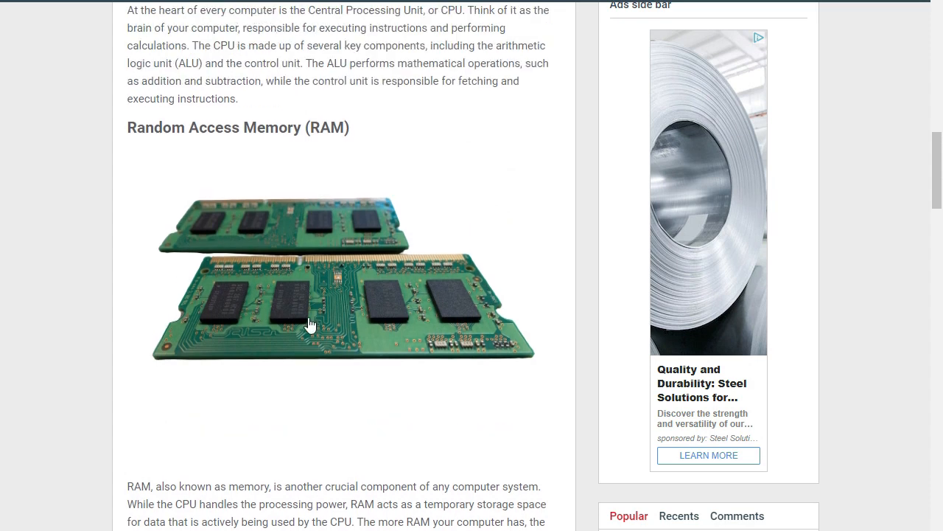
{"action": "scroll", "scroll_direction": "up", "scroll_amount": 3}
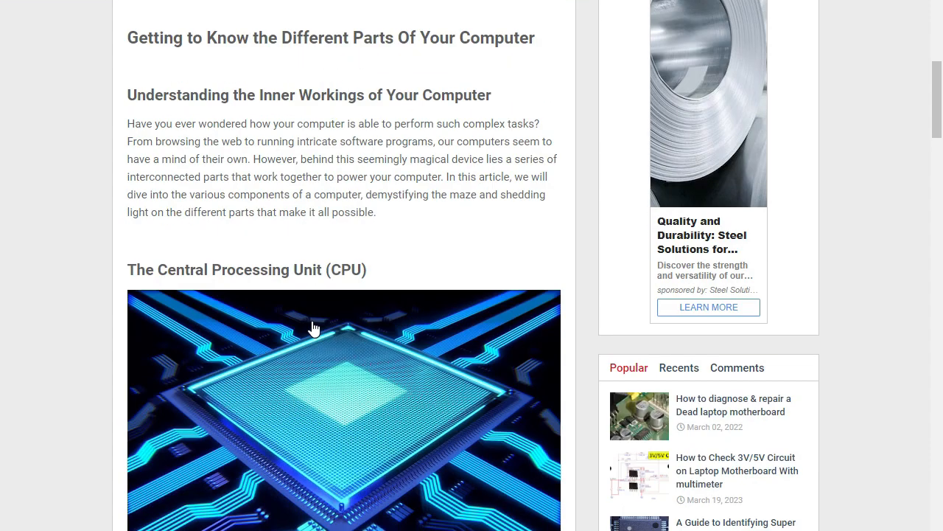
{"action": "mouse_move", "coordinate": [275, 59]}
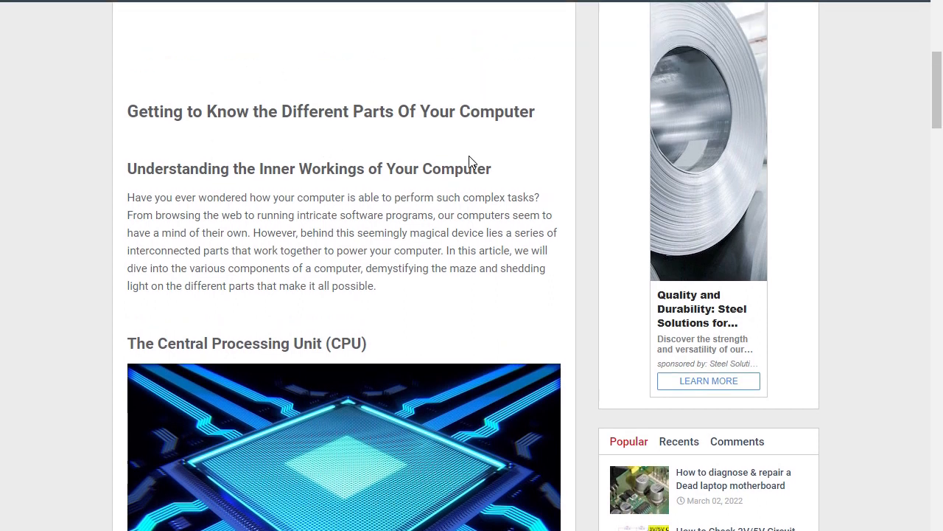
{"action": "scroll", "scroll_direction": "down", "scroll_amount": 3}
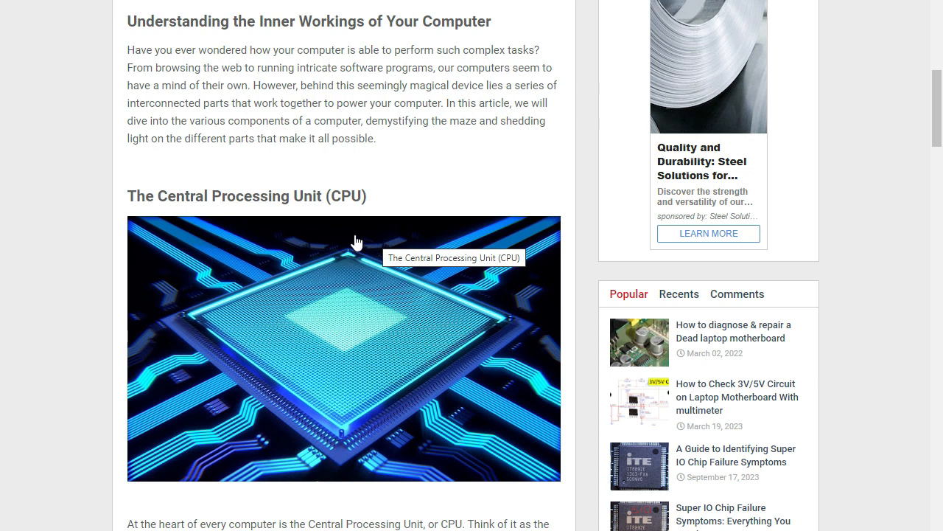
{"action": "scroll", "scroll_direction": "down", "scroll_amount": 3}
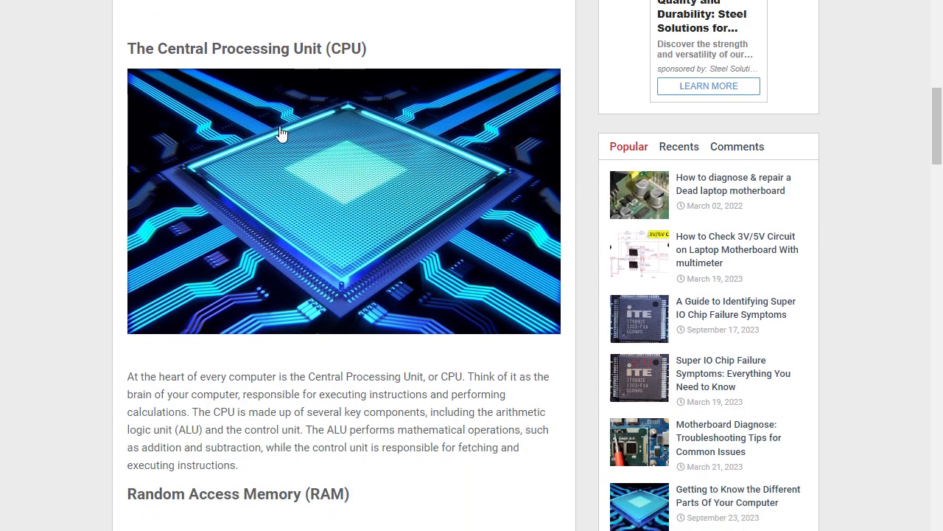
{"action": "mouse_move", "coordinate": [278, 138]}
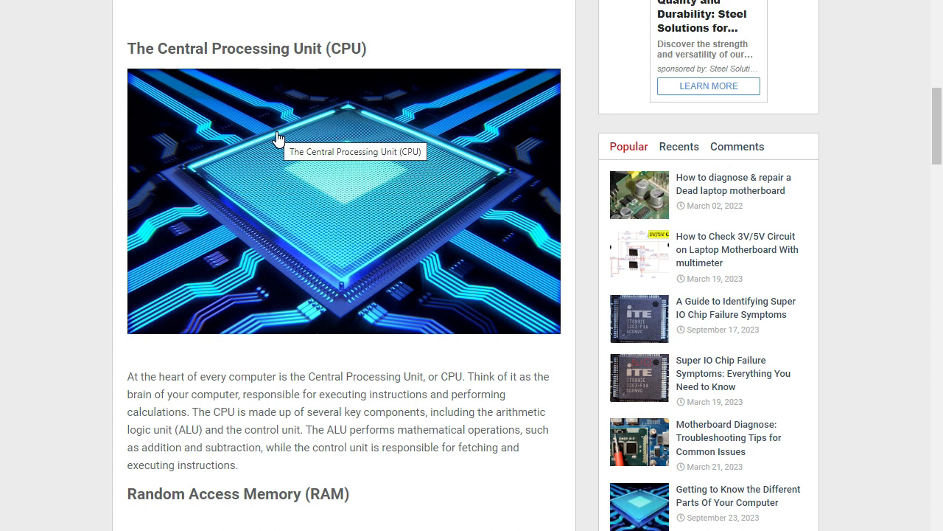
{"action": "mouse_move", "coordinate": [316, 224]}
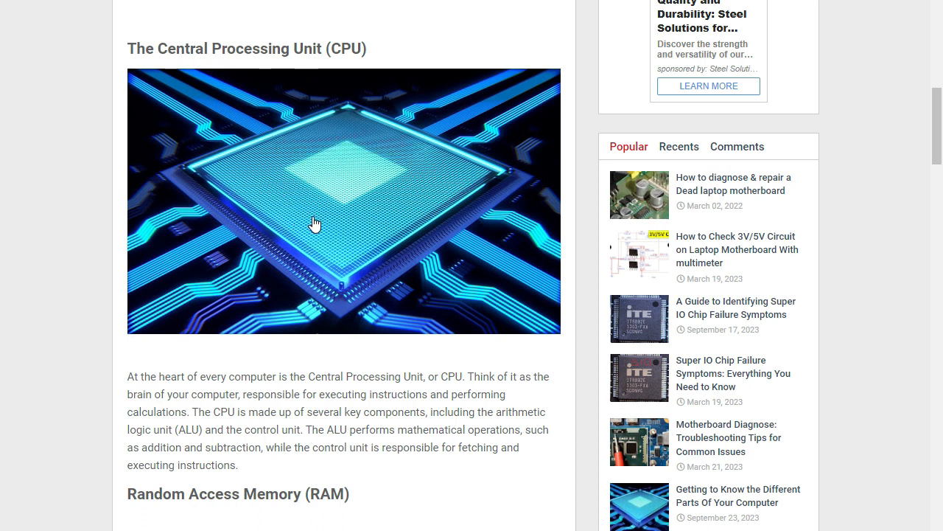
{"action": "mouse_move", "coordinate": [312, 223]}
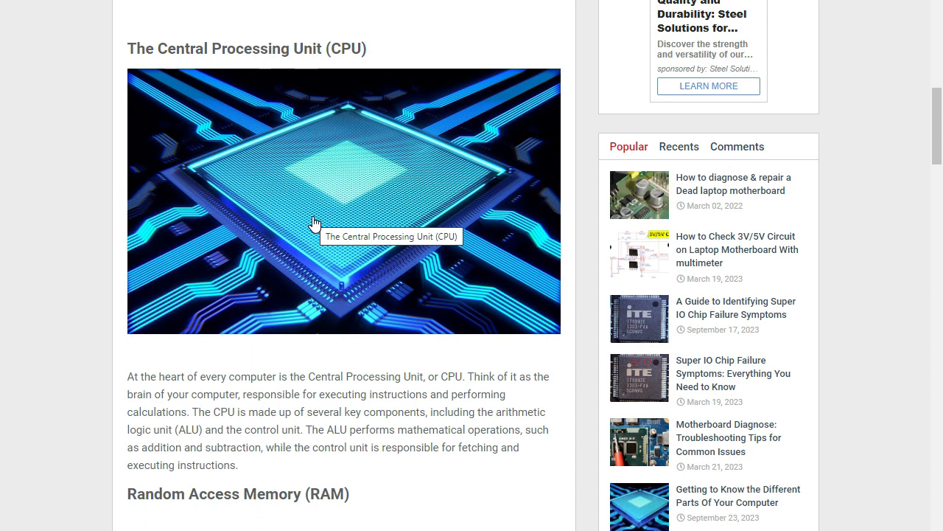
{"action": "mouse_move", "coordinate": [166, 397]}
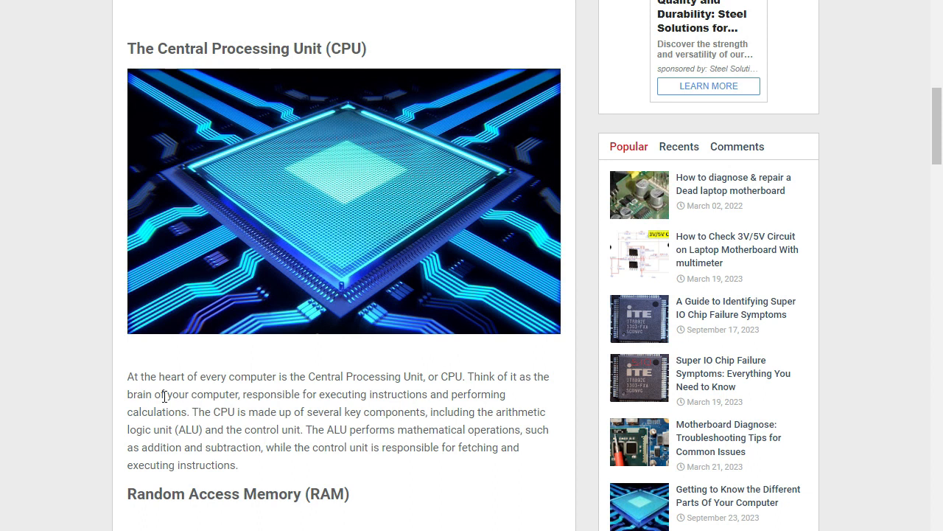
{"action": "scroll", "scroll_direction": "down", "scroll_amount": 3}
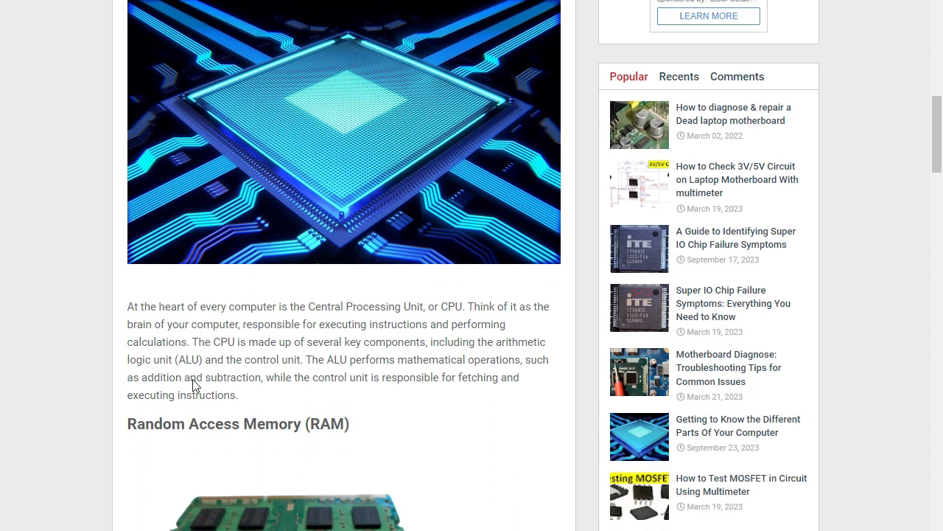
{"action": "scroll", "scroll_direction": "down", "scroll_amount": 3}
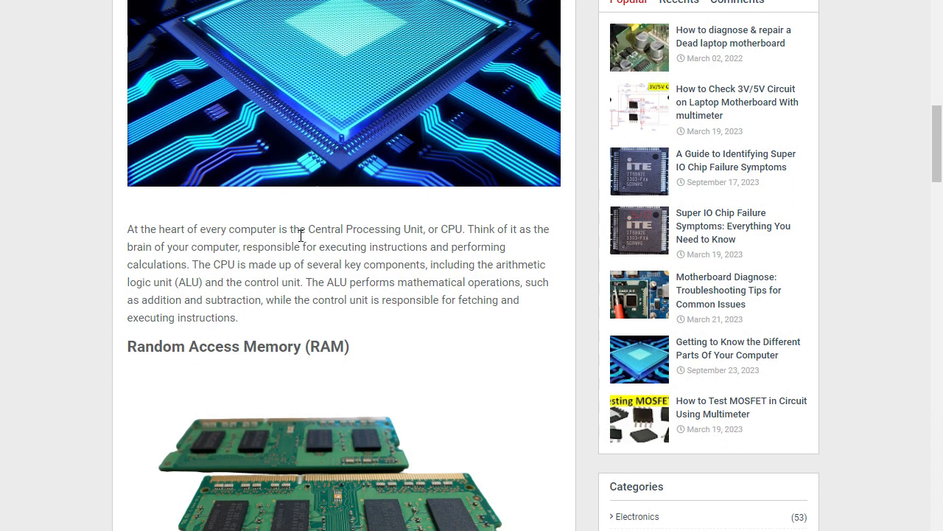
{"action": "mouse_move", "coordinate": [413, 234]}
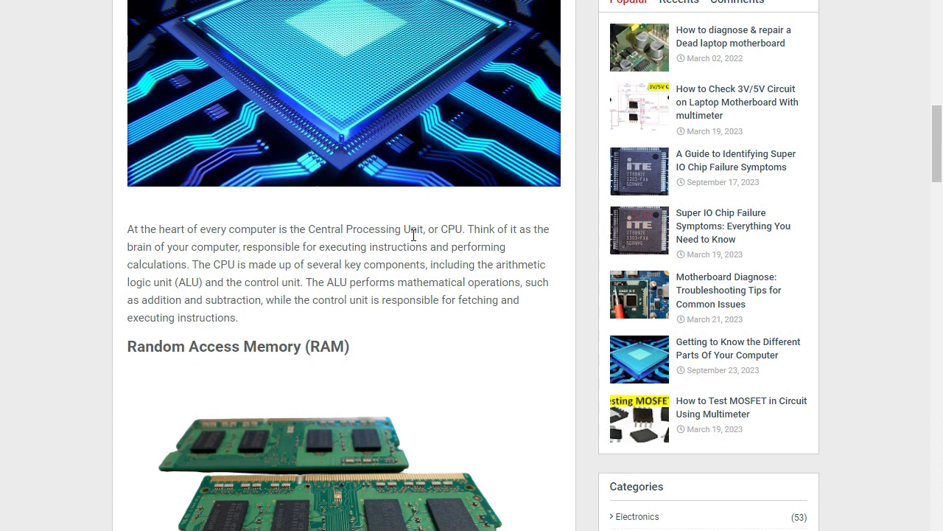
{"action": "mouse_move", "coordinate": [435, 230]}
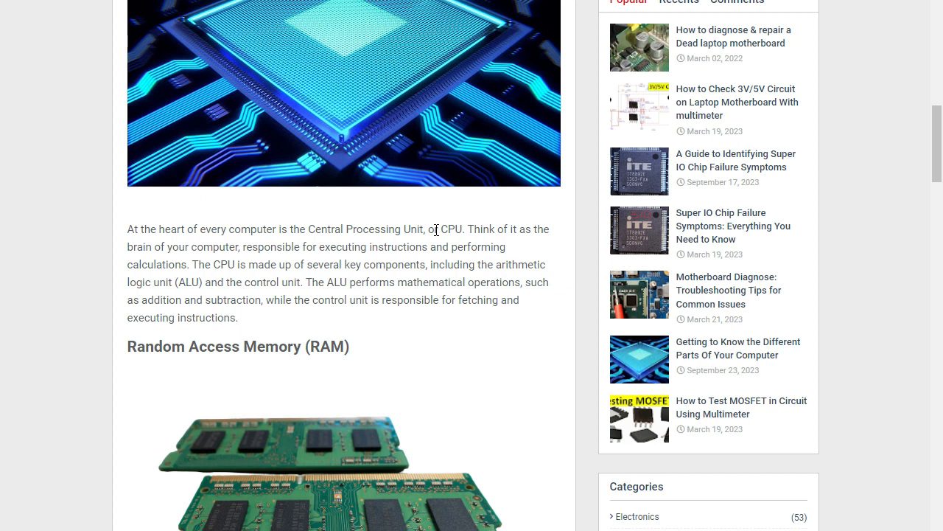
{"action": "mouse_move", "coordinate": [482, 233]}
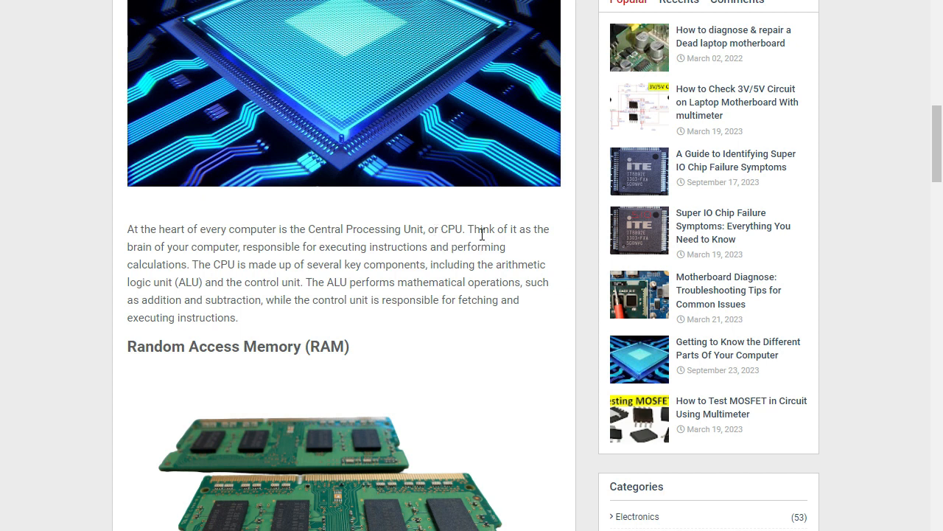
{"action": "mouse_move", "coordinate": [519, 258]}
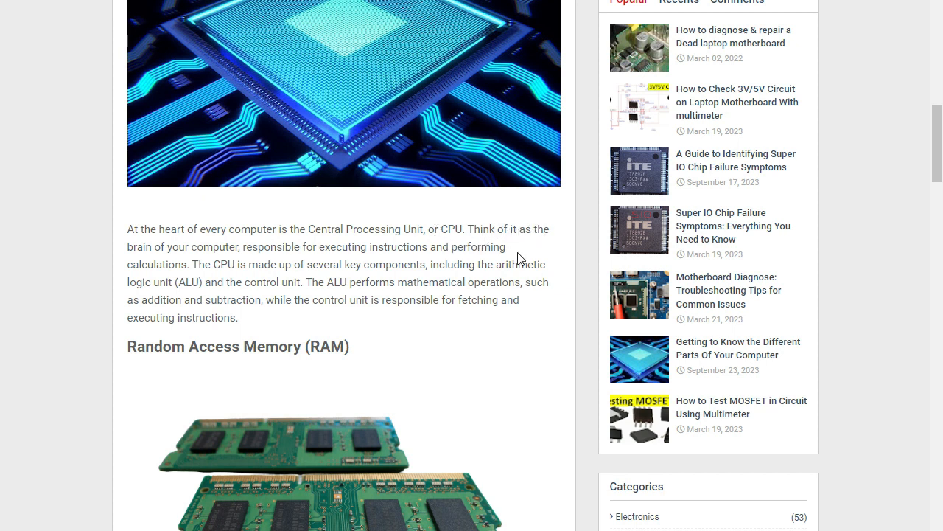
{"action": "mouse_move", "coordinate": [258, 250]}
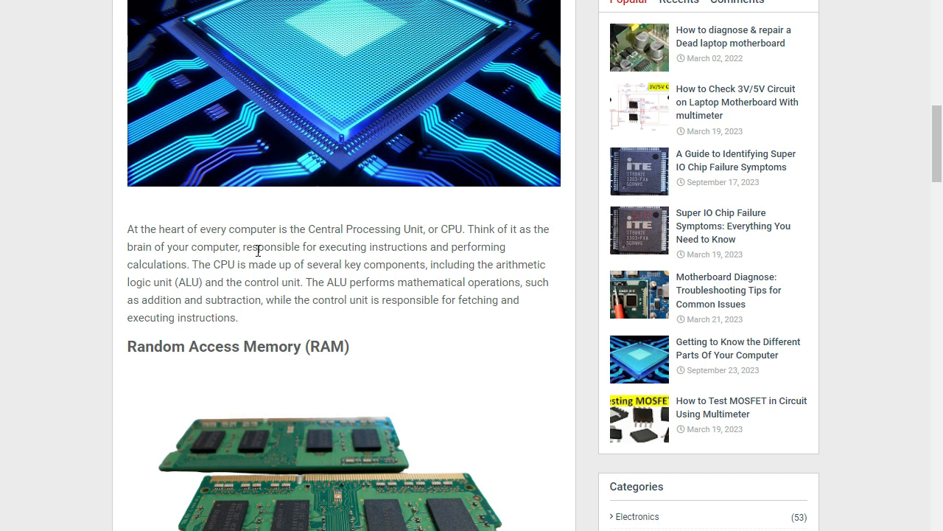
{"action": "mouse_move", "coordinate": [362, 254]}
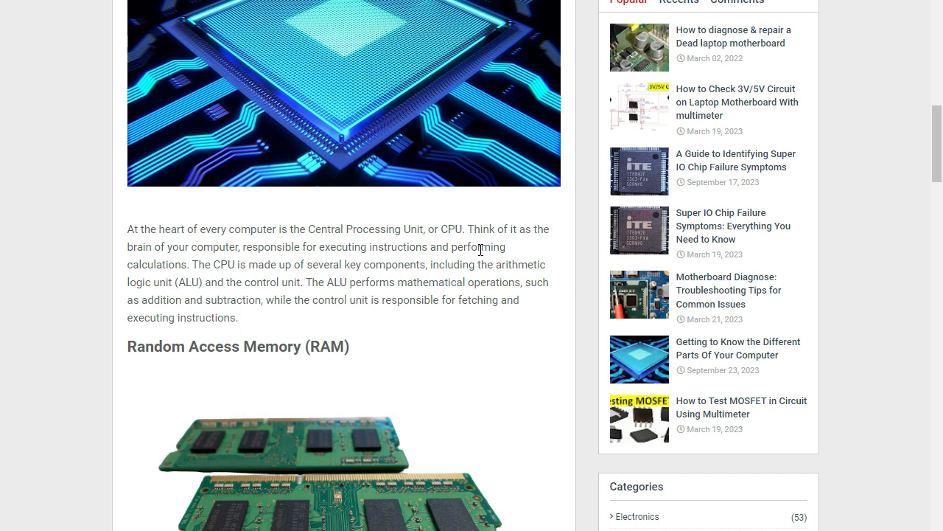
{"action": "mouse_move", "coordinate": [169, 277]}
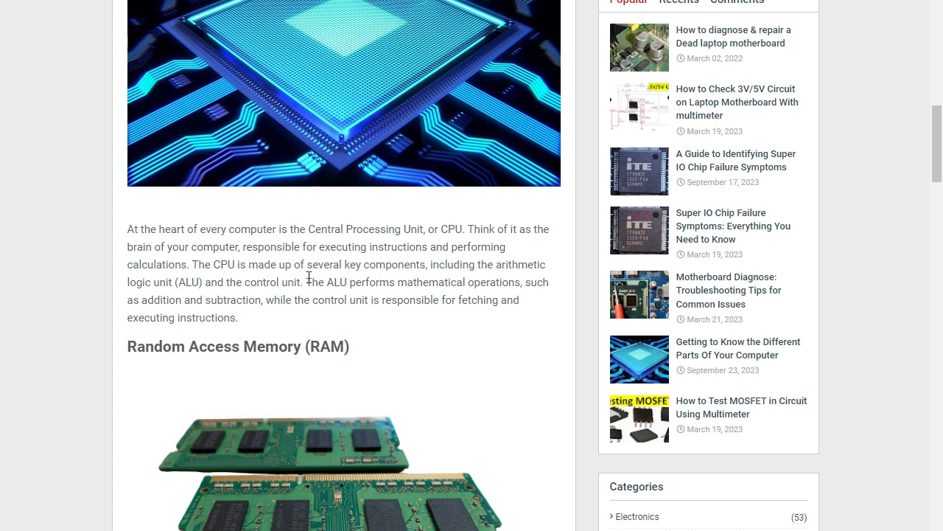
{"action": "mouse_move", "coordinate": [395, 265]}
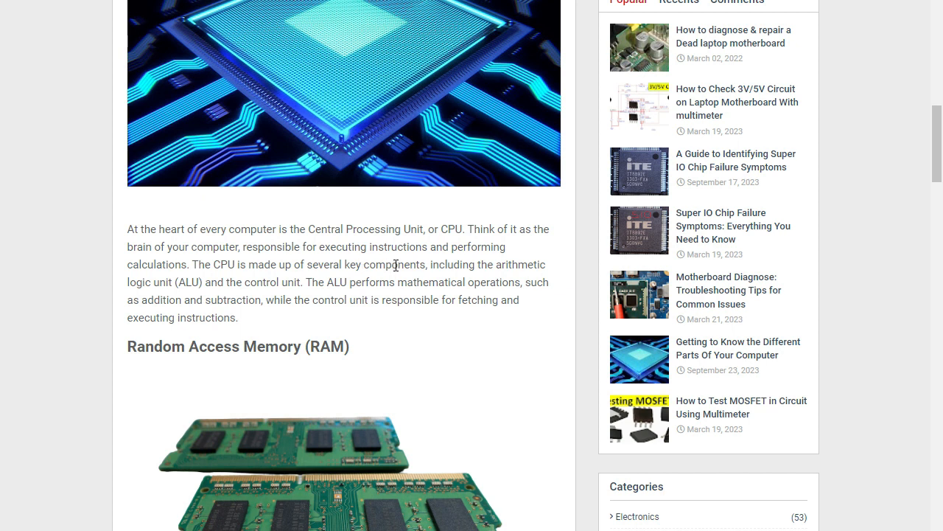
{"action": "mouse_move", "coordinate": [516, 278]}
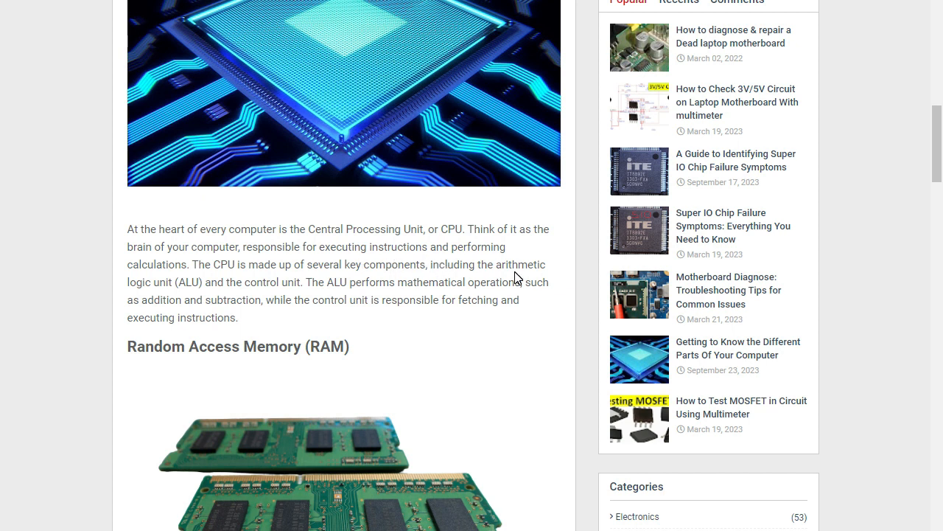
{"action": "mouse_move", "coordinate": [175, 296]}
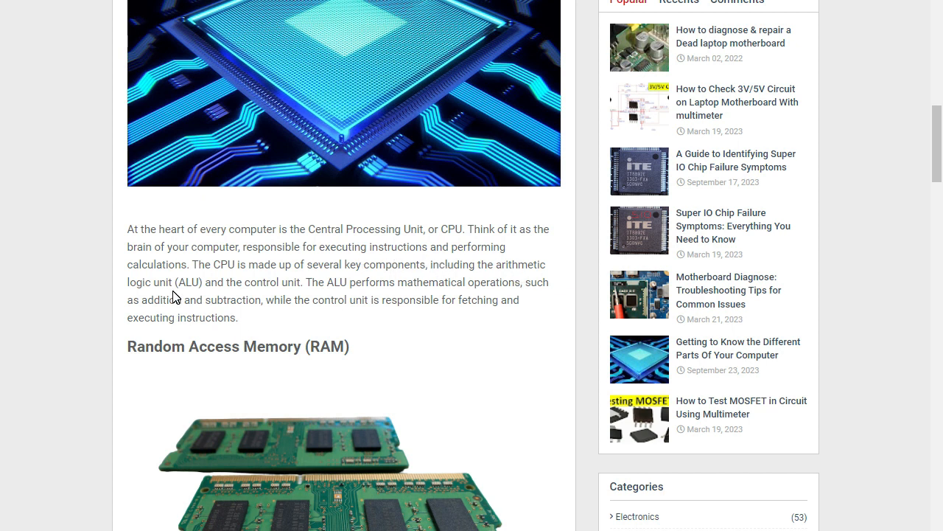
{"action": "mouse_move", "coordinate": [327, 288]}
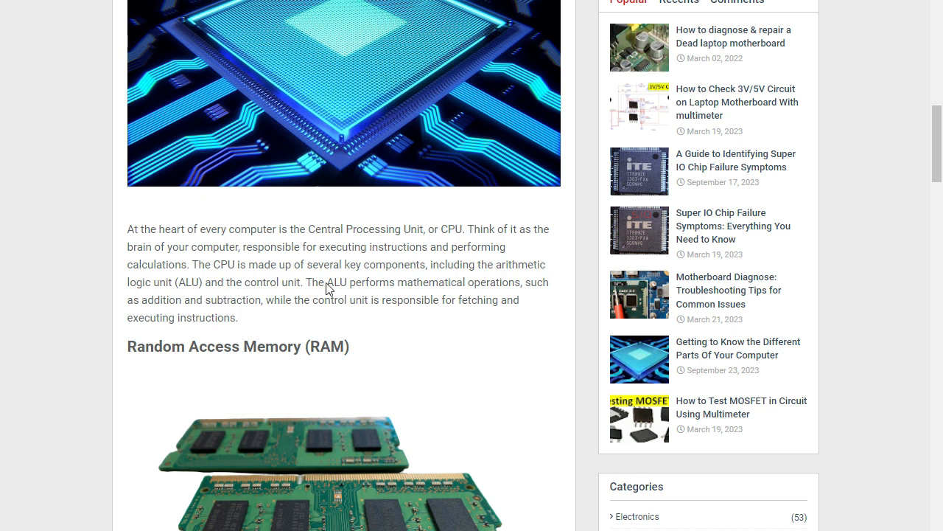
{"action": "scroll", "scroll_direction": "down", "scroll_amount": 3}
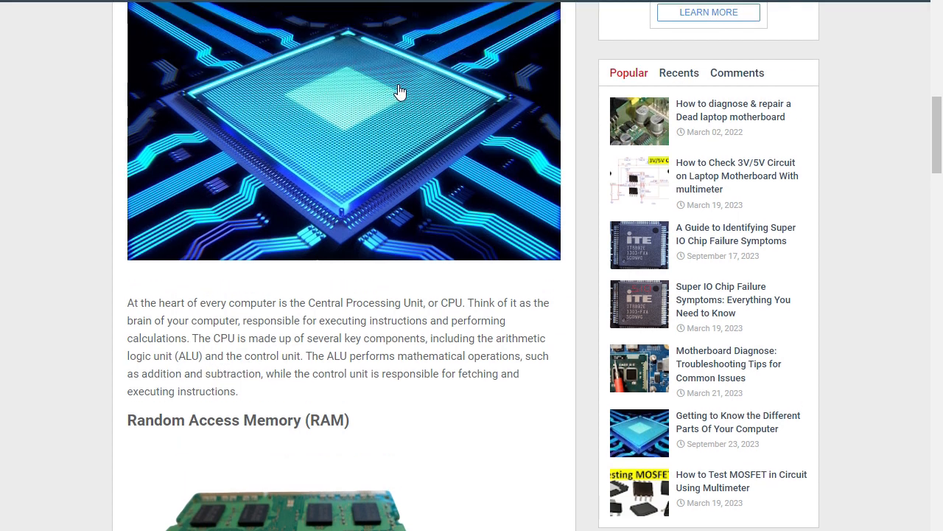
{"action": "mouse_move", "coordinate": [289, 65]}
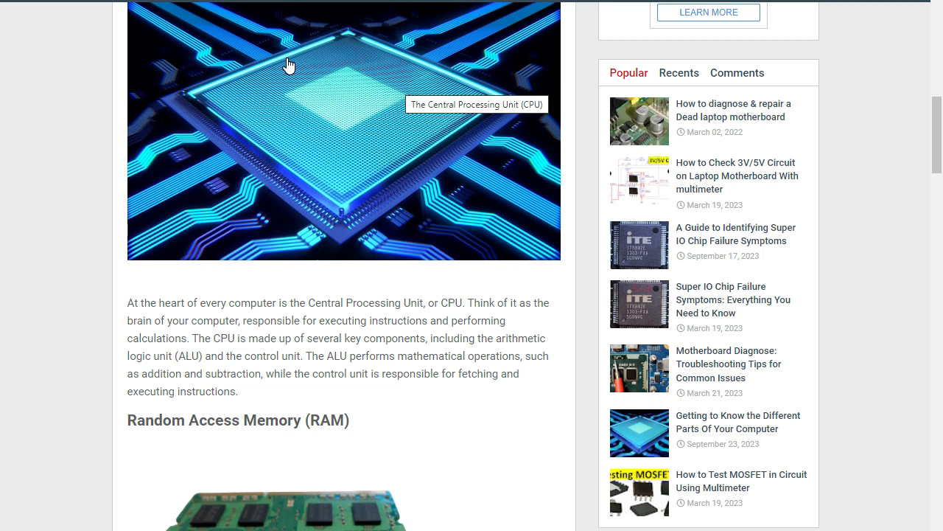
{"action": "mouse_move", "coordinate": [322, 132]}
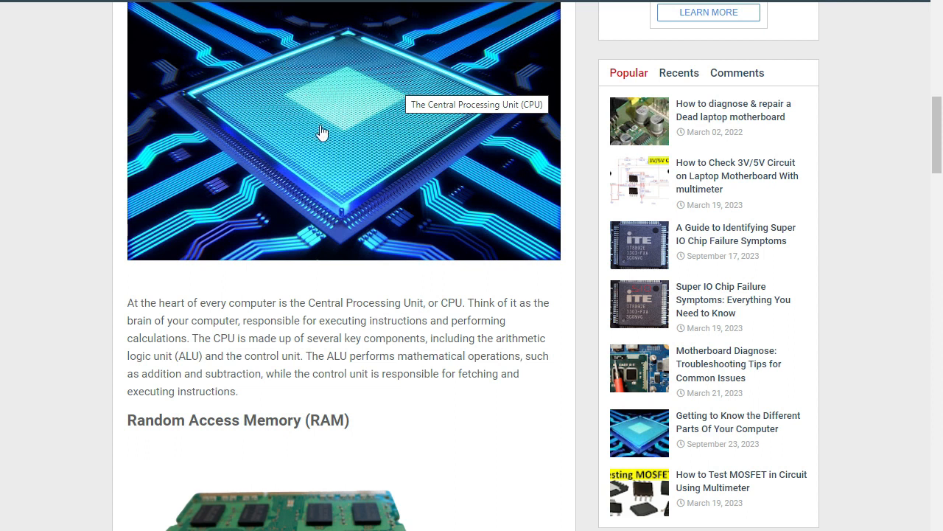
{"action": "mouse_move", "coordinate": [275, 164]}
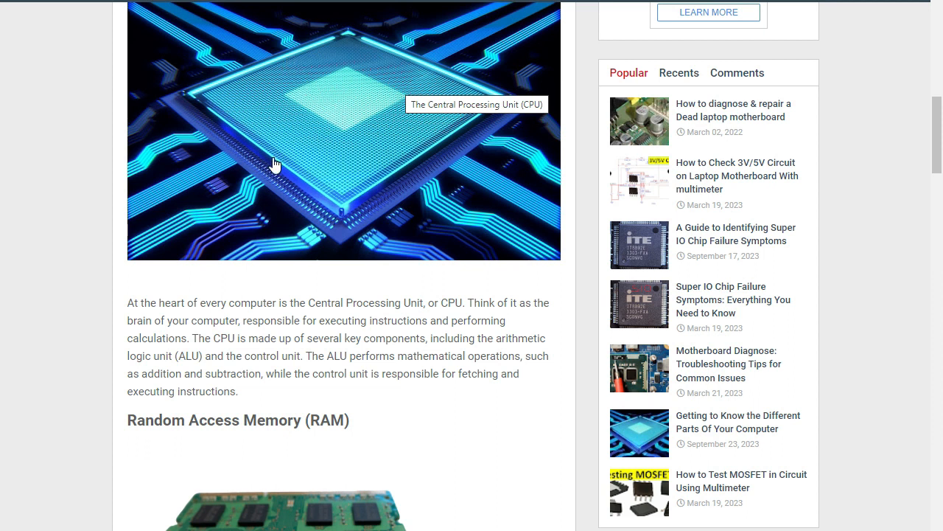
{"action": "mouse_move", "coordinate": [195, 362]}
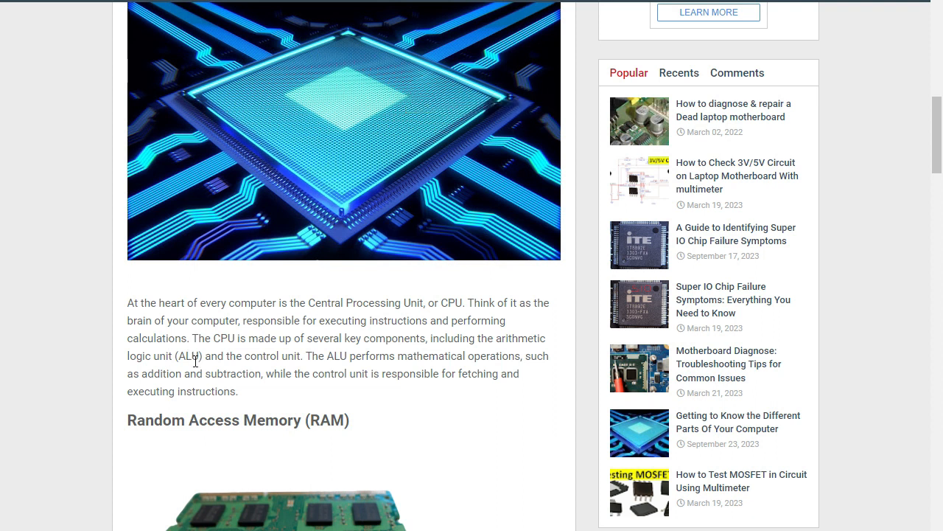
{"action": "mouse_move", "coordinate": [332, 115]}
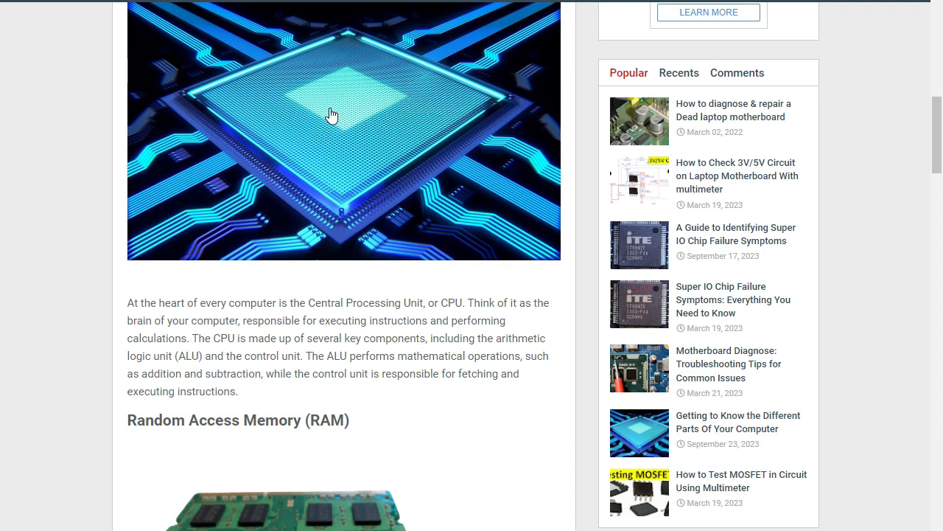
{"action": "mouse_move", "coordinate": [332, 115]}
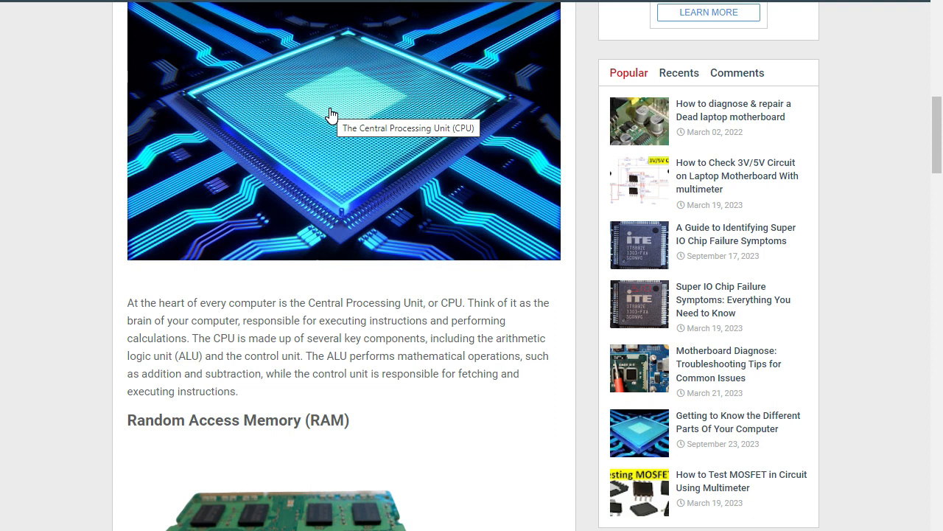
{"action": "mouse_move", "coordinate": [422, 386]}
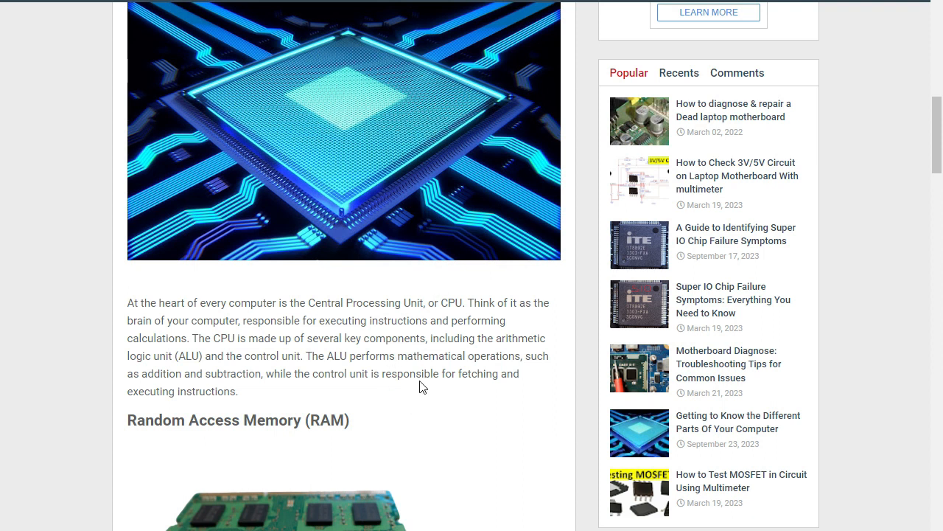
{"action": "mouse_move", "coordinate": [314, 361]}
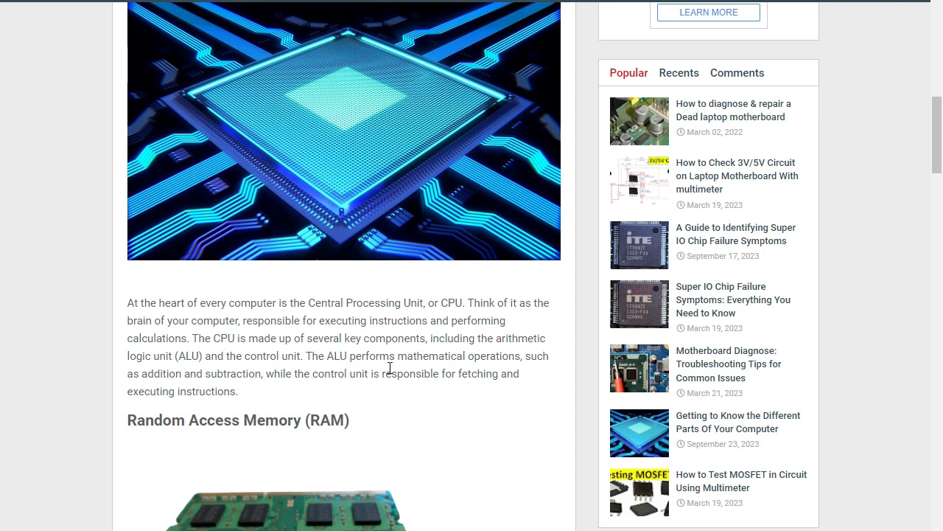
{"action": "mouse_move", "coordinate": [513, 358]}
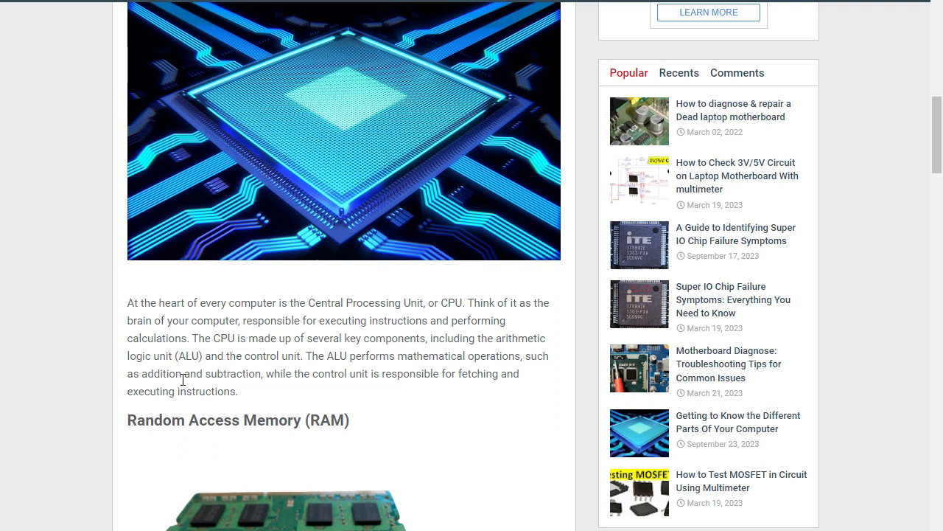
{"action": "mouse_move", "coordinate": [286, 378]}
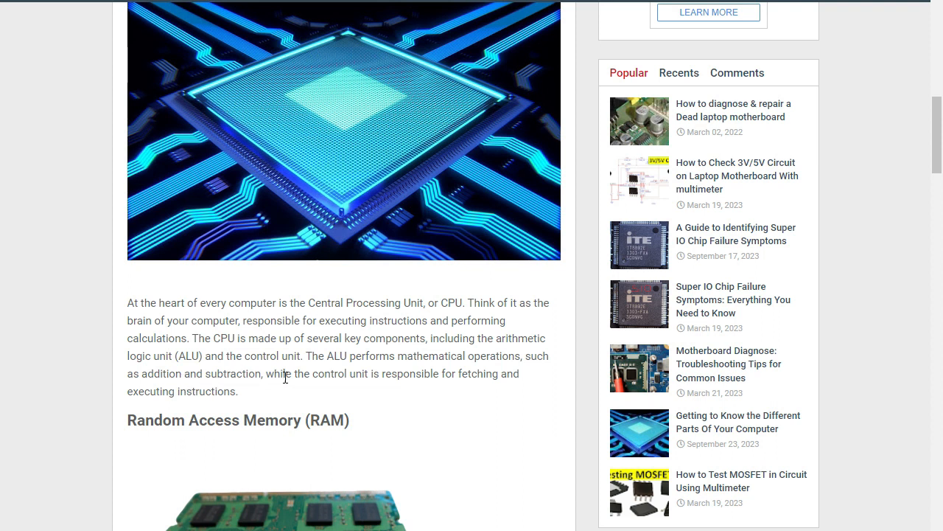
{"action": "mouse_move", "coordinate": [428, 390]}
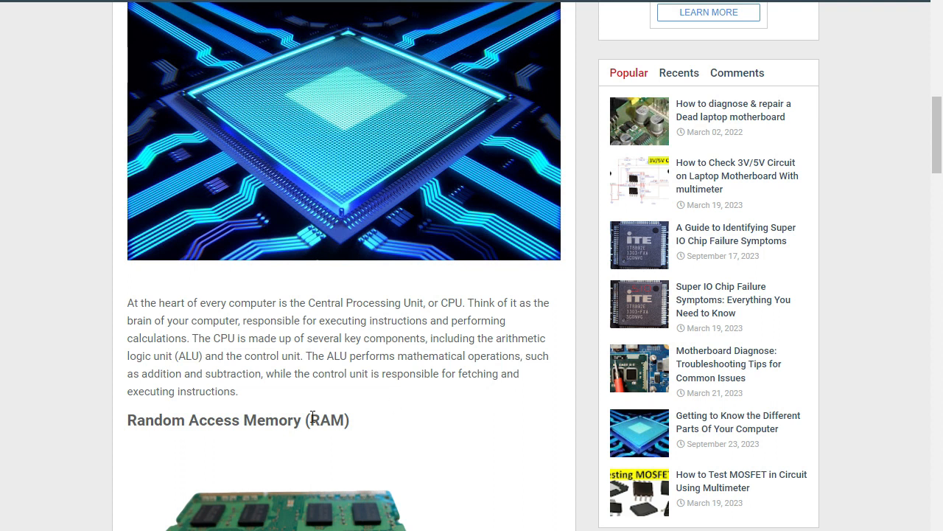
{"action": "scroll", "scroll_direction": "down", "scroll_amount": 3}
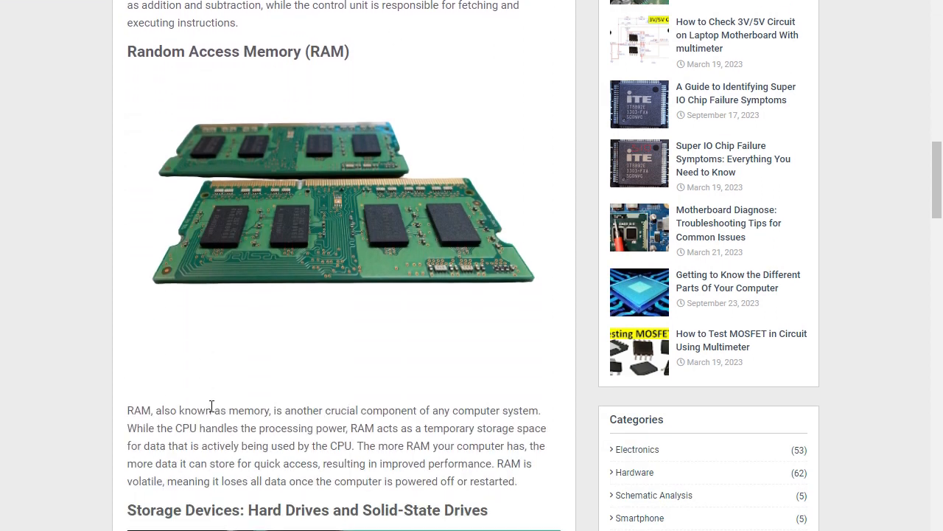
{"action": "mouse_move", "coordinate": [327, 59]}
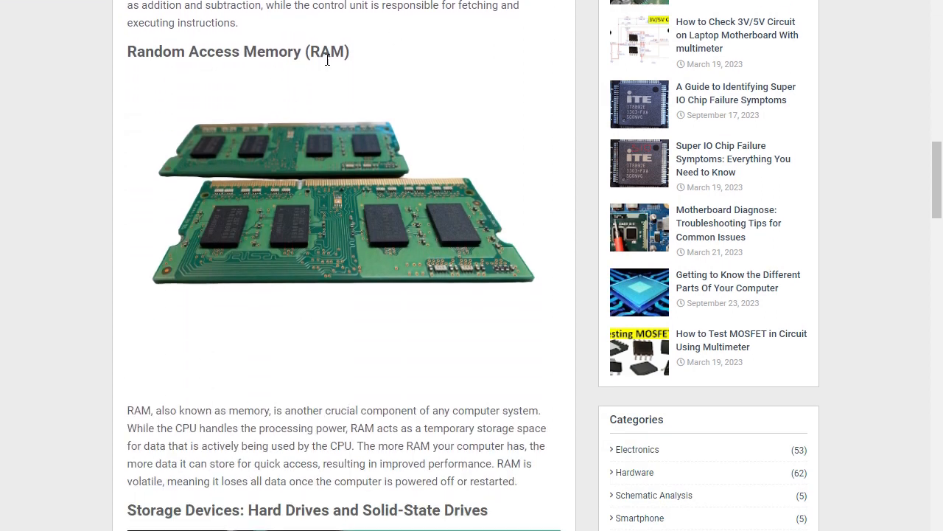
{"action": "mouse_move", "coordinate": [294, 230]}
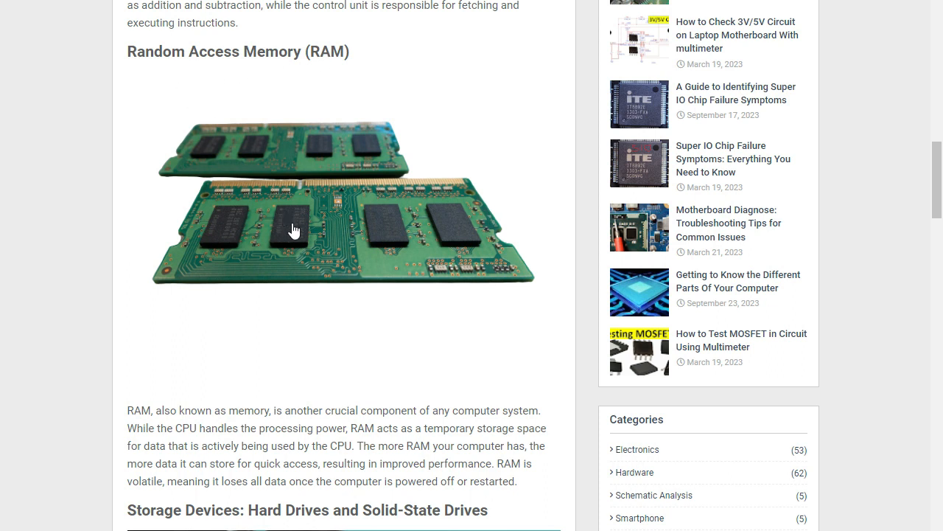
{"action": "scroll", "scroll_direction": "down", "scroll_amount": 3}
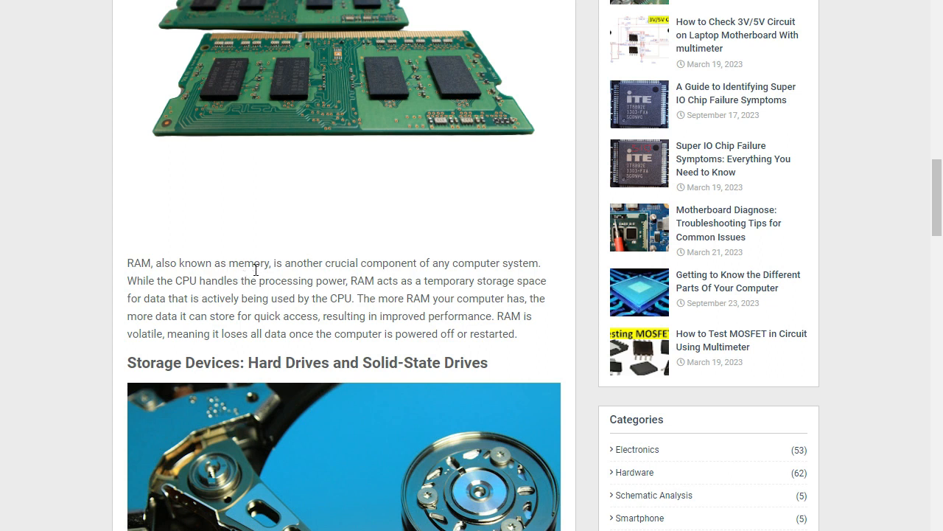
{"action": "mouse_move", "coordinate": [342, 277]}
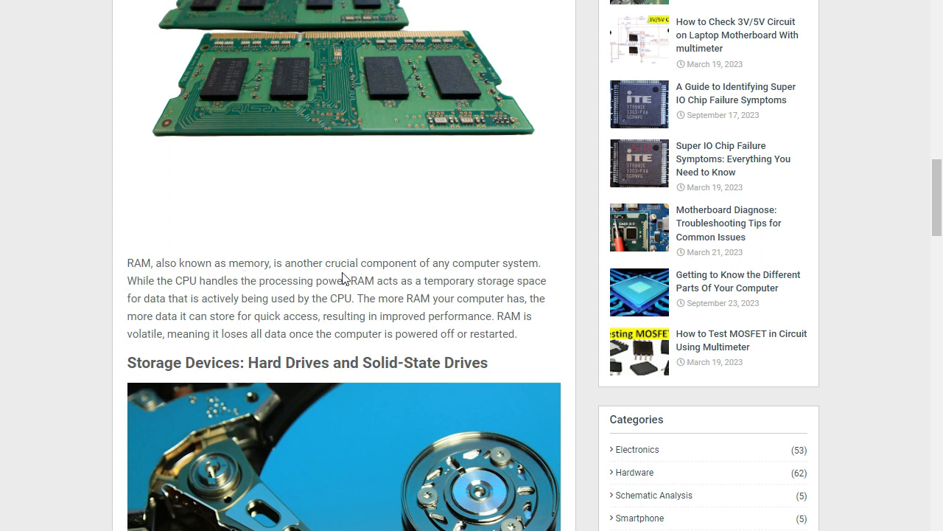
{"action": "mouse_move", "coordinate": [501, 266]}
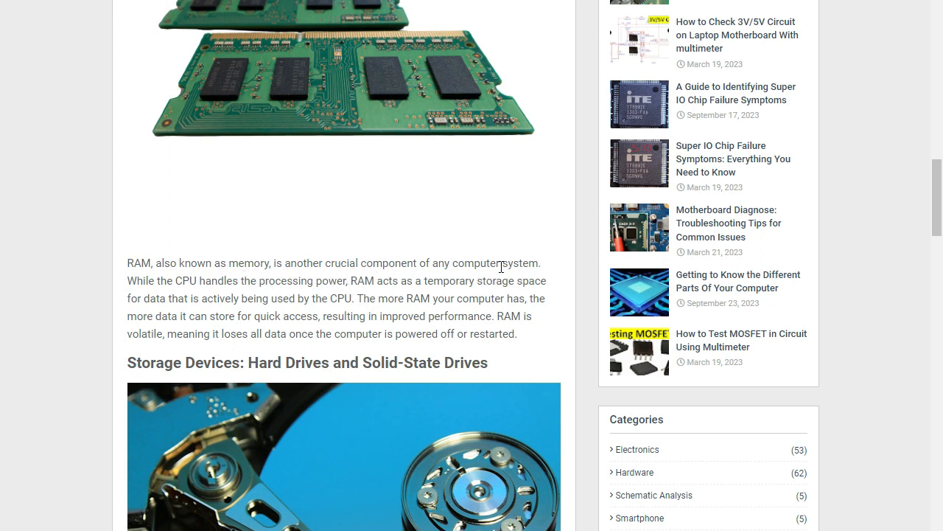
{"action": "mouse_move", "coordinate": [200, 294]}
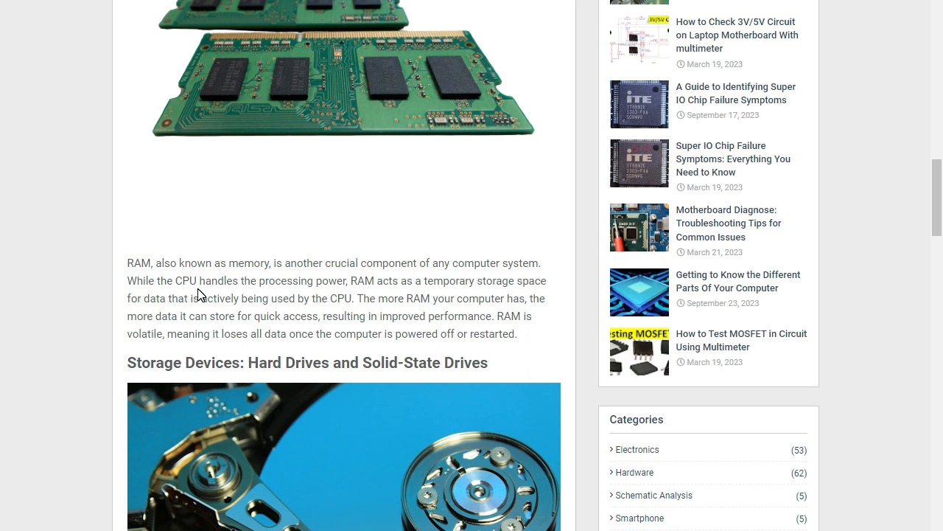
{"action": "mouse_move", "coordinate": [356, 280]}
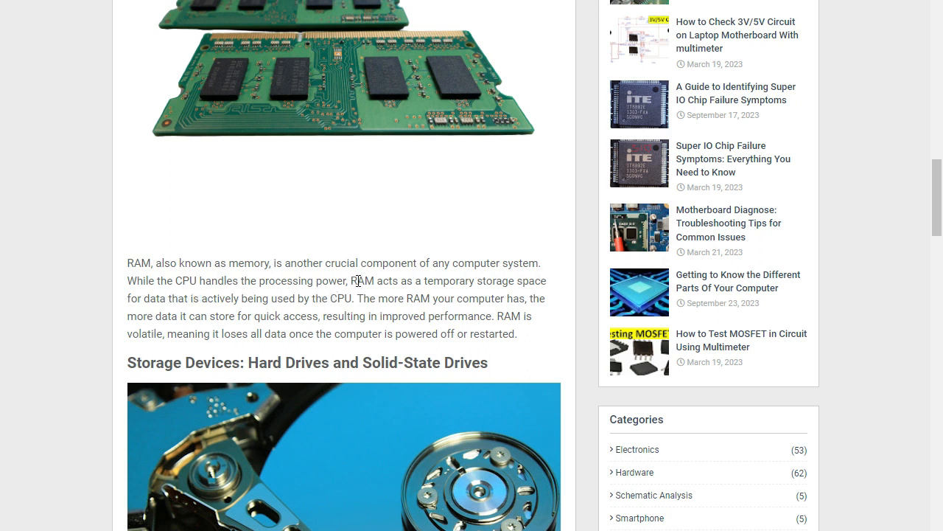
{"action": "mouse_move", "coordinate": [454, 292]}
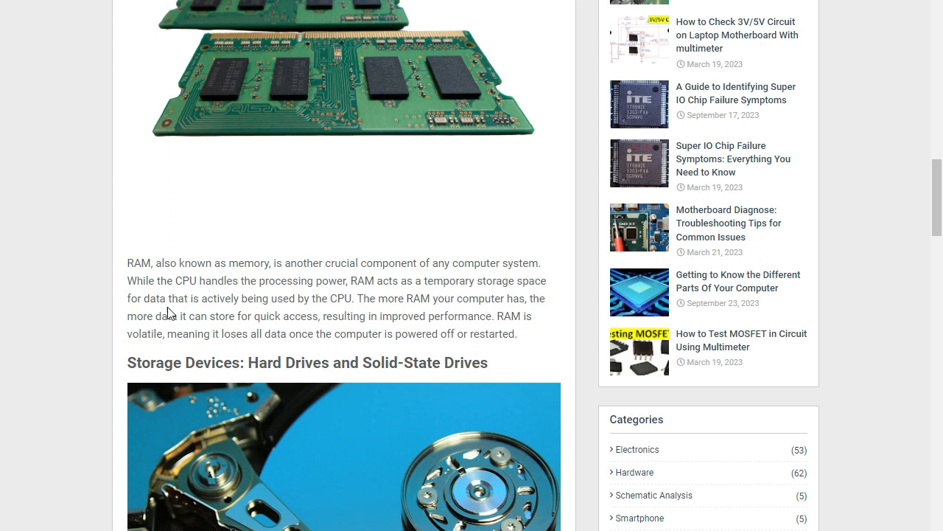
{"action": "mouse_move", "coordinate": [224, 305]}
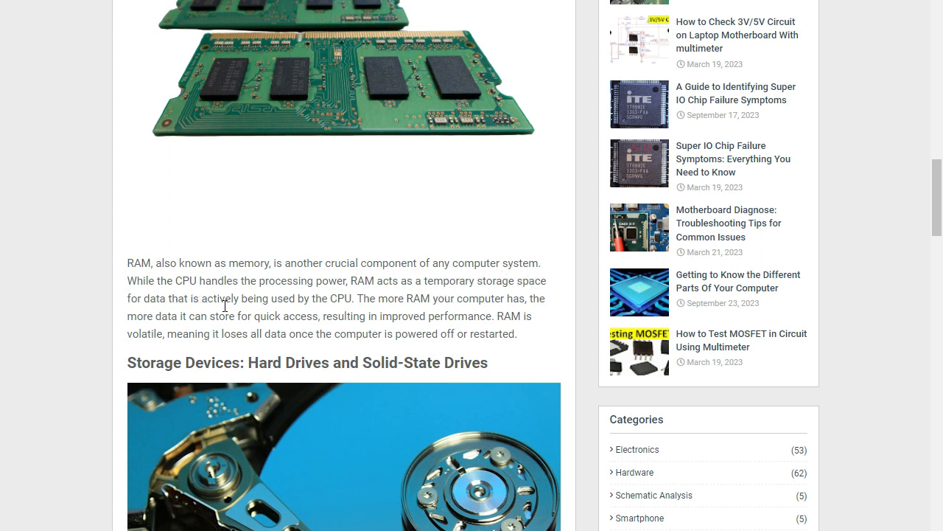
{"action": "mouse_move", "coordinate": [251, 329]}
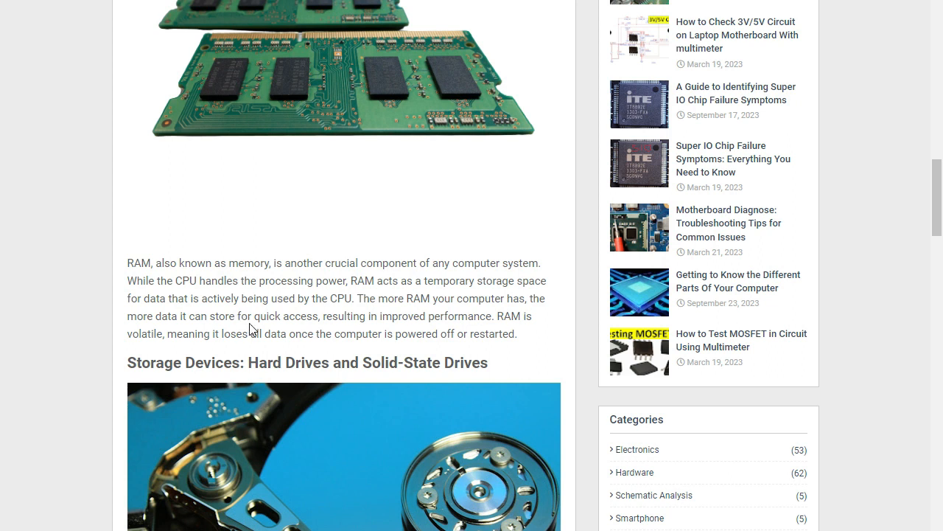
{"action": "mouse_move", "coordinate": [426, 312]}
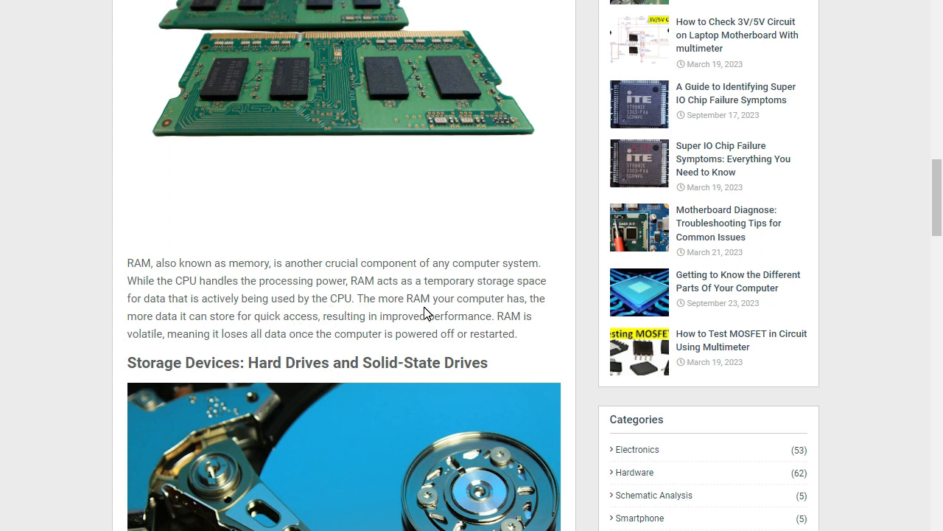
{"action": "mouse_move", "coordinate": [509, 316]}
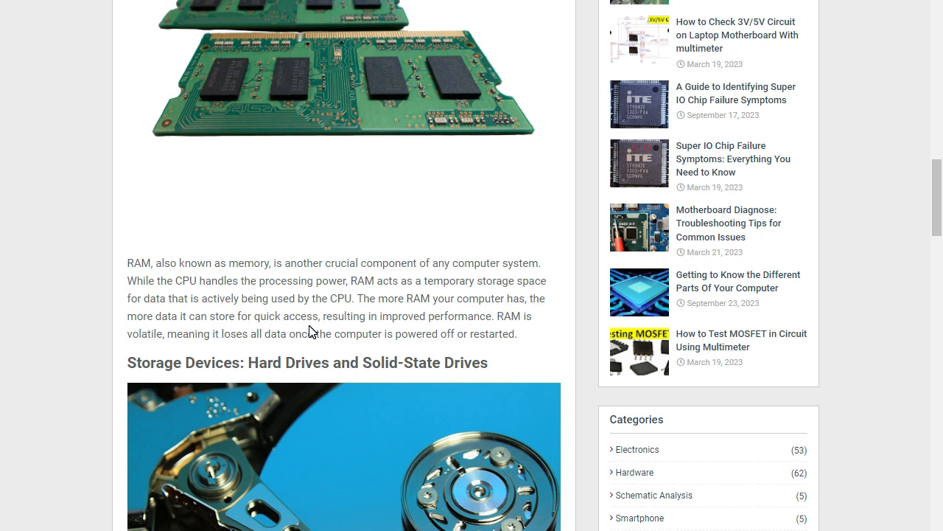
{"action": "mouse_move", "coordinate": [391, 334]}
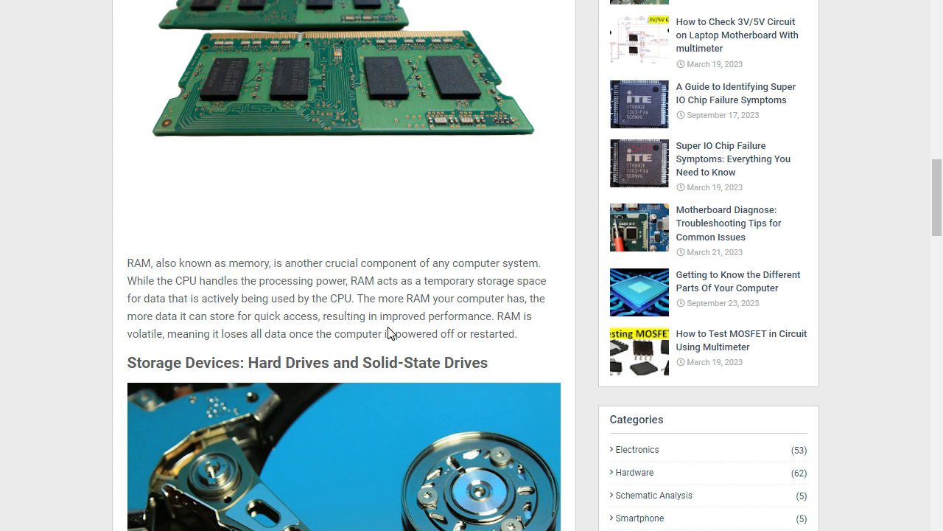
{"action": "mouse_move", "coordinate": [469, 317]}
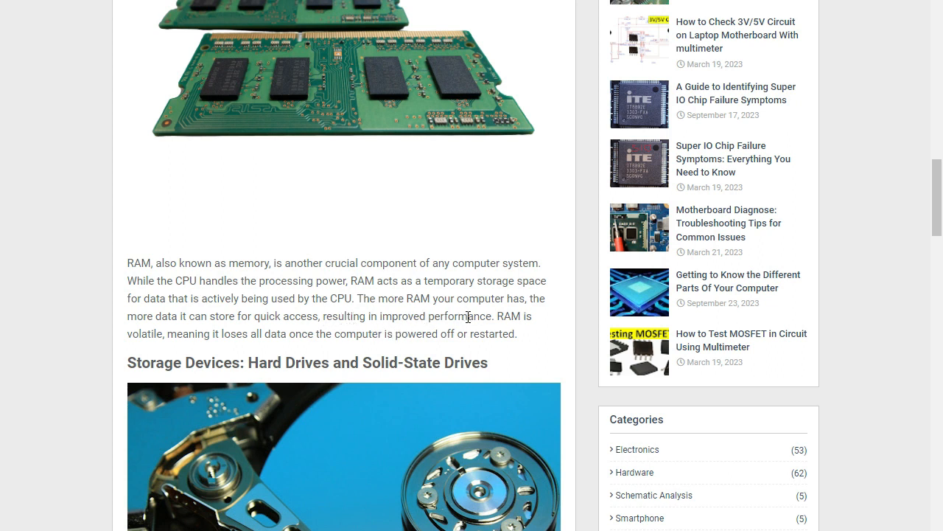
{"action": "mouse_move", "coordinate": [146, 354]}
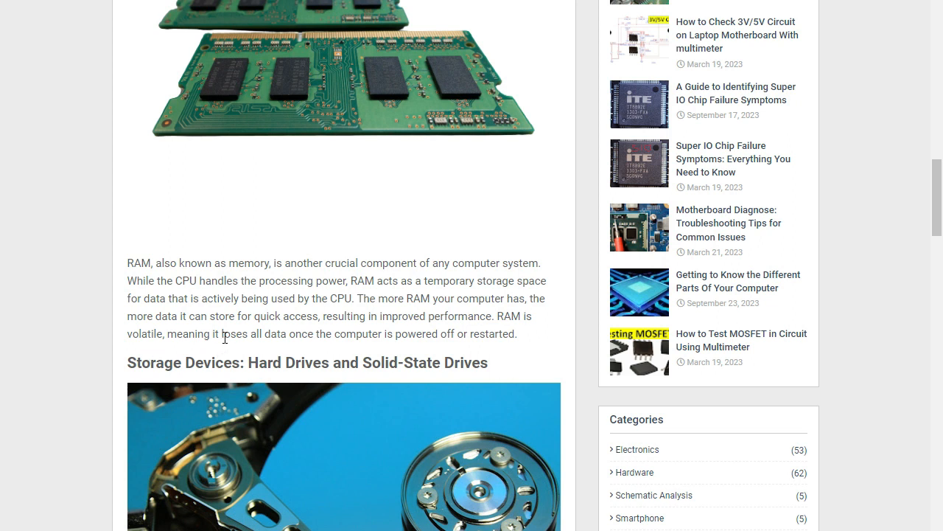
{"action": "mouse_move", "coordinate": [288, 348]}
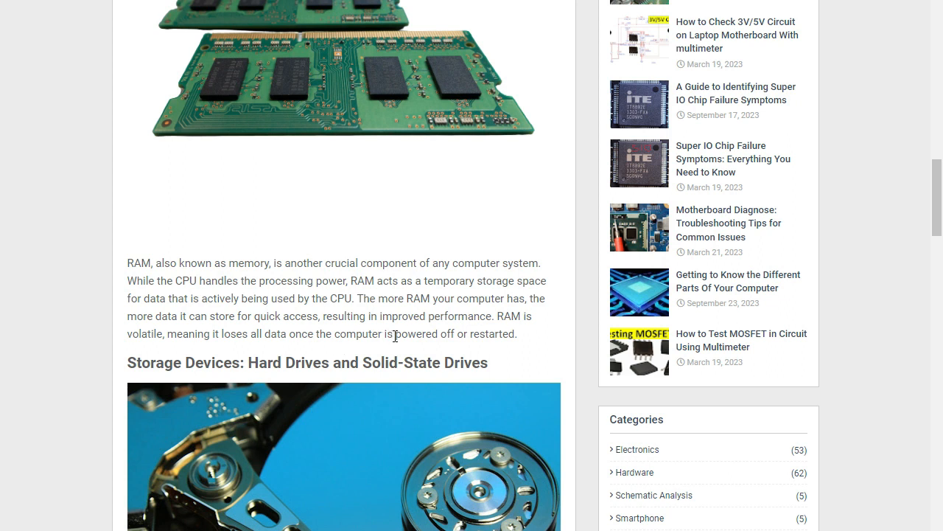
{"action": "mouse_move", "coordinate": [485, 348]}
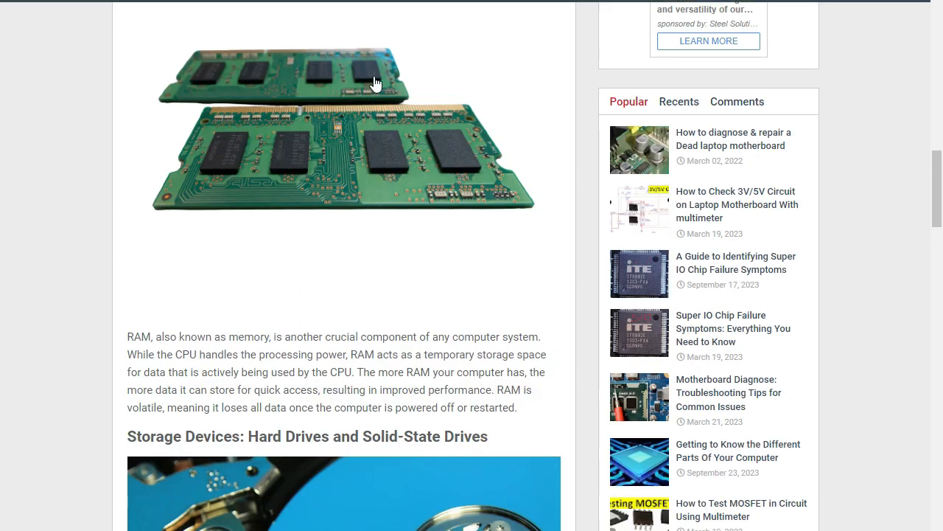
{"action": "mouse_move", "coordinate": [321, 109]}
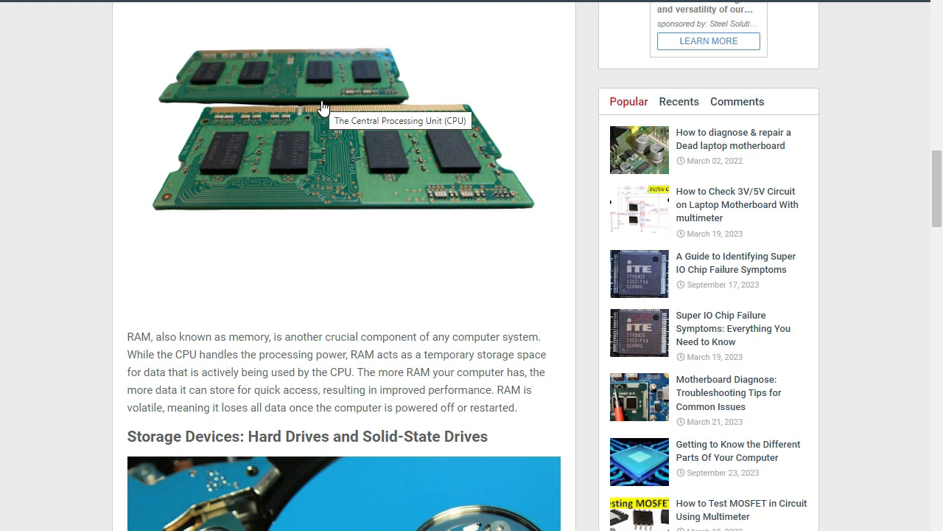
{"action": "mouse_move", "coordinate": [380, 170]}
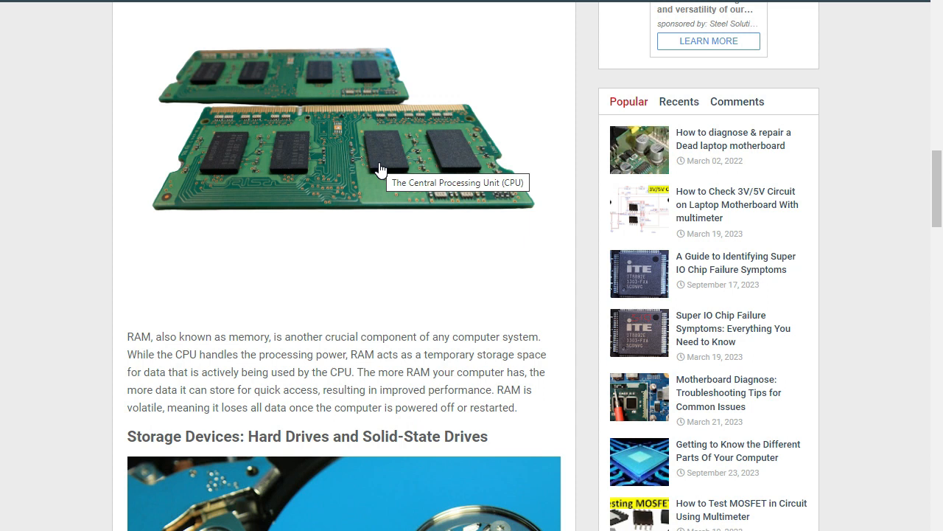
{"action": "scroll", "scroll_direction": "down", "scroll_amount": 3}
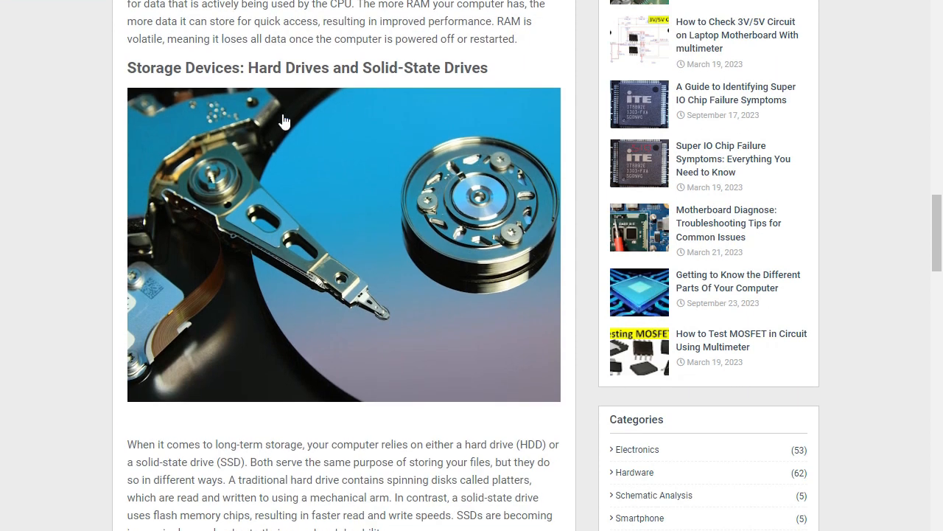
{"action": "mouse_move", "coordinate": [268, 89]}
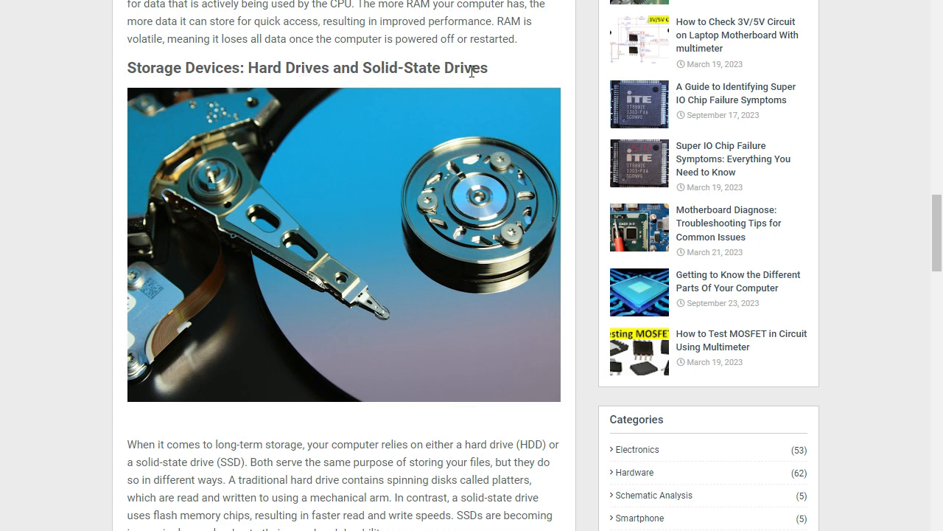
{"action": "scroll", "scroll_direction": "down", "scroll_amount": 3}
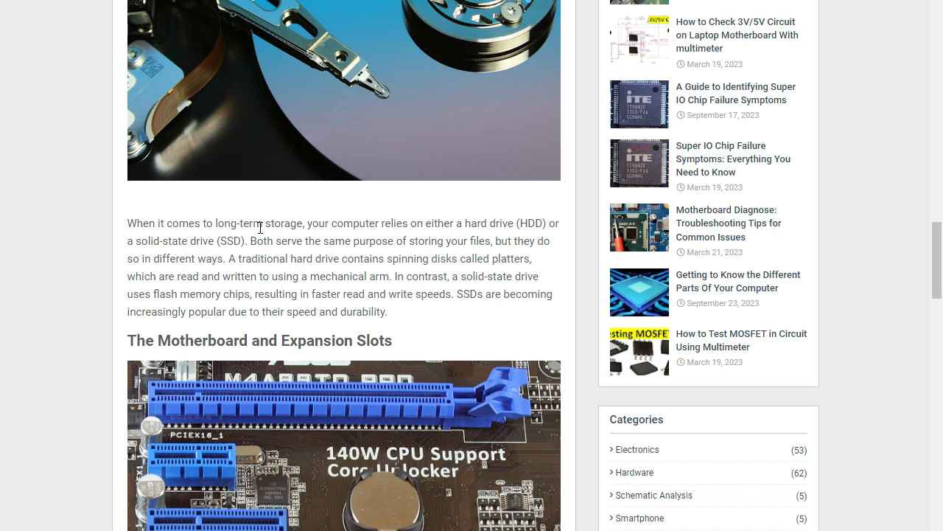
{"action": "mouse_move", "coordinate": [381, 236]}
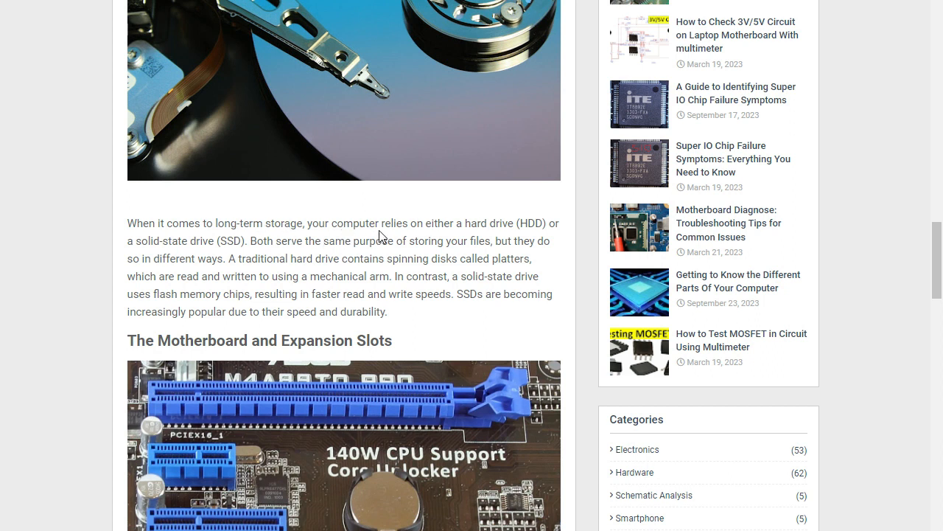
{"action": "mouse_move", "coordinate": [498, 224]}
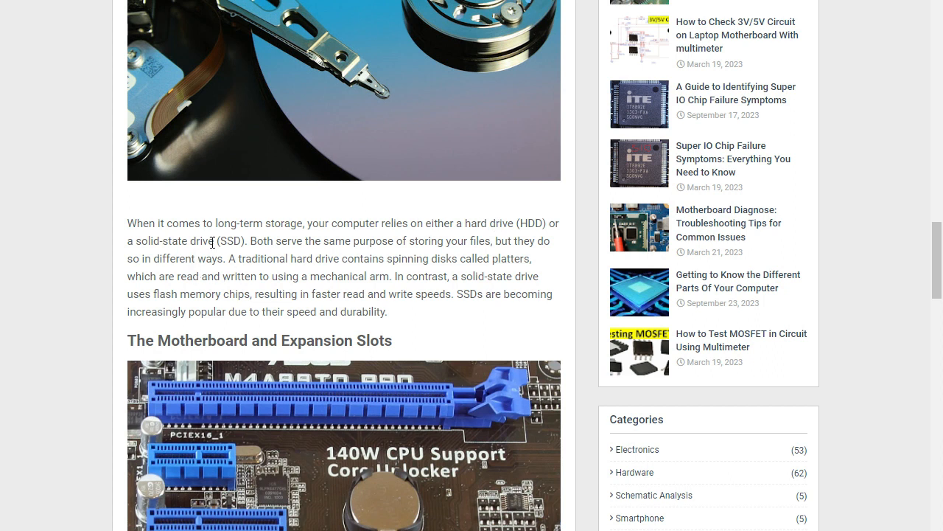
{"action": "mouse_move", "coordinate": [498, 224]}
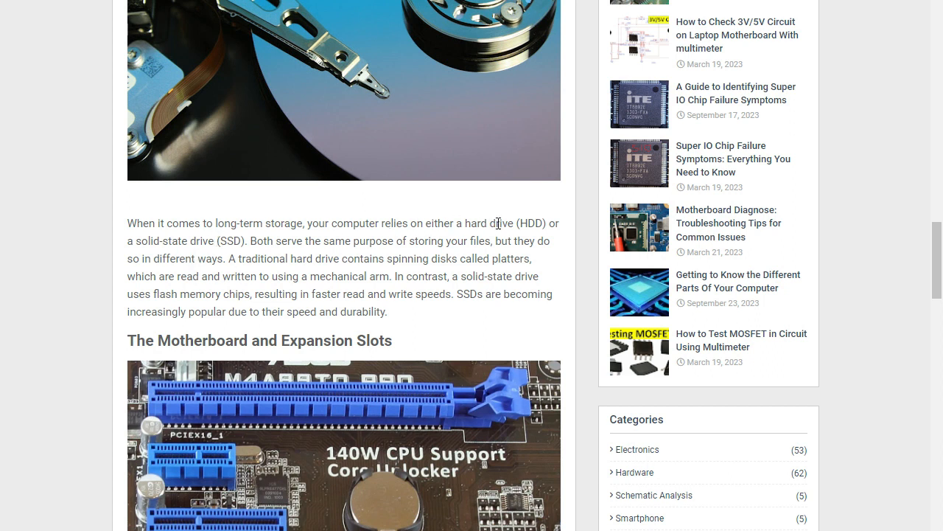
{"action": "scroll", "scroll_direction": "down", "scroll_amount": 3}
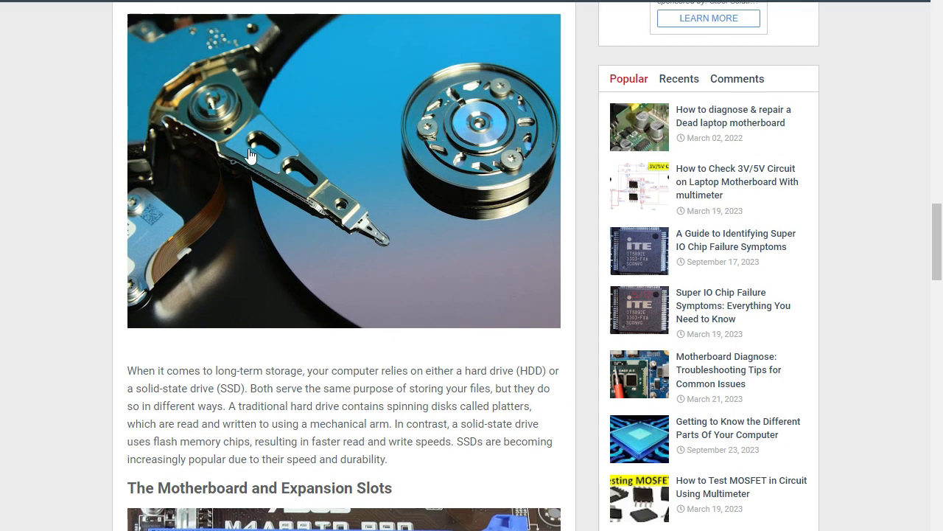
{"action": "scroll", "scroll_direction": "down", "scroll_amount": 3}
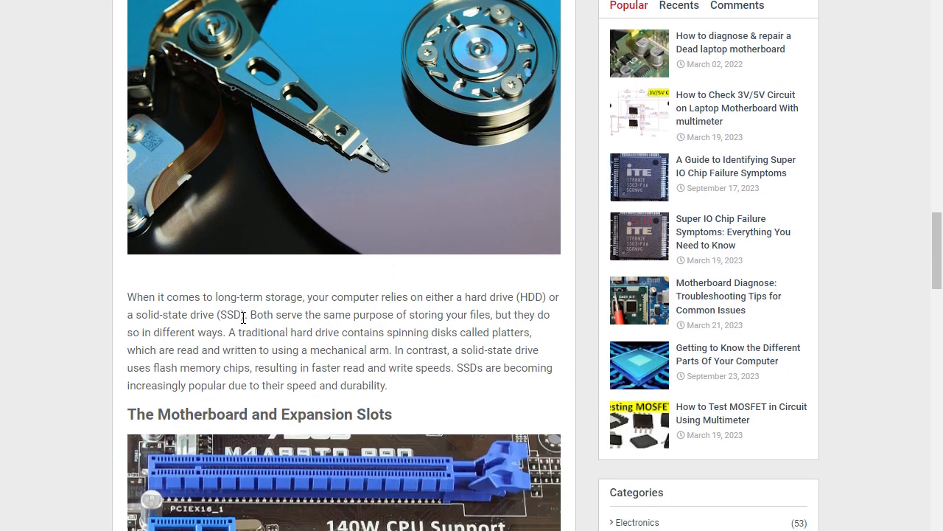
{"action": "scroll", "scroll_direction": "down", "scroll_amount": 3}
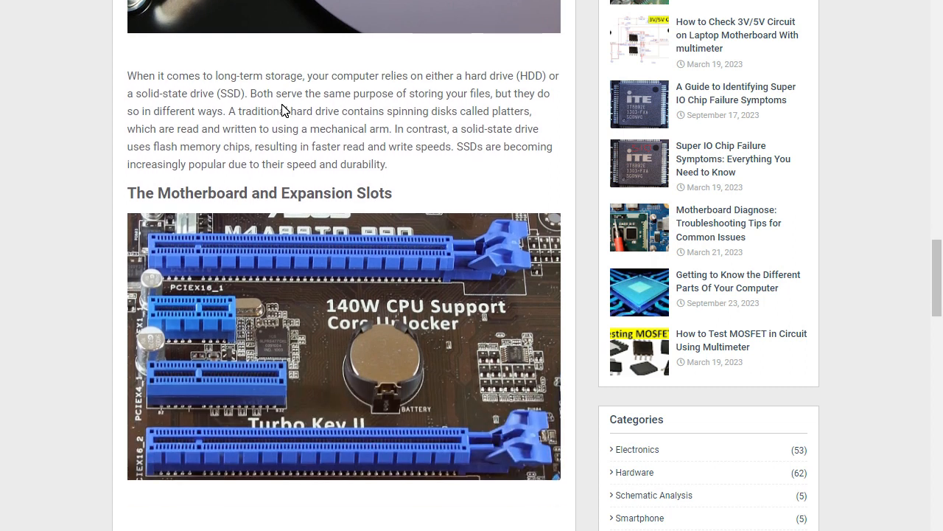
{"action": "mouse_move", "coordinate": [387, 110]}
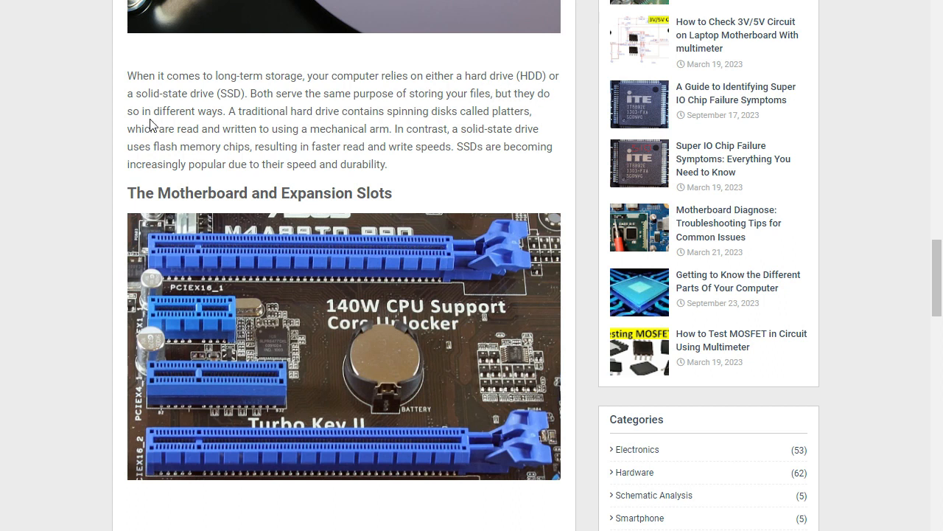
{"action": "mouse_move", "coordinate": [263, 118]}
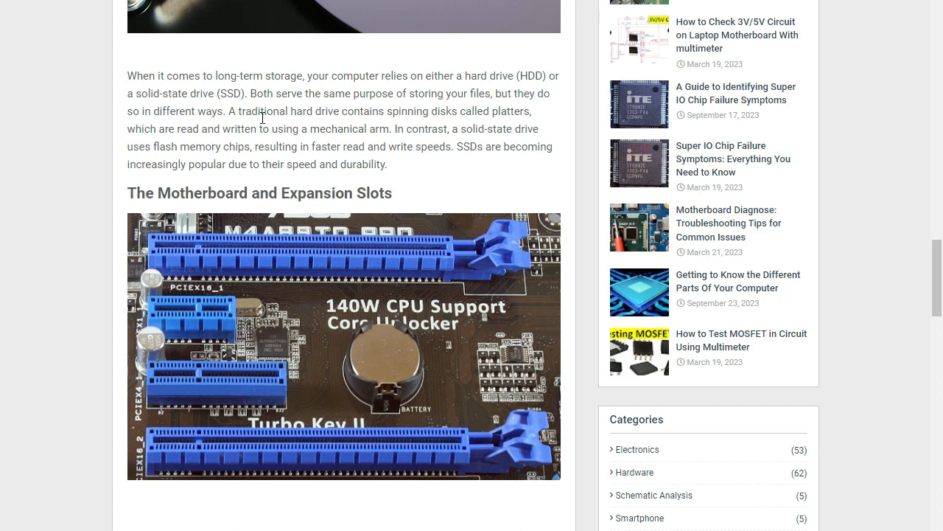
{"action": "mouse_move", "coordinate": [387, 113]}
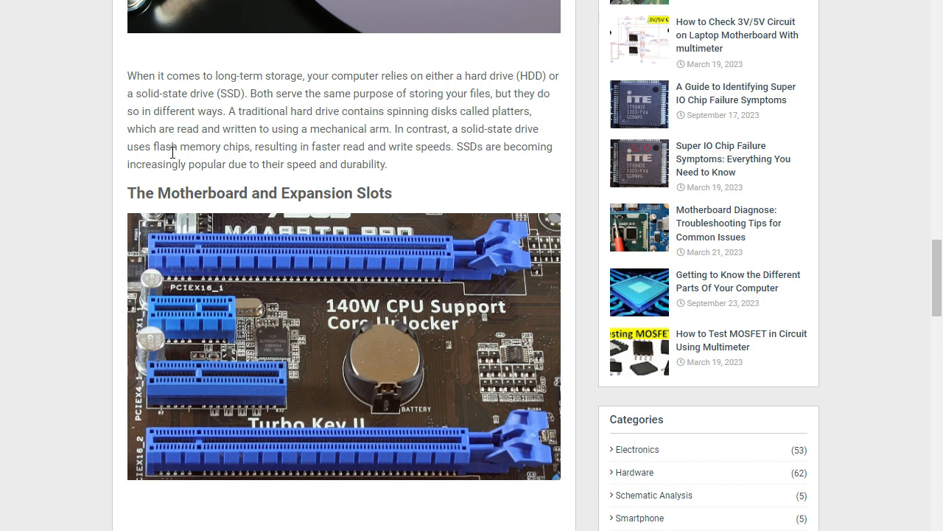
{"action": "mouse_move", "coordinate": [265, 135]}
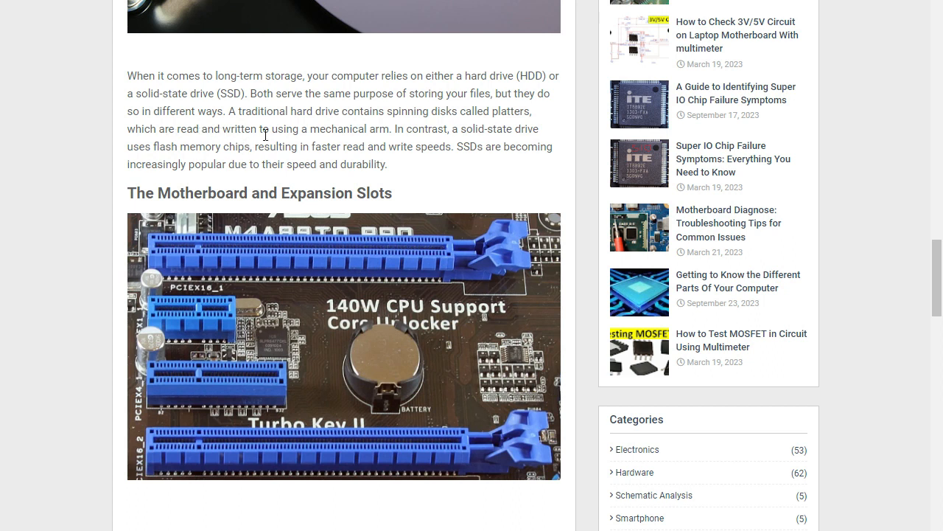
{"action": "mouse_move", "coordinate": [371, 125]}
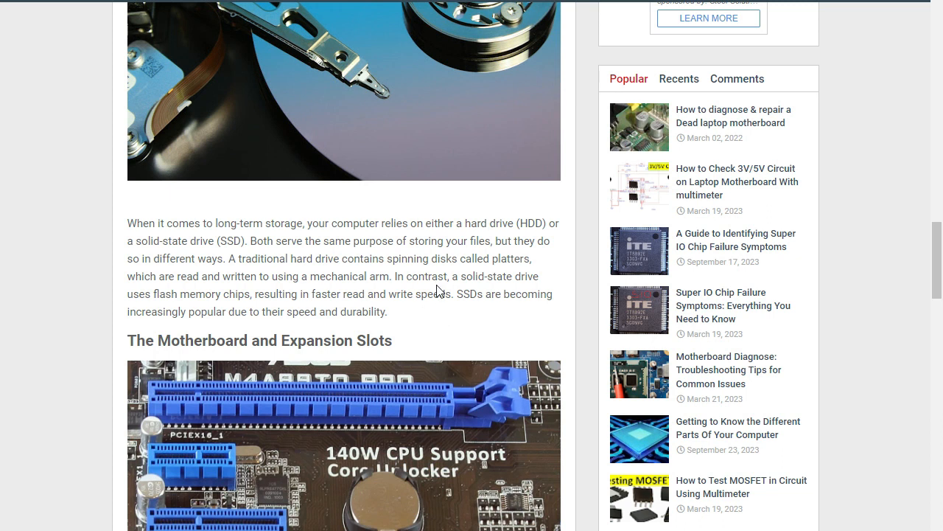
{"action": "mouse_move", "coordinate": [523, 282]}
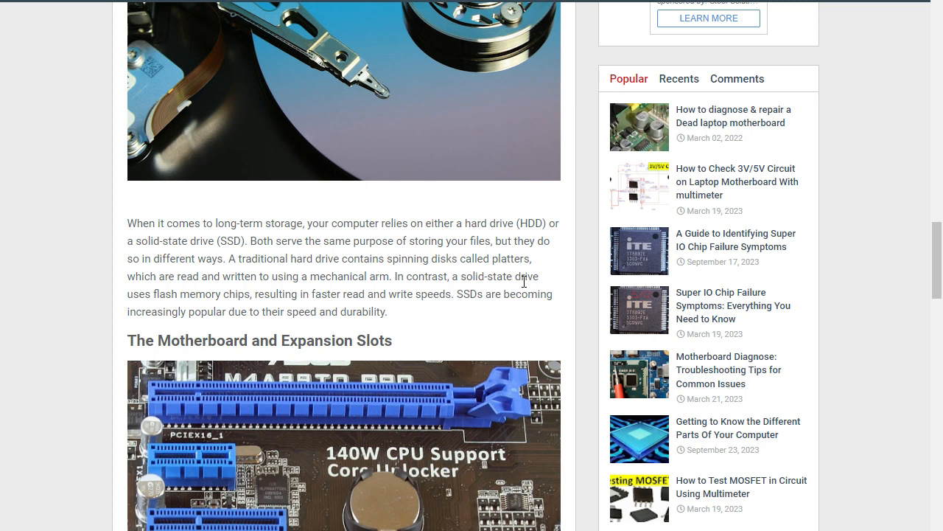
{"action": "mouse_move", "coordinate": [193, 292]}
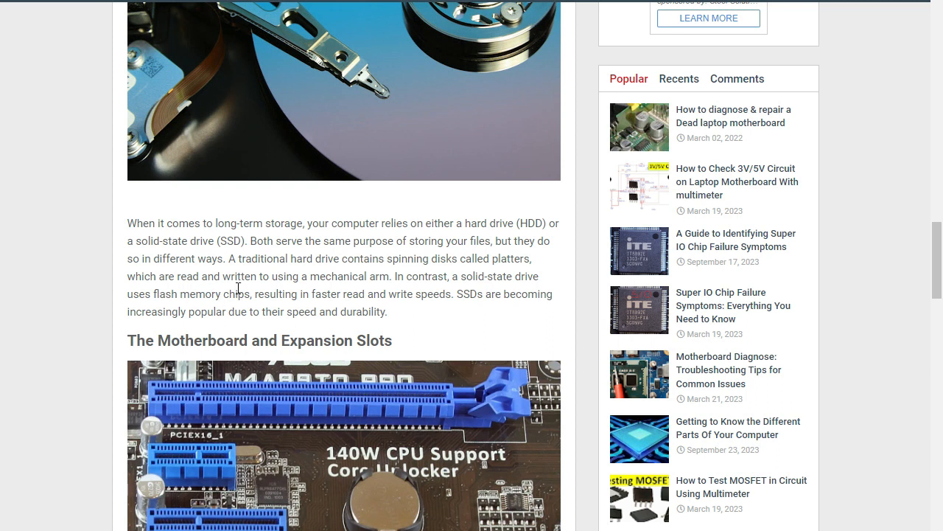
{"action": "mouse_move", "coordinate": [324, 295]}
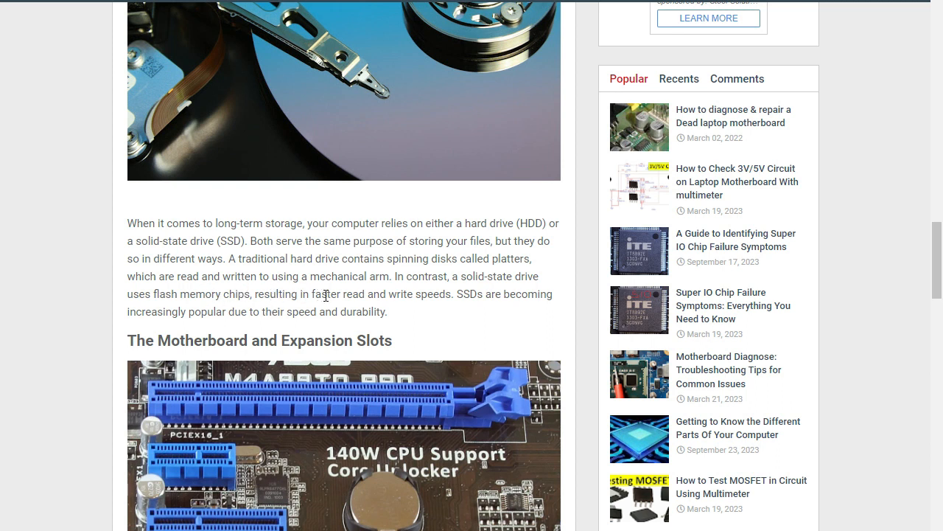
{"action": "mouse_move", "coordinate": [418, 296]}
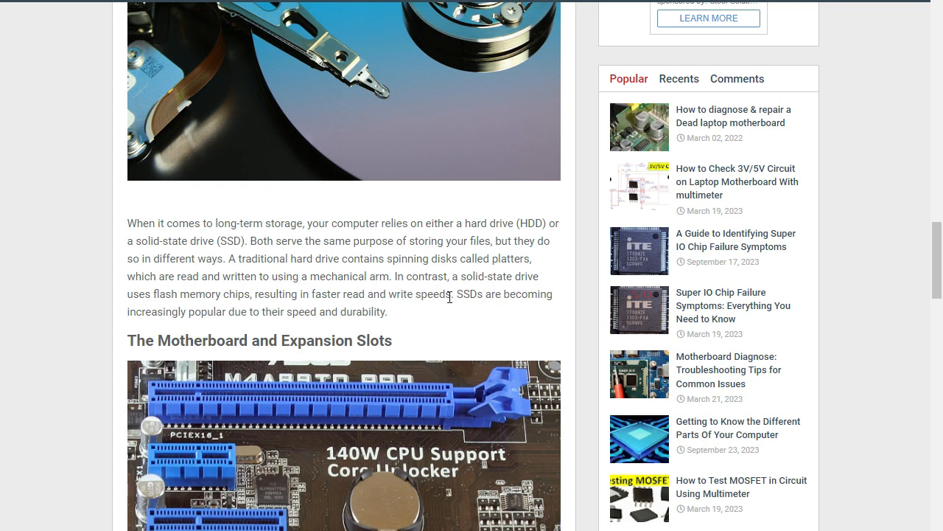
{"action": "mouse_move", "coordinate": [194, 315]}
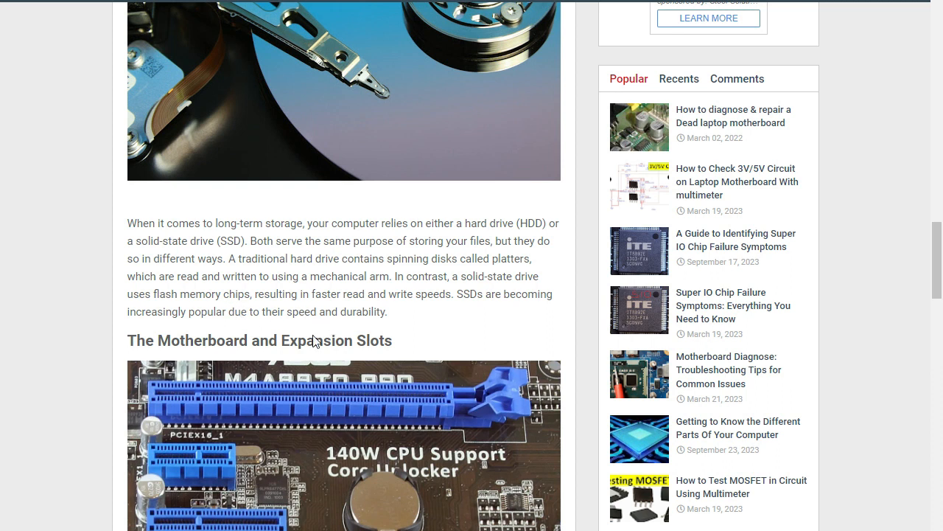
{"action": "mouse_move", "coordinate": [301, 359]}
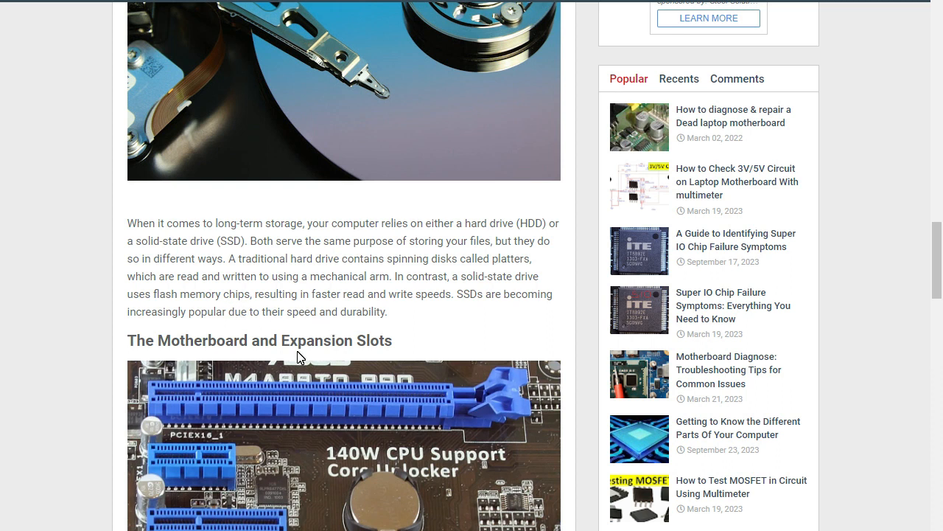
{"action": "mouse_move", "coordinate": [65, 442]}
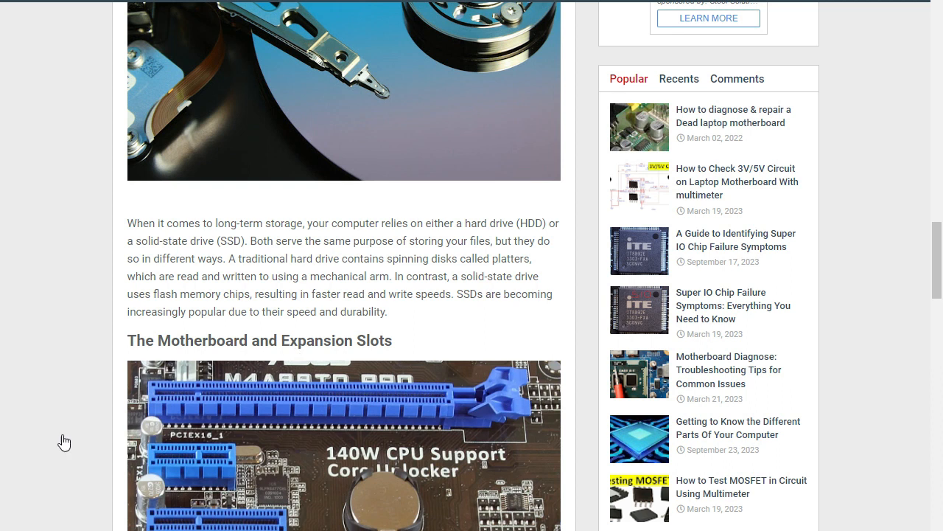
{"action": "scroll", "scroll_direction": "down", "scroll_amount": 3}
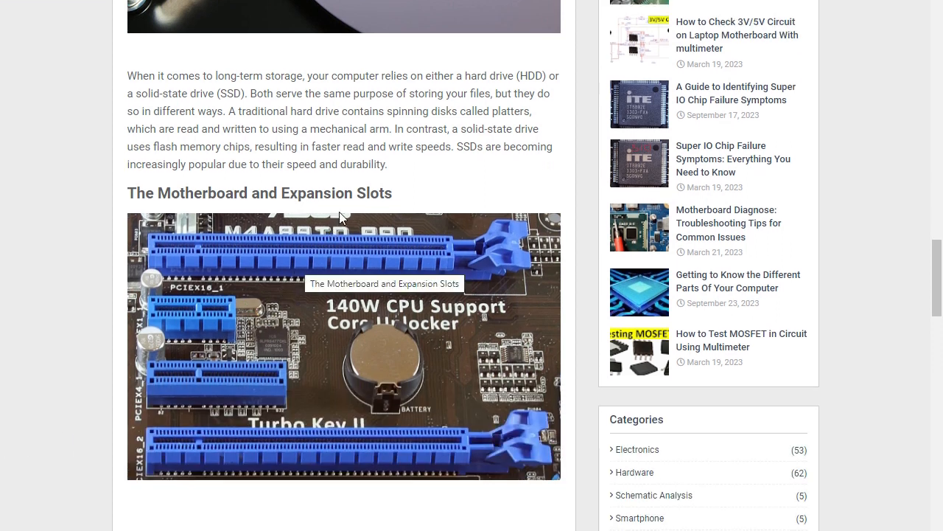
{"action": "scroll", "scroll_direction": "down", "scroll_amount": 3}
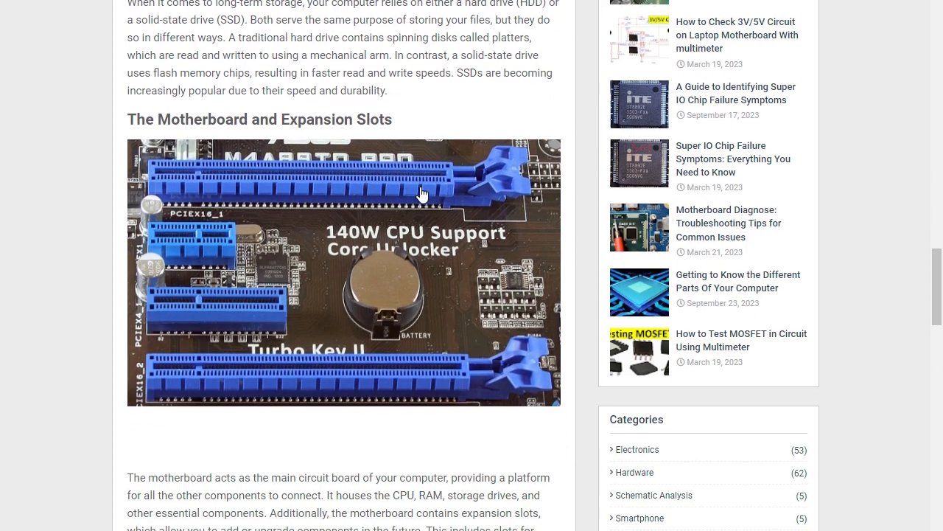
{"action": "mouse_move", "coordinate": [422, 193]}
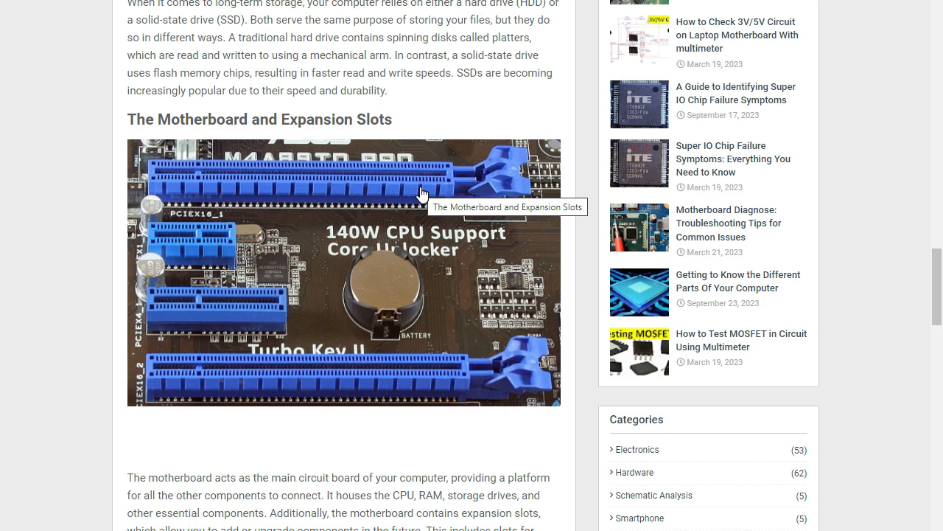
{"action": "scroll", "scroll_direction": "down", "scroll_amount": 3}
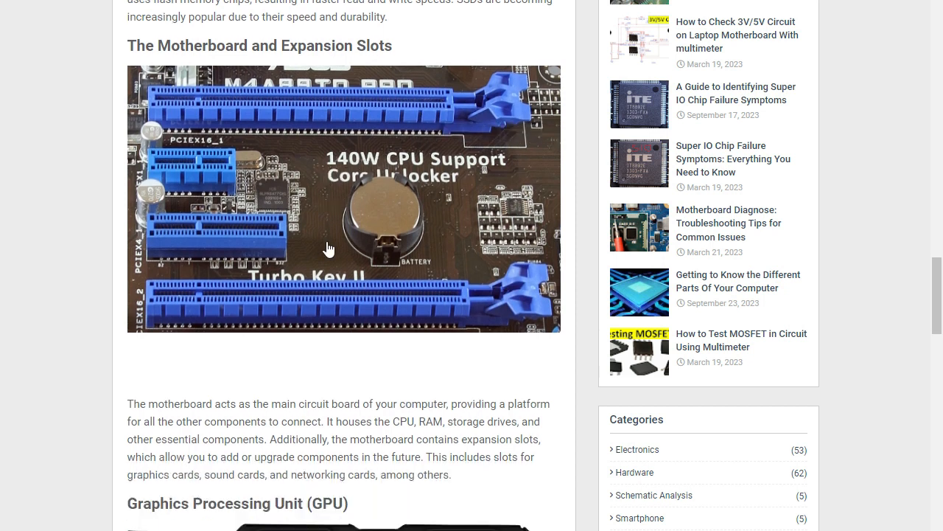
{"action": "scroll", "scroll_direction": "down", "scroll_amount": 3}
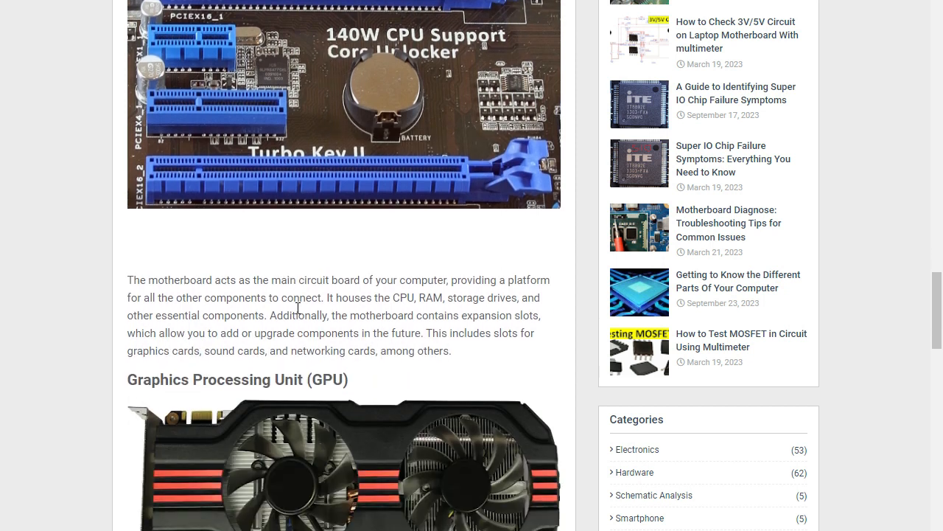
{"action": "scroll", "scroll_direction": "down", "scroll_amount": 3}
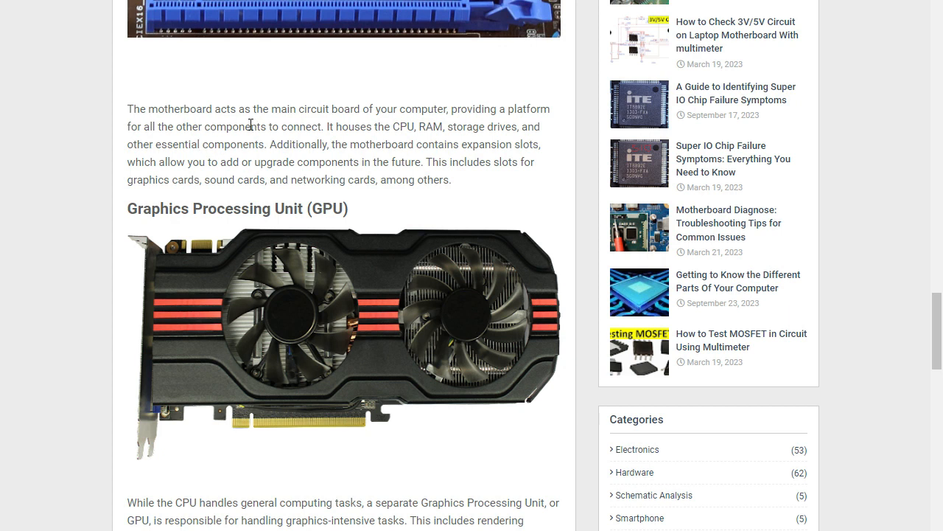
{"action": "mouse_move", "coordinate": [354, 112]}
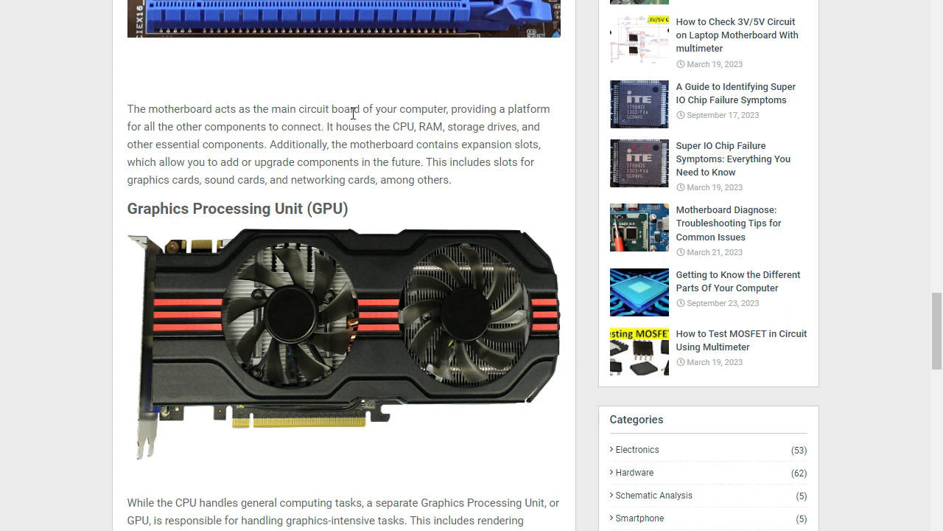
{"action": "mouse_move", "coordinate": [489, 121]}
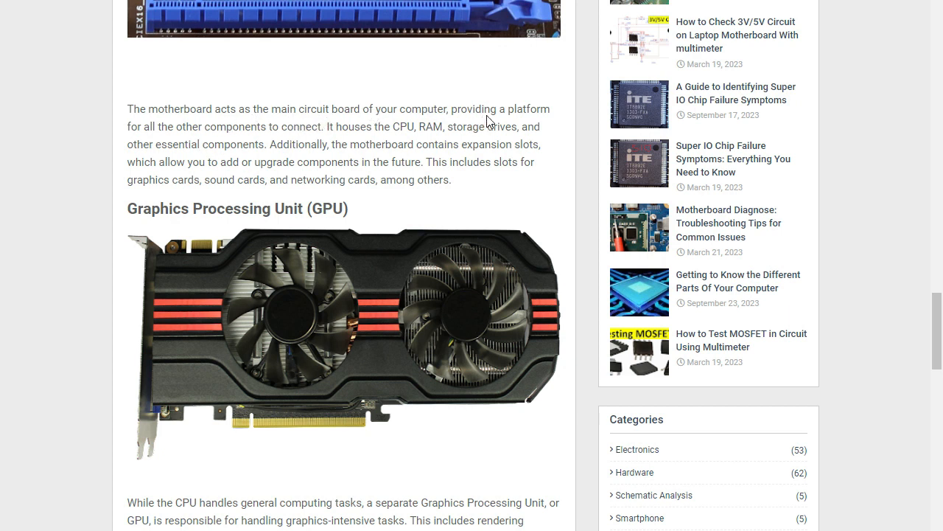
{"action": "mouse_move", "coordinate": [179, 141]}
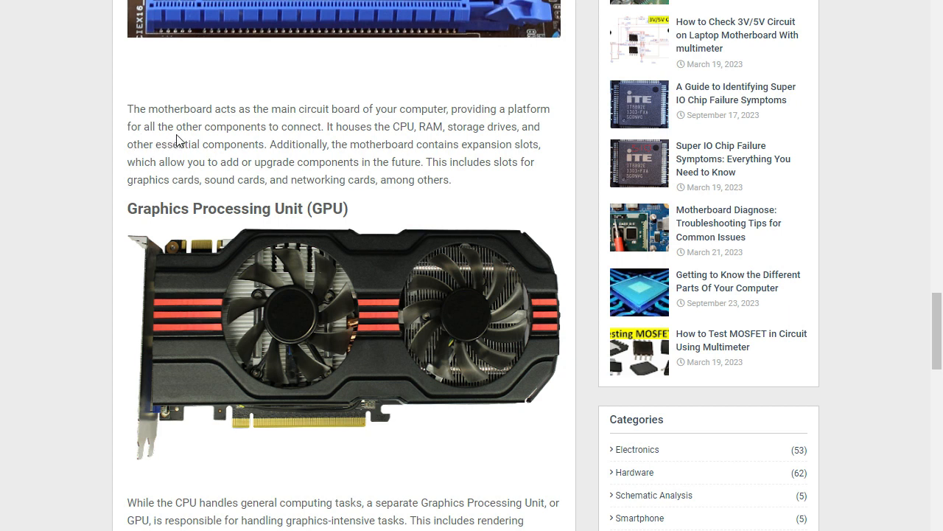
{"action": "mouse_move", "coordinate": [323, 133]}
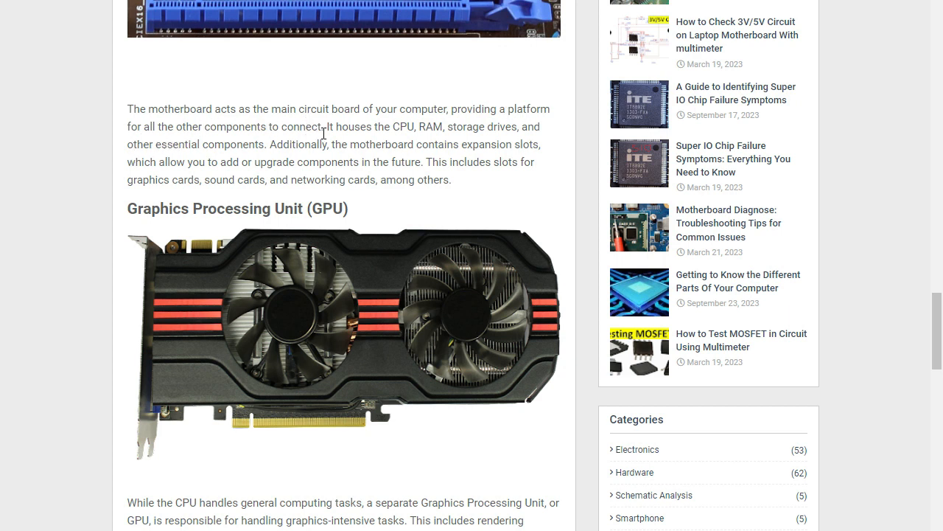
{"action": "mouse_move", "coordinate": [406, 121]}
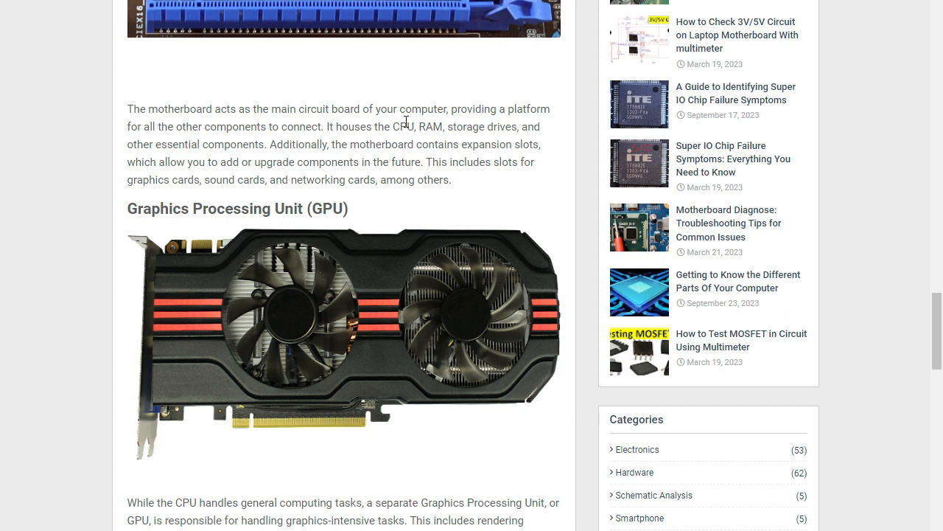
{"action": "mouse_move", "coordinate": [507, 130]}
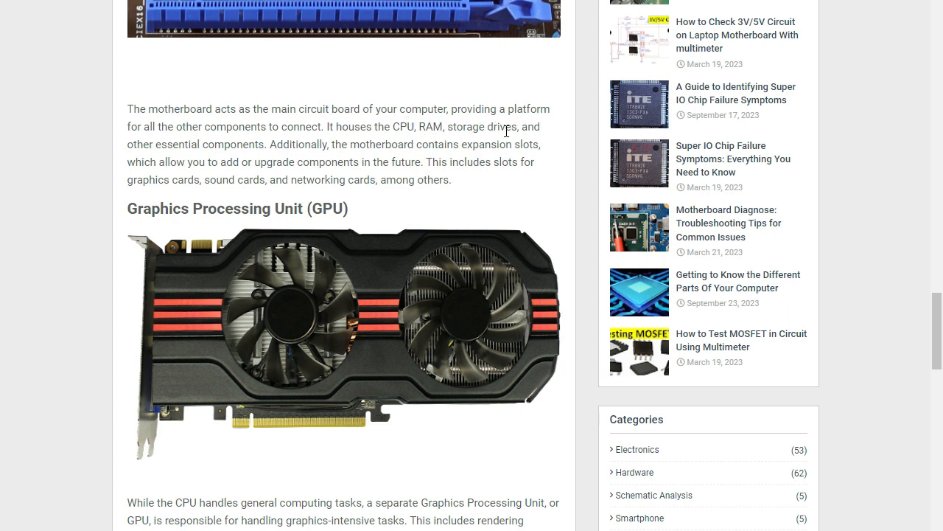
{"action": "mouse_move", "coordinate": [199, 159]}
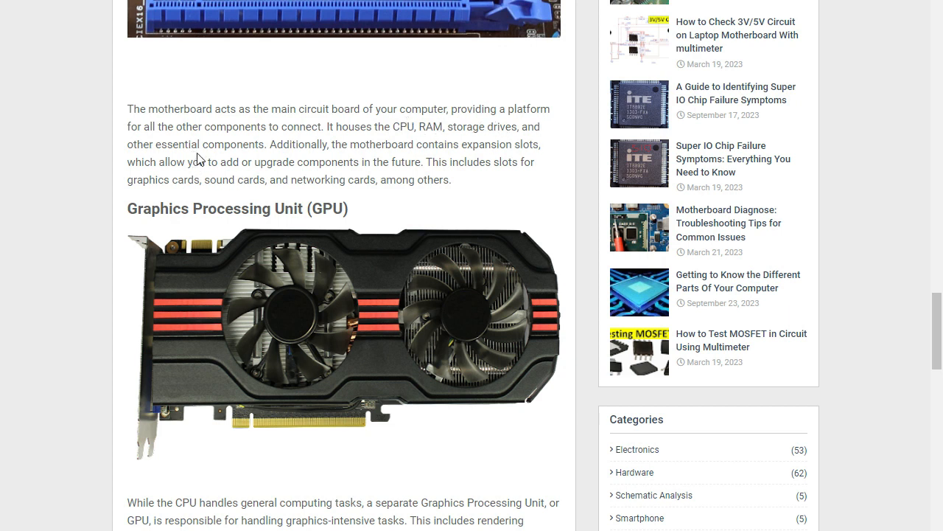
{"action": "mouse_move", "coordinate": [354, 146]}
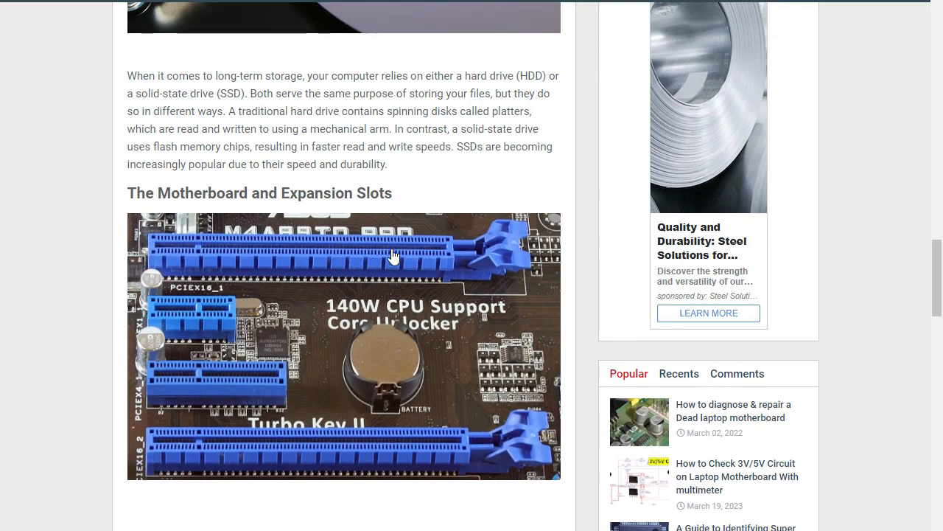
{"action": "scroll", "scroll_direction": "down", "scroll_amount": 3}
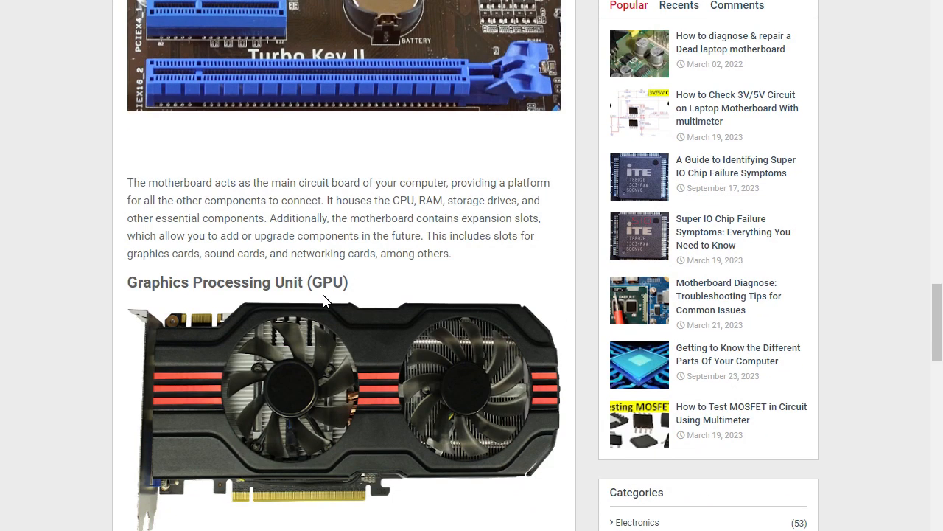
{"action": "mouse_move", "coordinate": [193, 251]}
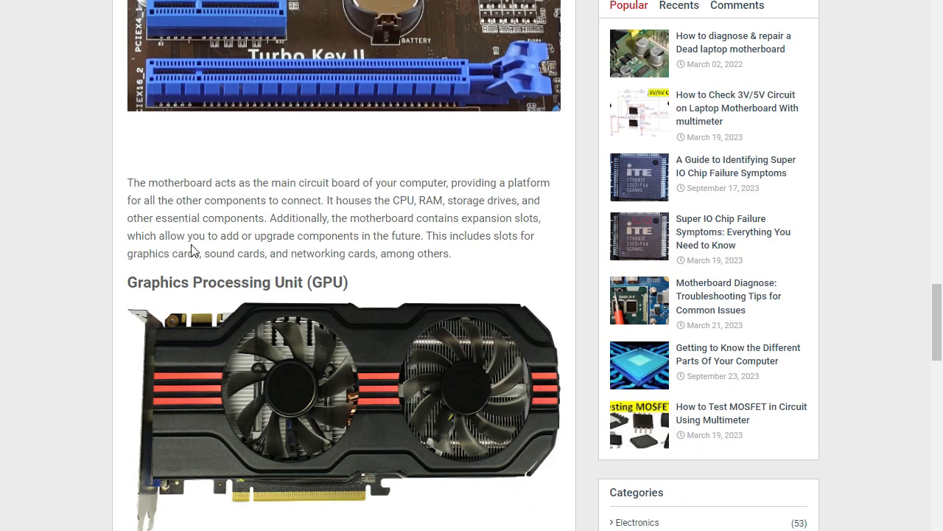
{"action": "mouse_move", "coordinate": [286, 239]}
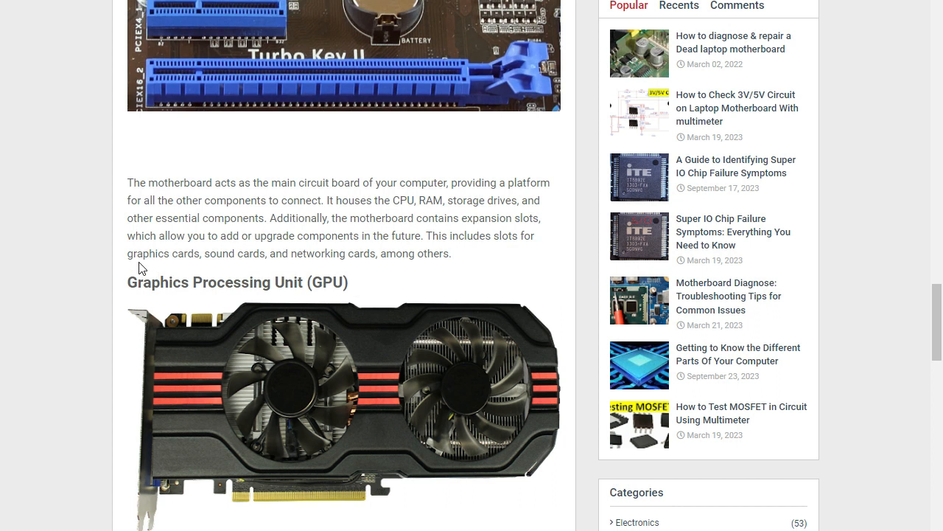
{"action": "mouse_move", "coordinate": [227, 275]}
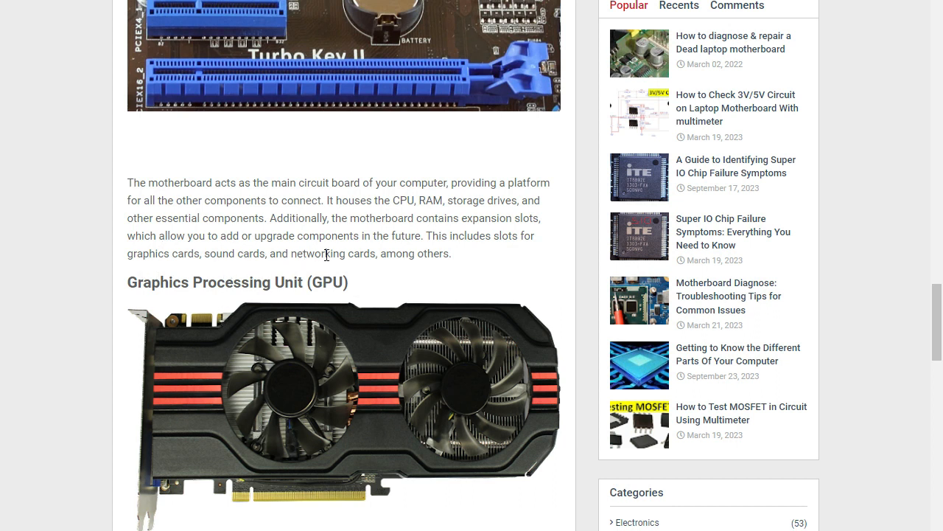
{"action": "mouse_move", "coordinate": [430, 267]}
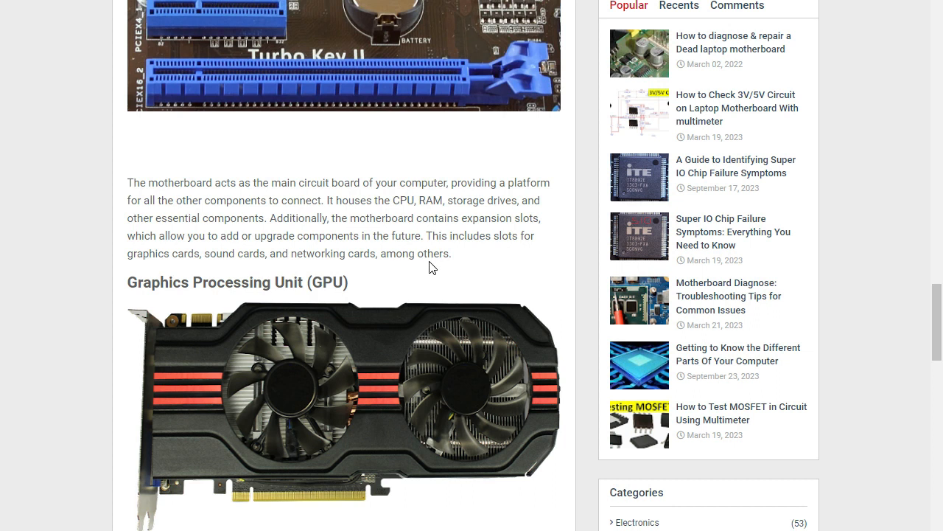
{"action": "scroll", "scroll_direction": "down", "scroll_amount": 3}
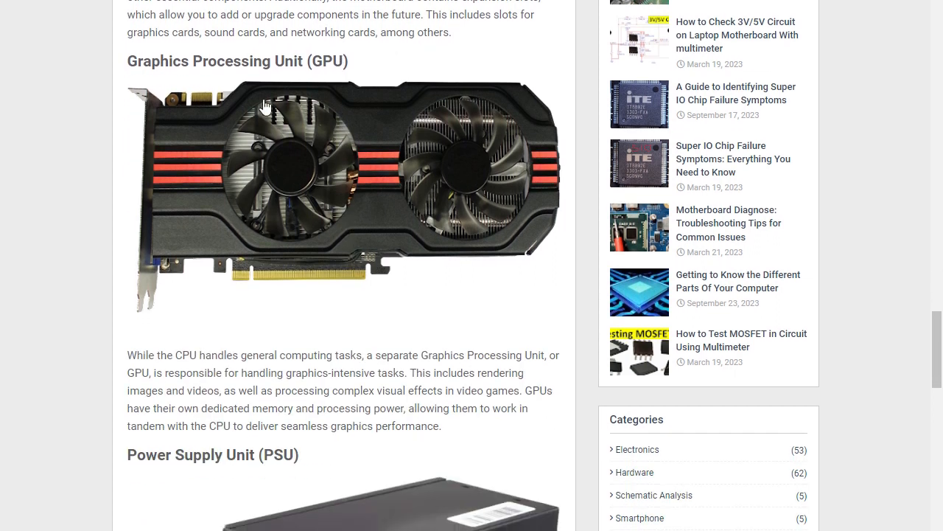
{"action": "mouse_move", "coordinate": [263, 77]}
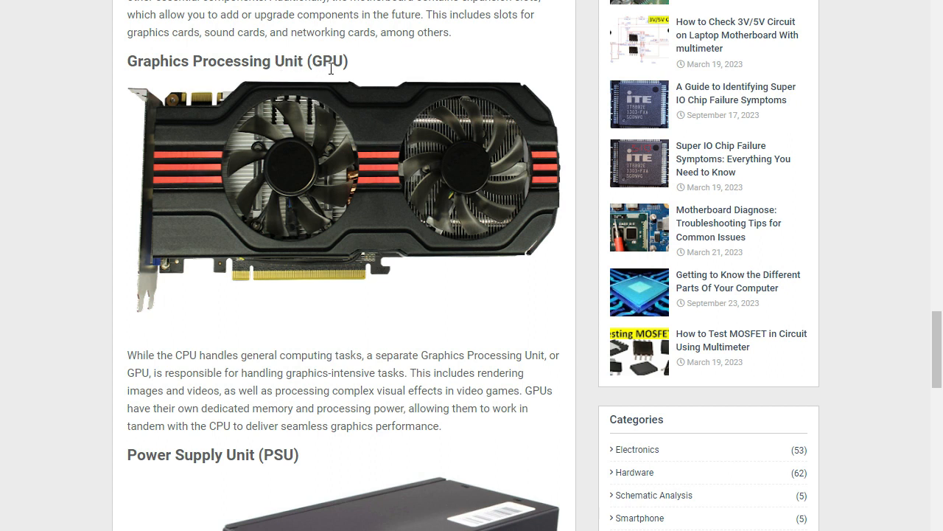
{"action": "mouse_move", "coordinate": [277, 144]}
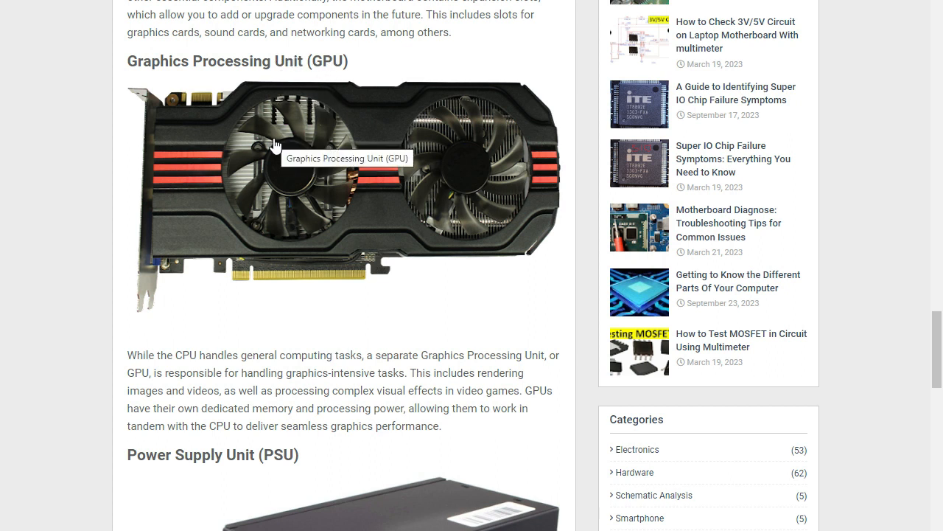
{"action": "mouse_move", "coordinate": [383, 130]}
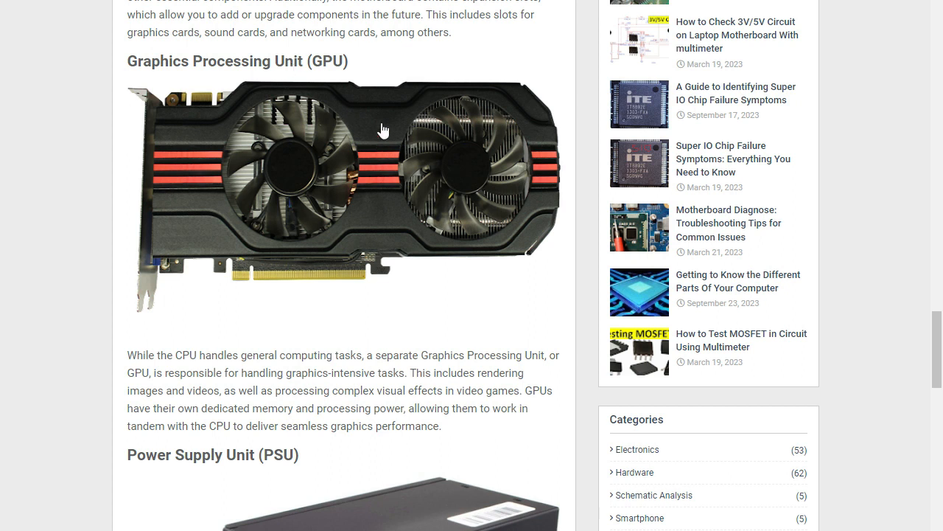
{"action": "mouse_move", "coordinate": [291, 176]}
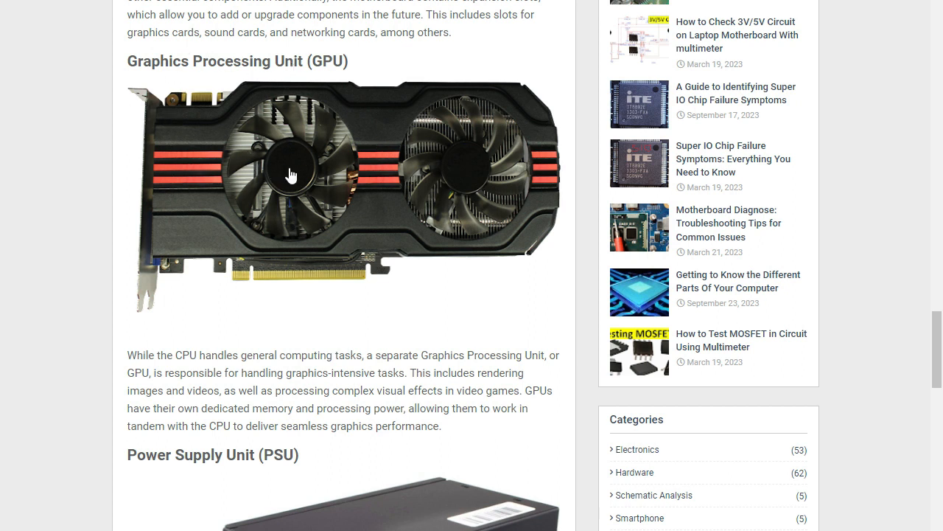
{"action": "scroll", "scroll_direction": "down", "scroll_amount": 3}
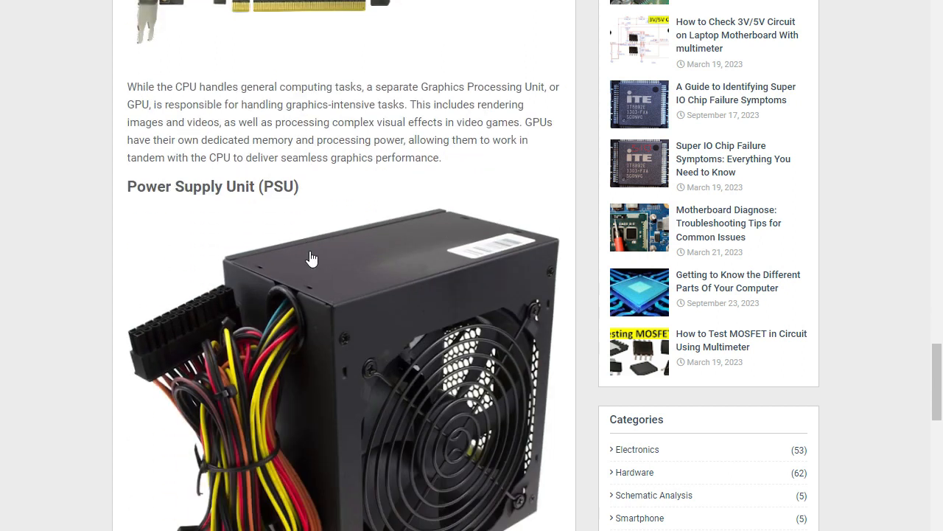
{"action": "scroll", "scroll_direction": "down", "scroll_amount": 3}
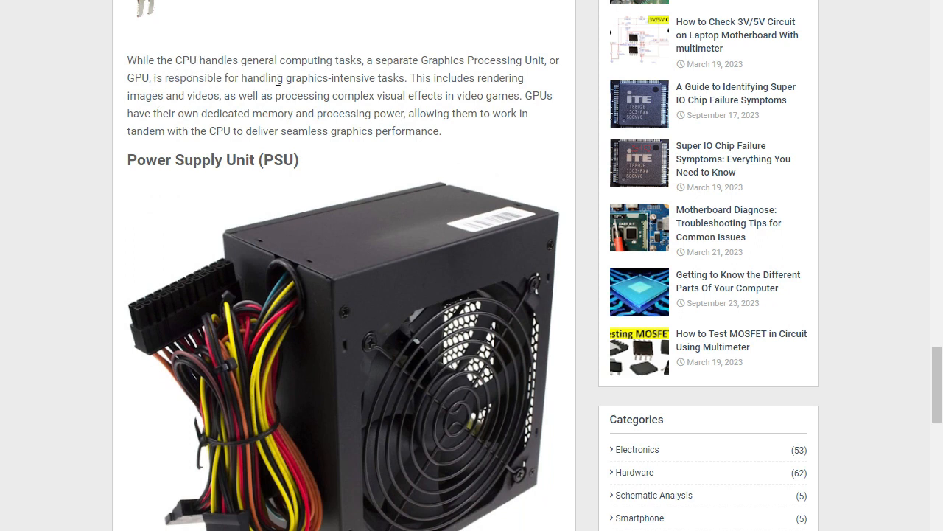
{"action": "mouse_move", "coordinate": [348, 59]}
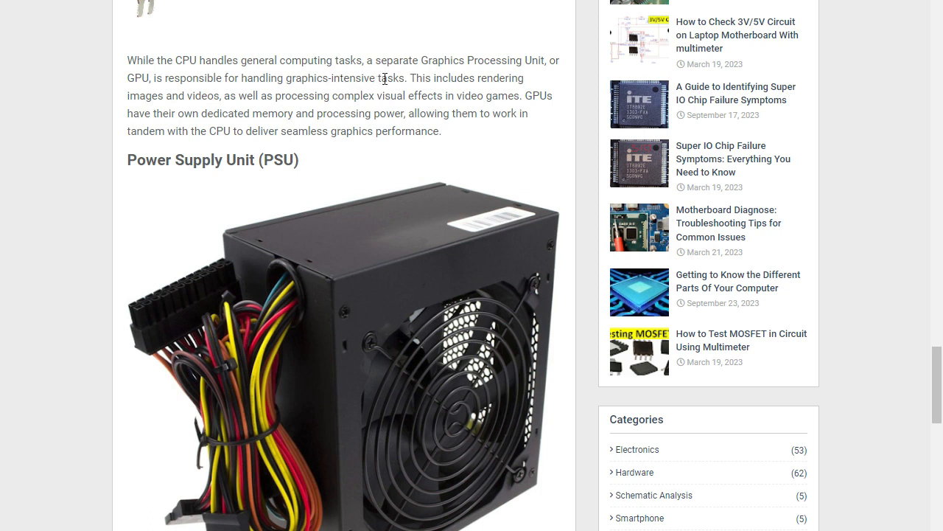
{"action": "mouse_move", "coordinate": [492, 82]}
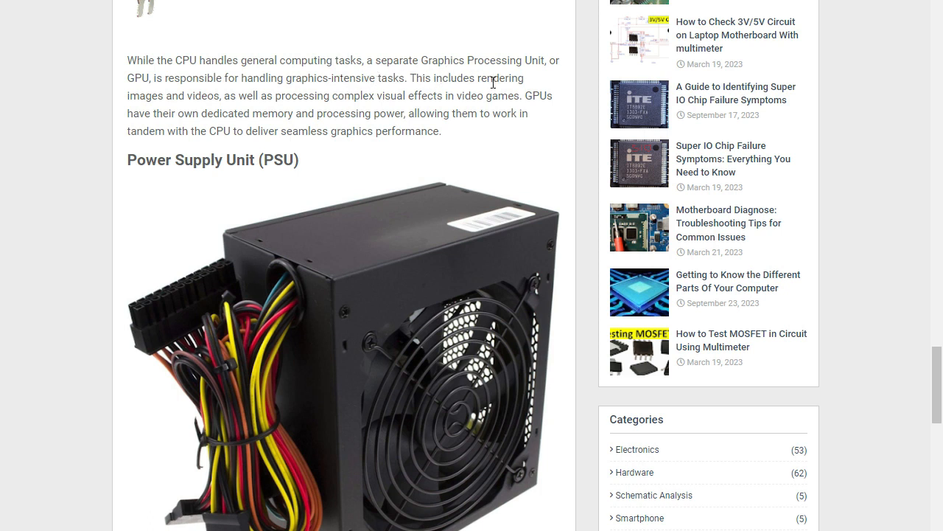
{"action": "mouse_move", "coordinate": [192, 110]}
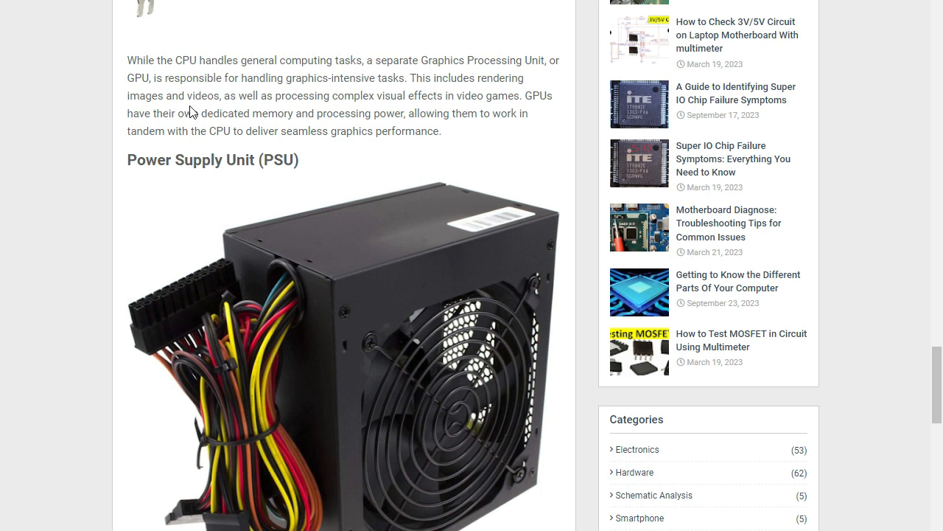
{"action": "mouse_move", "coordinate": [361, 100]}
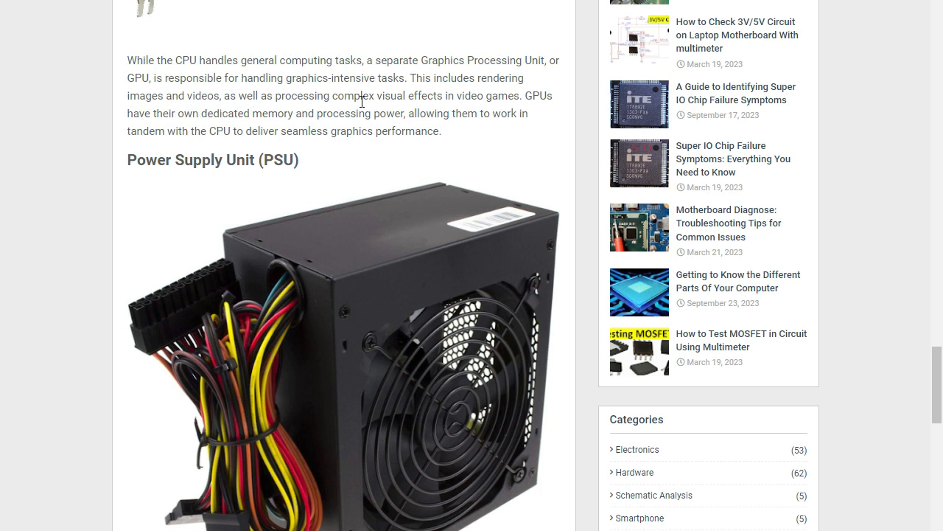
{"action": "mouse_move", "coordinate": [404, 97]}
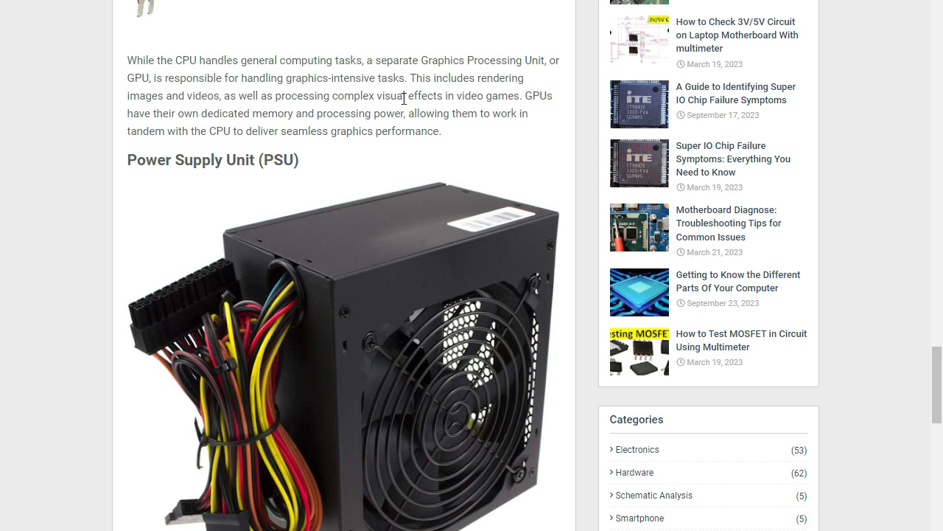
{"action": "mouse_move", "coordinate": [496, 109]}
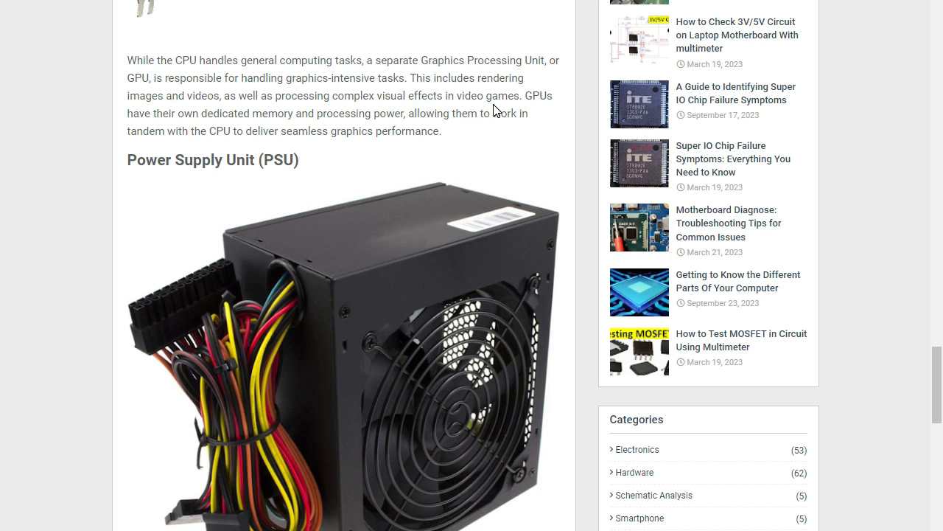
{"action": "mouse_move", "coordinate": [168, 125]}
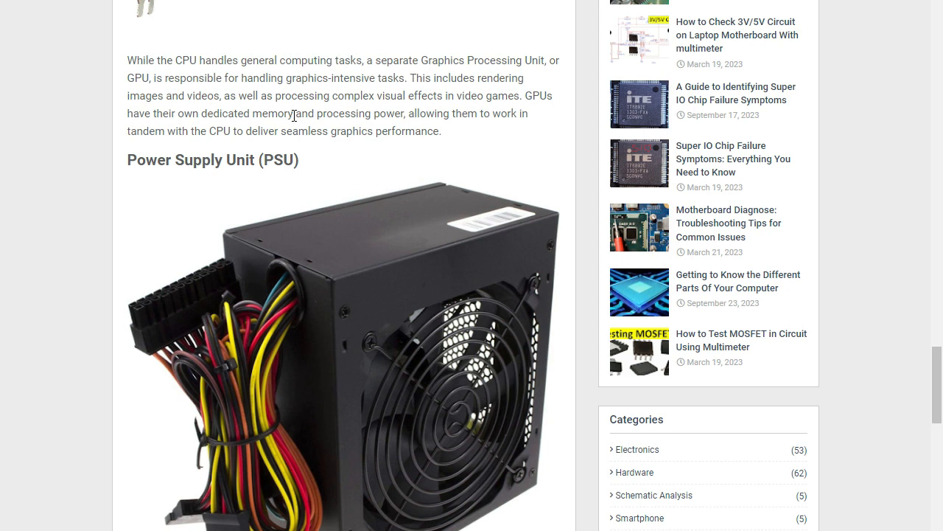
{"action": "mouse_move", "coordinate": [392, 118]}
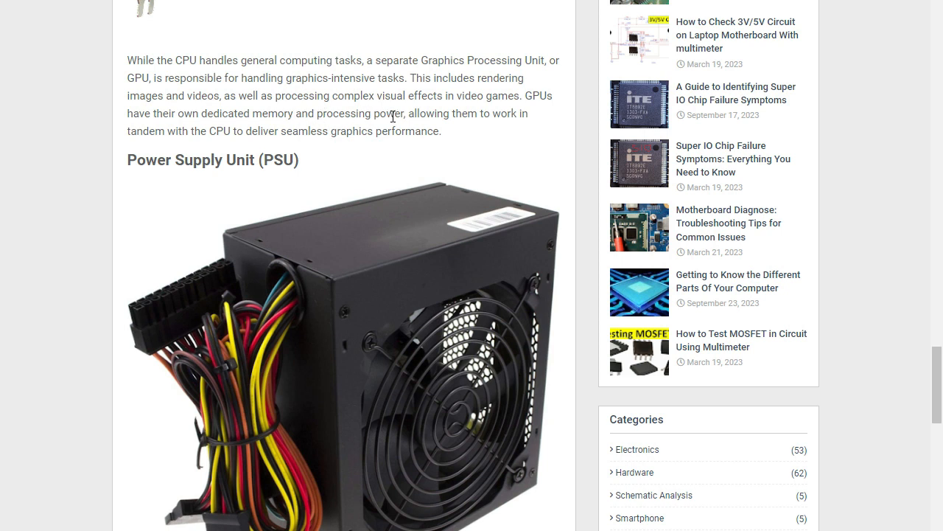
{"action": "mouse_move", "coordinate": [516, 127]}
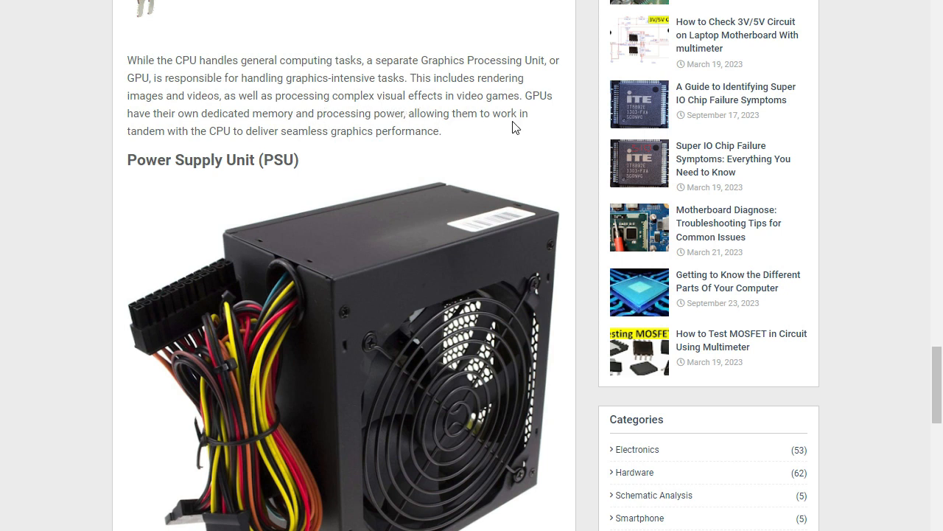
{"action": "mouse_move", "coordinate": [157, 137]}
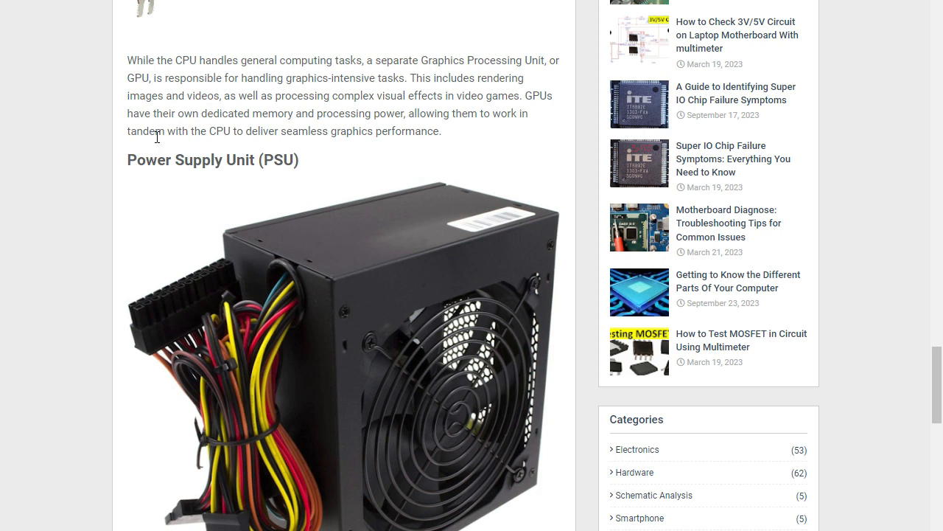
{"action": "mouse_move", "coordinate": [246, 155]}
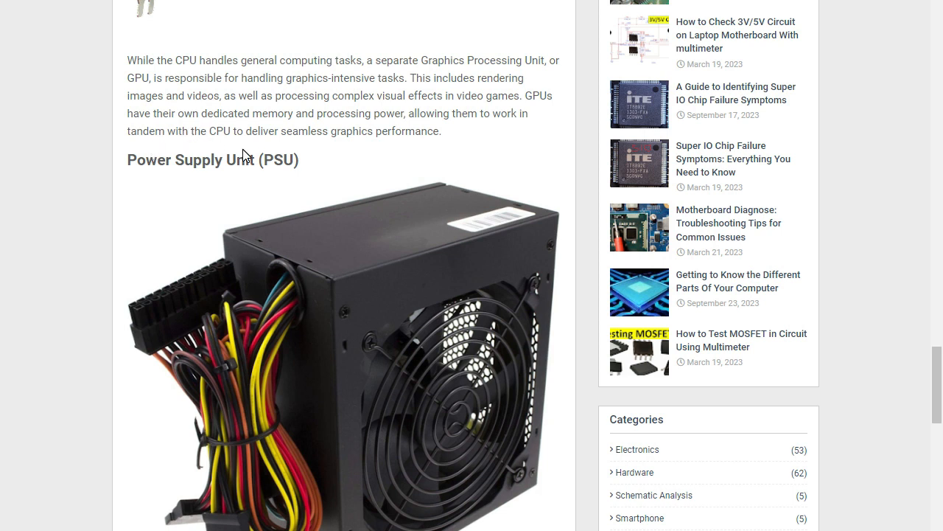
{"action": "mouse_move", "coordinate": [329, 152]}
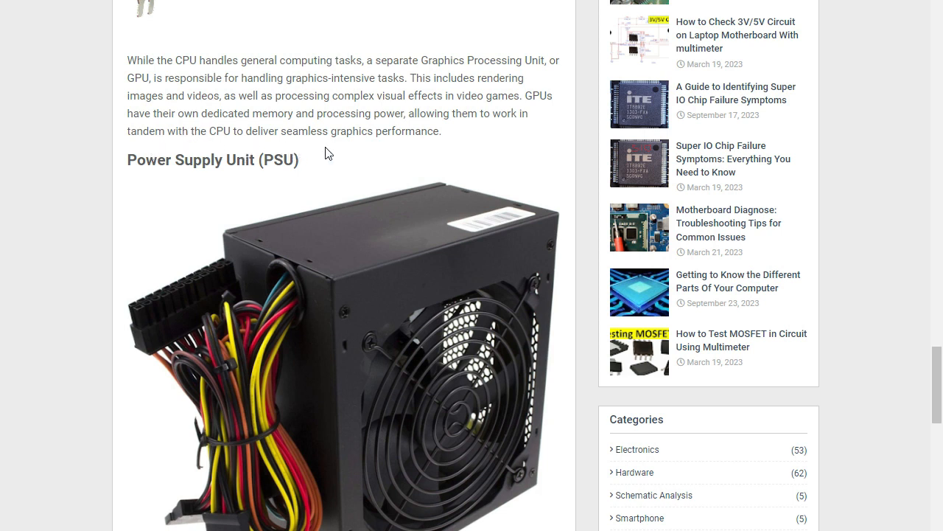
{"action": "scroll", "scroll_direction": "down", "scroll_amount": 3}
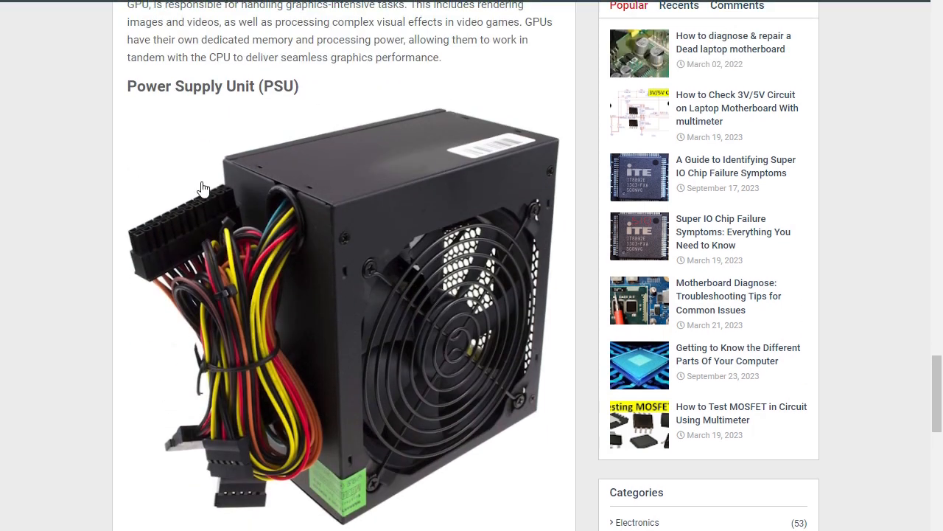
{"action": "mouse_move", "coordinate": [283, 88]}
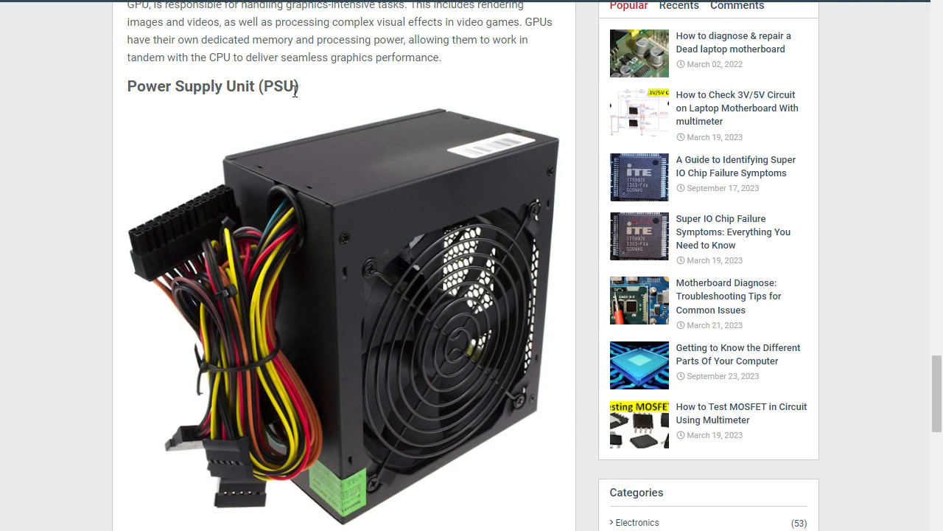
{"action": "scroll", "scroll_direction": "down", "scroll_amount": 3}
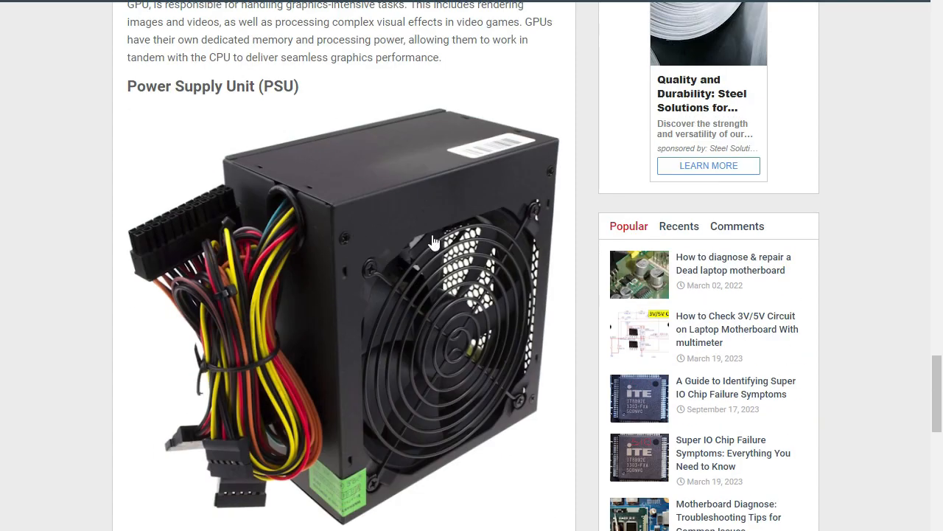
{"action": "mouse_move", "coordinate": [342, 312]}
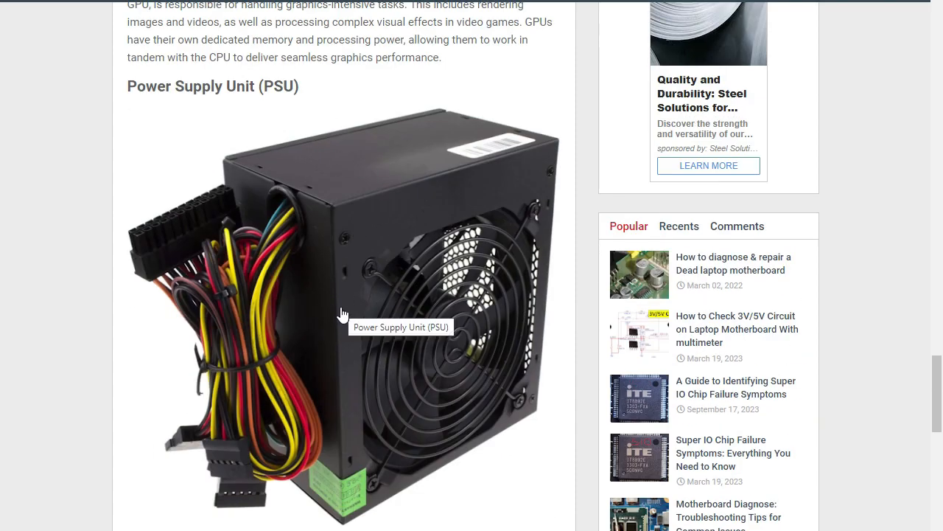
{"action": "scroll", "scroll_direction": "down", "scroll_amount": 3}
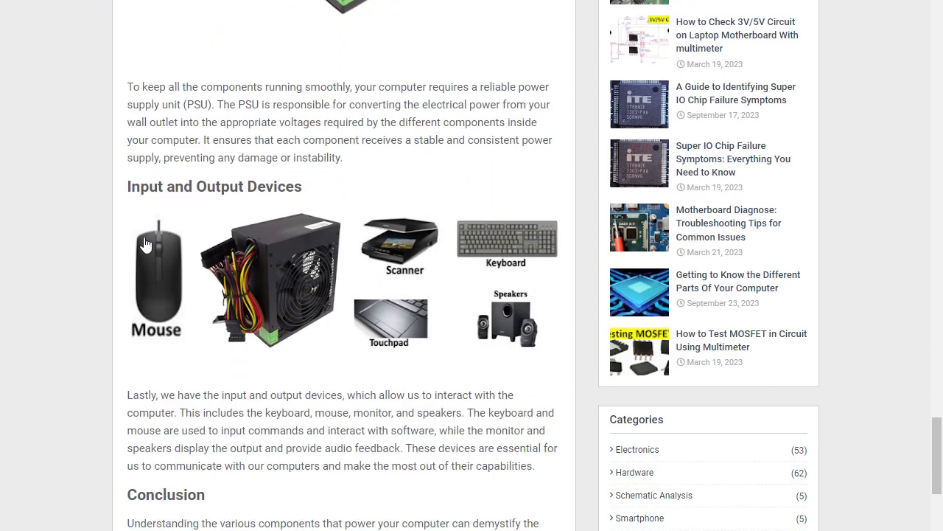
{"action": "scroll", "scroll_direction": "down", "scroll_amount": 3}
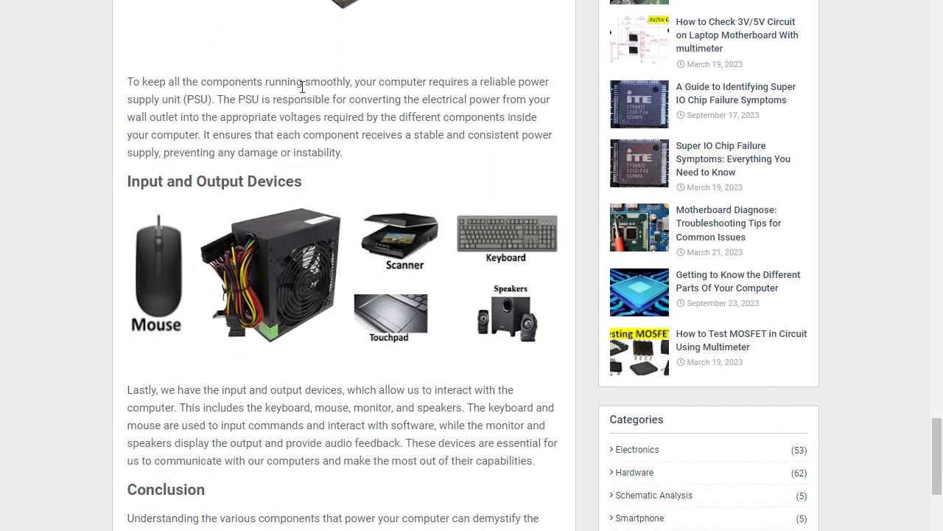
{"action": "mouse_move", "coordinate": [379, 85]}
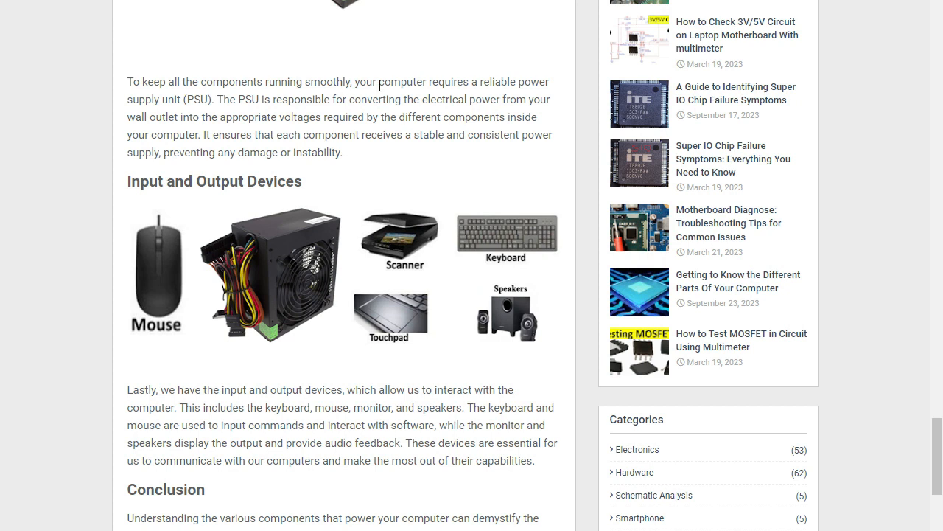
{"action": "mouse_move", "coordinate": [509, 85]}
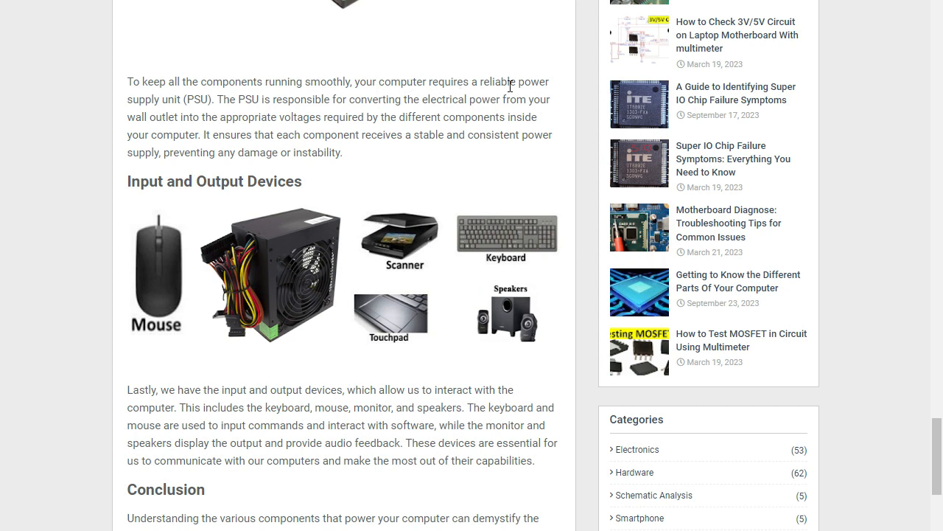
{"action": "mouse_move", "coordinate": [247, 100]}
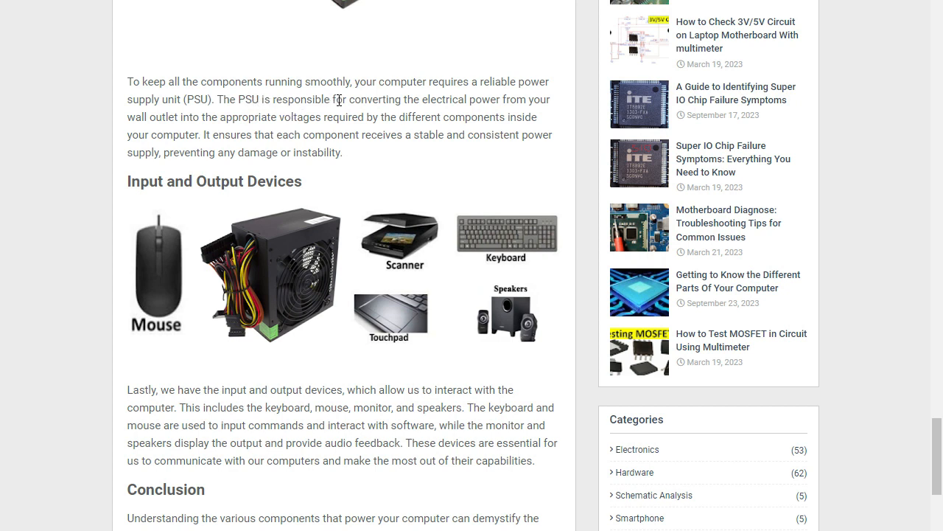
{"action": "mouse_move", "coordinate": [488, 112]}
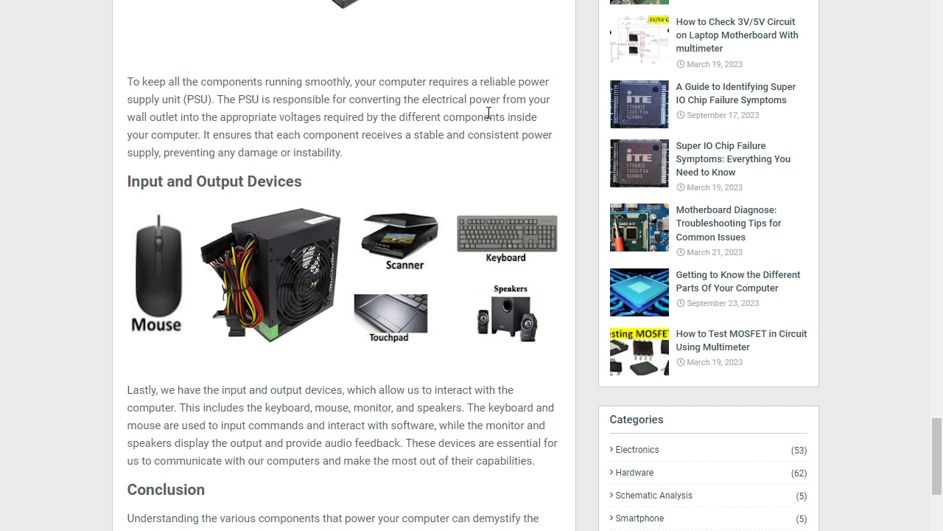
{"action": "mouse_move", "coordinate": [168, 119]}
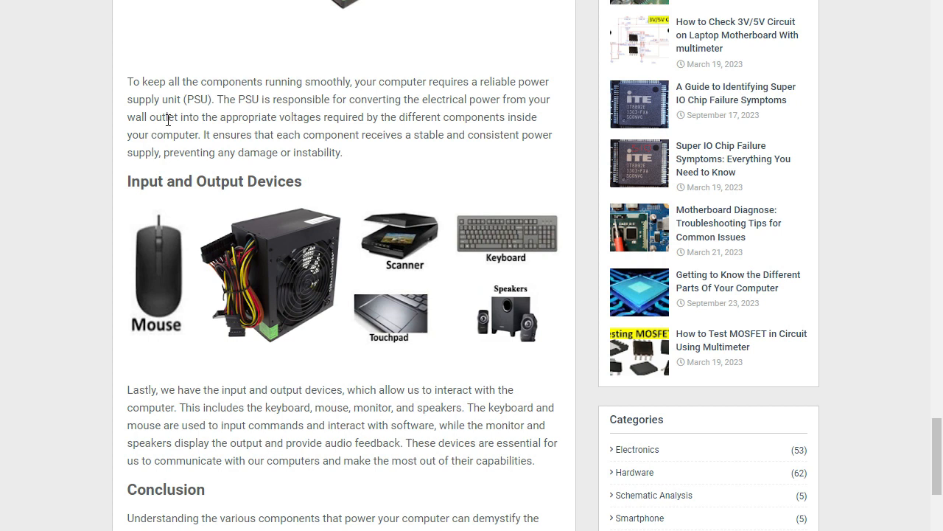
{"action": "mouse_move", "coordinate": [316, 119]}
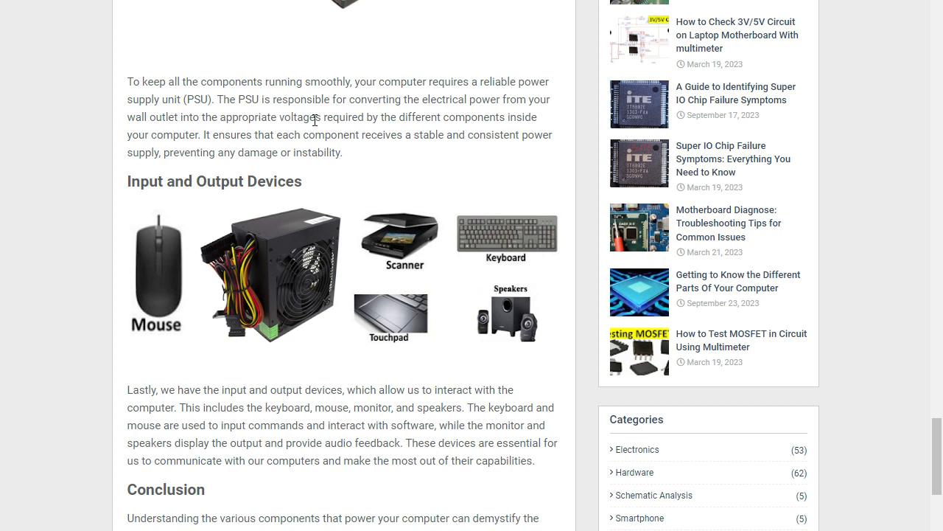
{"action": "mouse_move", "coordinate": [367, 116]}
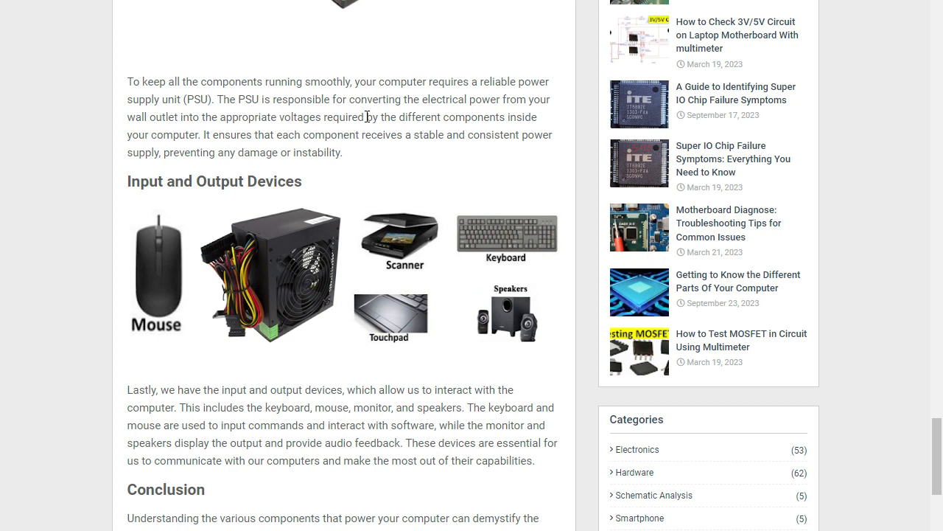
{"action": "mouse_move", "coordinate": [93, 180]}
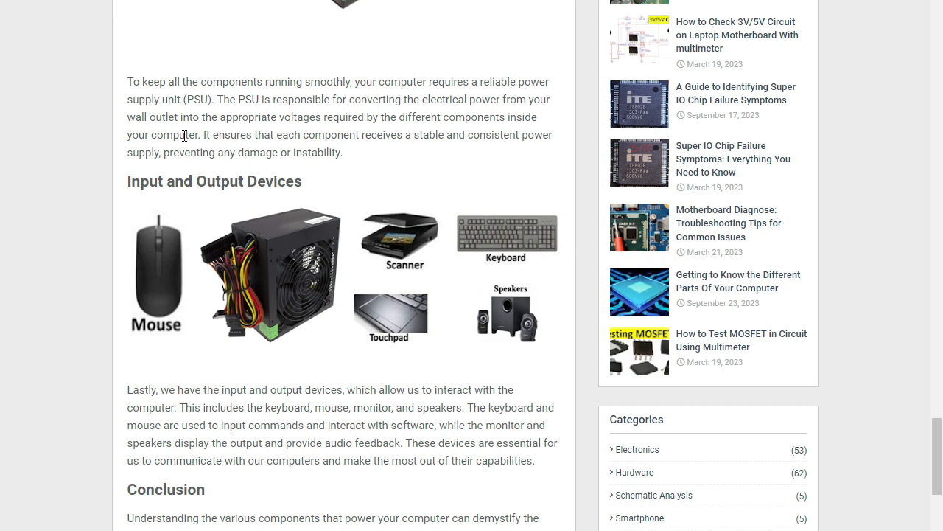
{"action": "mouse_move", "coordinate": [192, 148]}
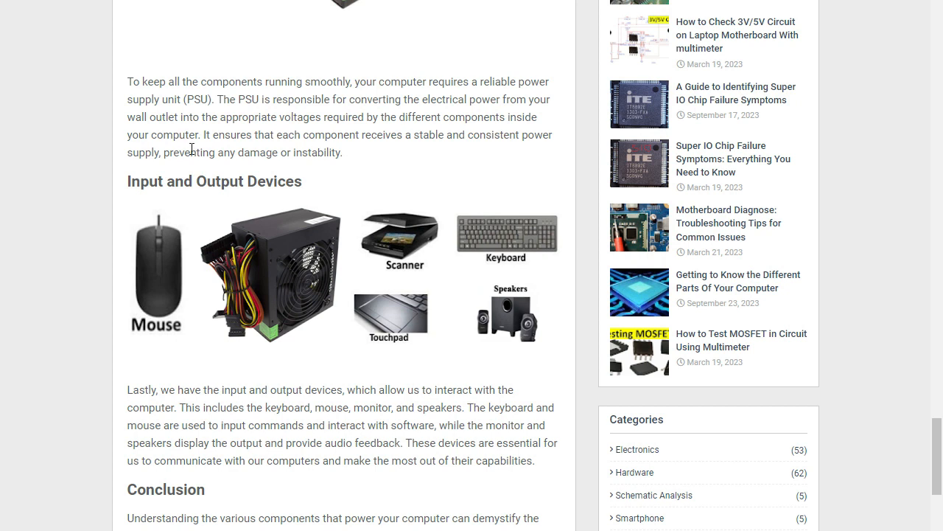
{"action": "mouse_move", "coordinate": [286, 140]}
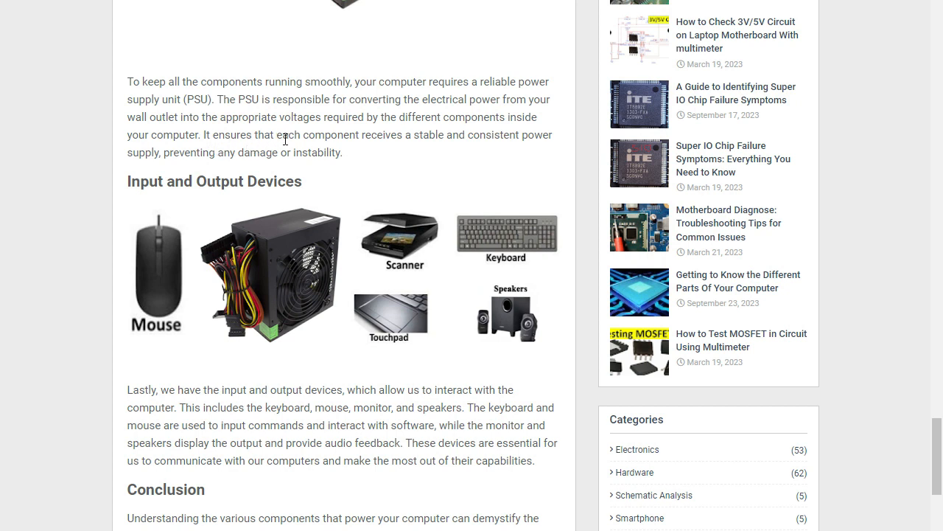
{"action": "mouse_move", "coordinate": [407, 142]}
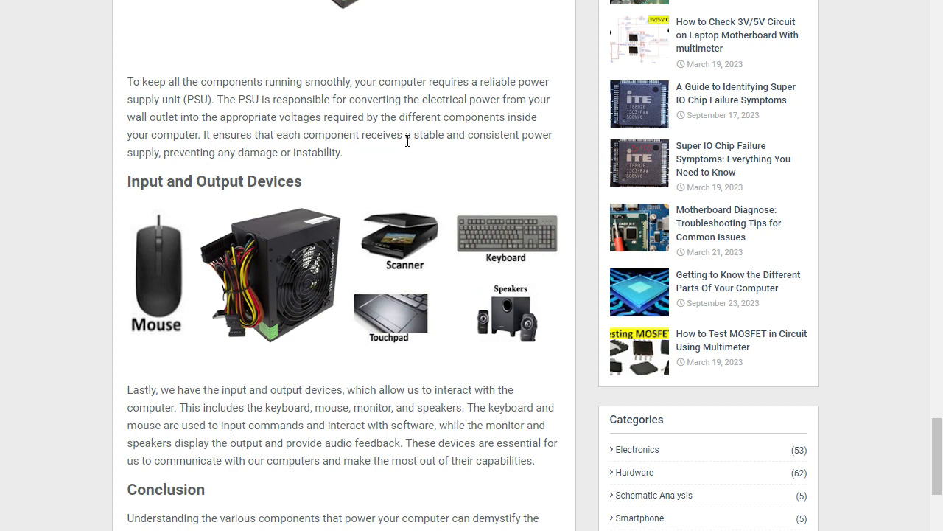
{"action": "mouse_move", "coordinate": [551, 149]}
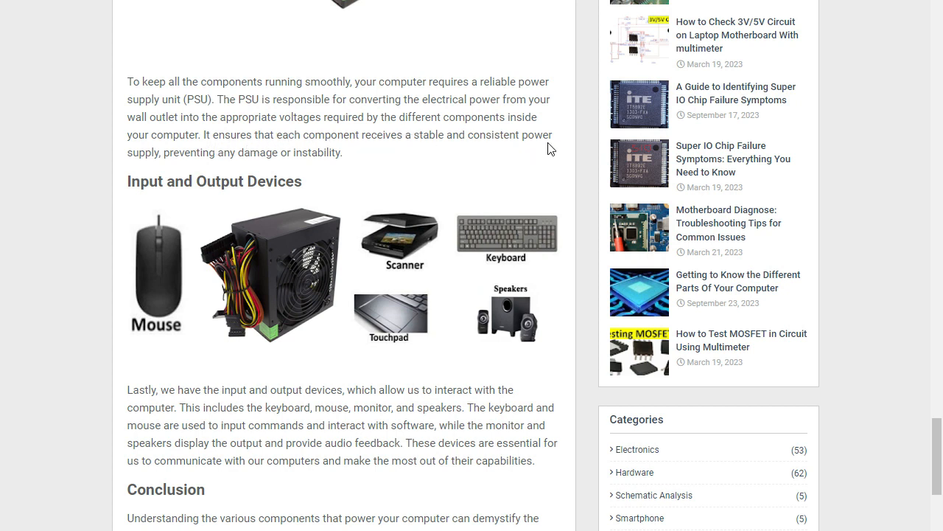
{"action": "mouse_move", "coordinate": [173, 165]}
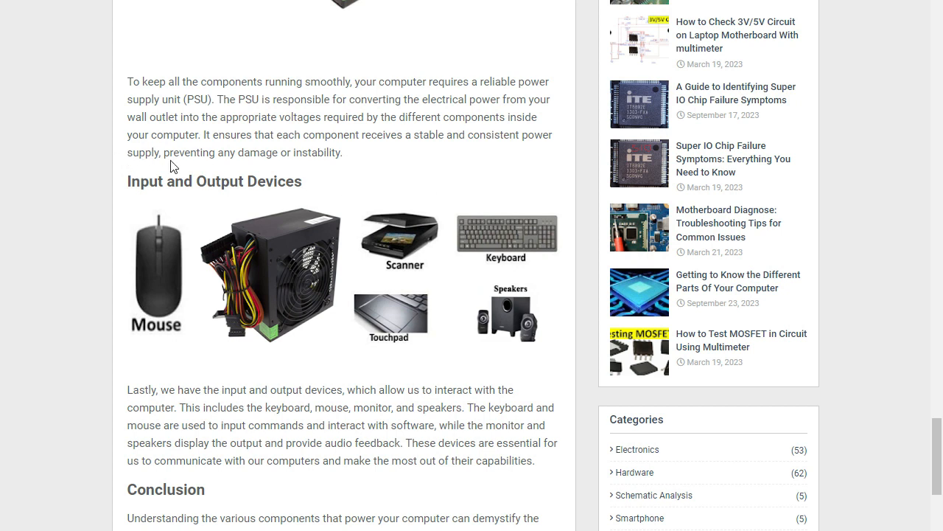
{"action": "mouse_move", "coordinate": [301, 156]}
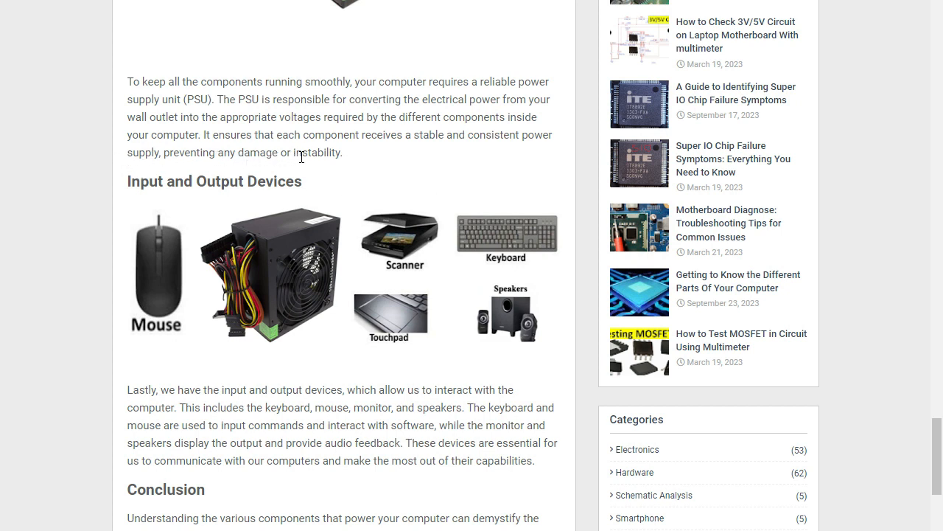
{"action": "mouse_move", "coordinate": [321, 174]}
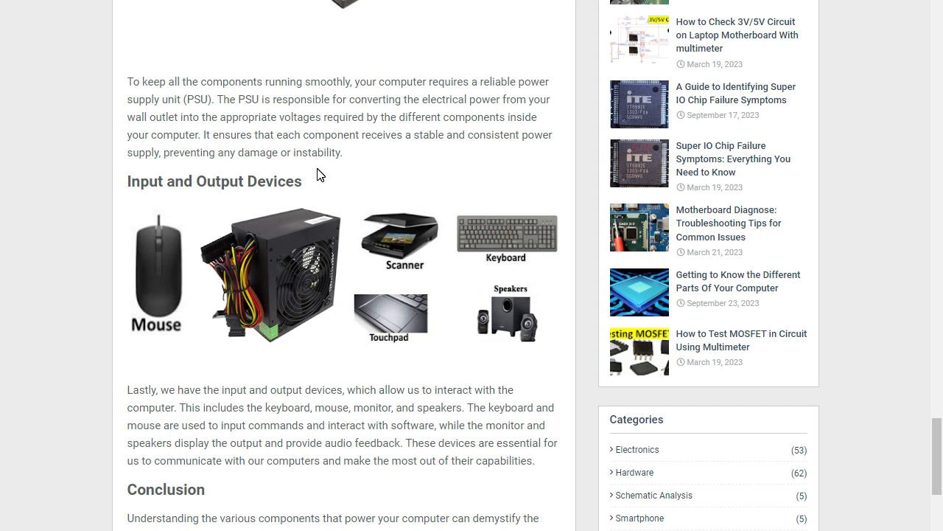
{"action": "mouse_move", "coordinate": [176, 197]}
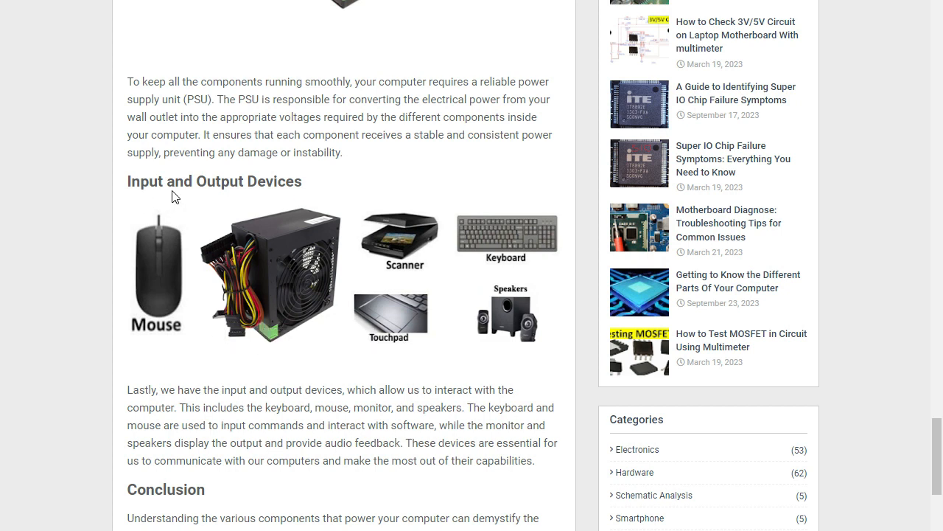
{"action": "mouse_move", "coordinate": [360, 322]}
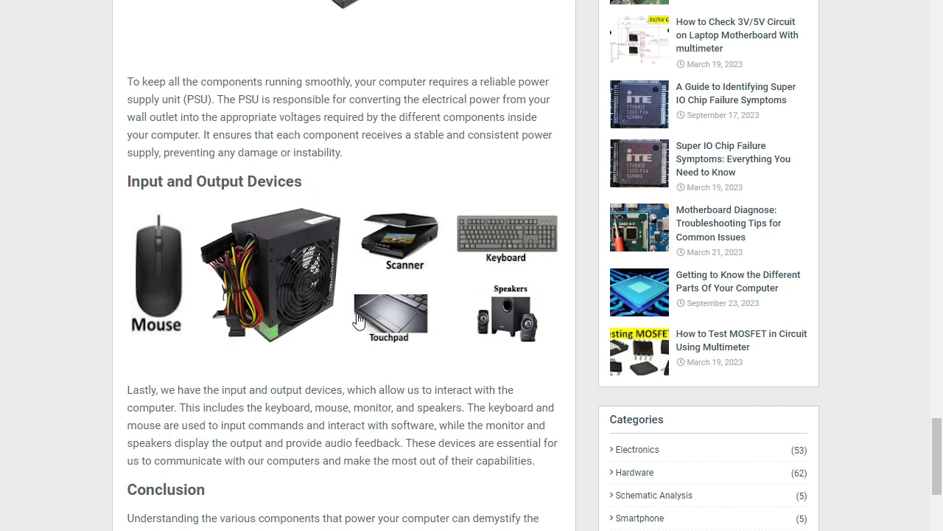
{"action": "mouse_move", "coordinate": [161, 289]}
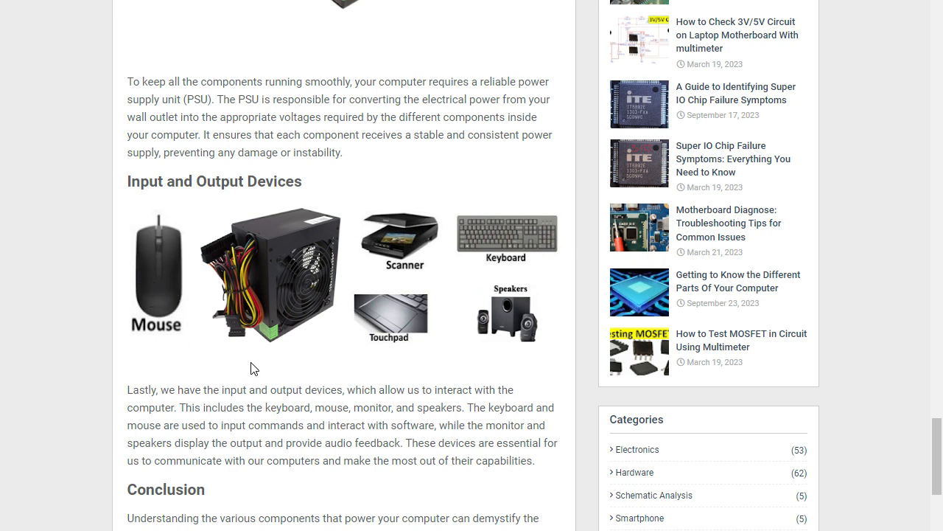
{"action": "mouse_move", "coordinate": [397, 236]}
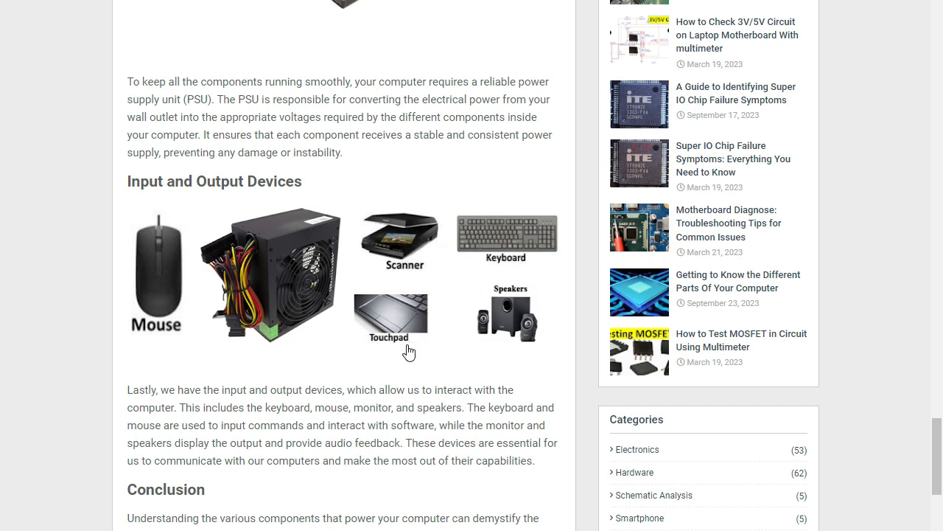
{"action": "mouse_move", "coordinate": [496, 325]}
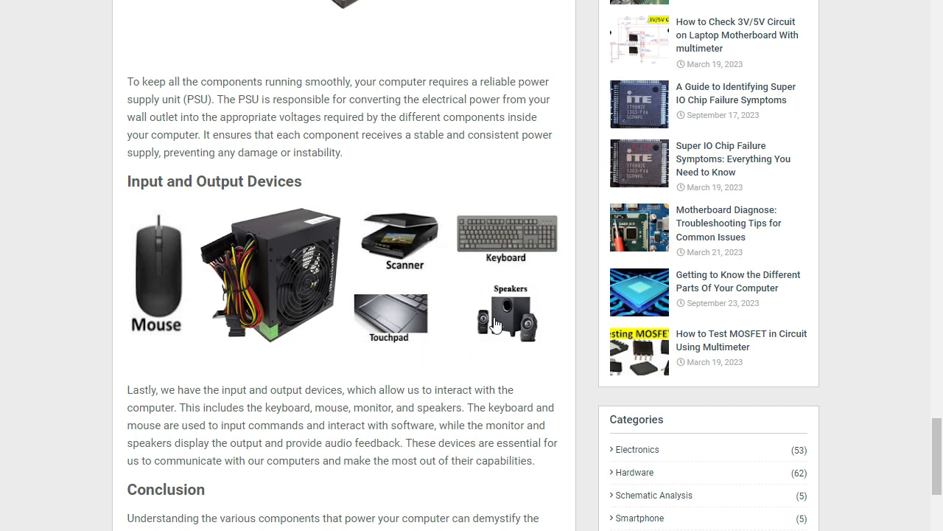
{"action": "mouse_move", "coordinate": [514, 321]}
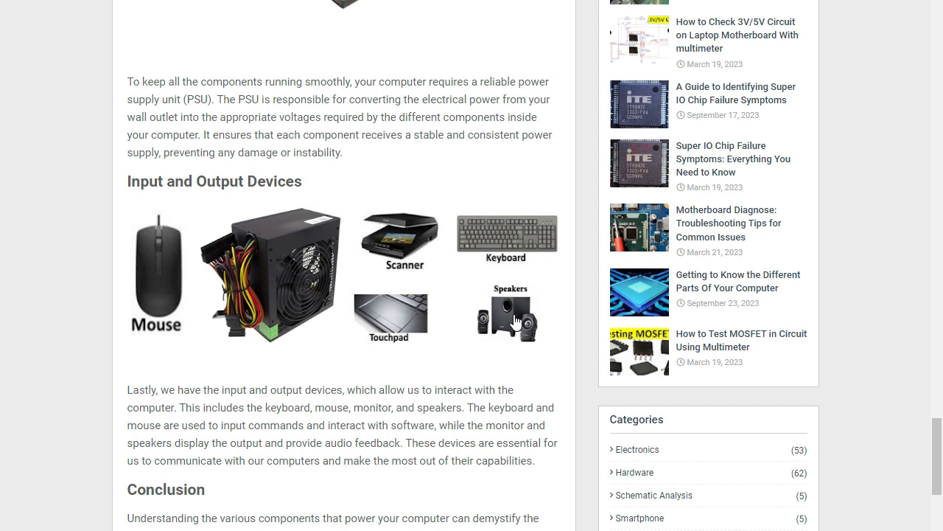
{"action": "mouse_move", "coordinate": [401, 315]}
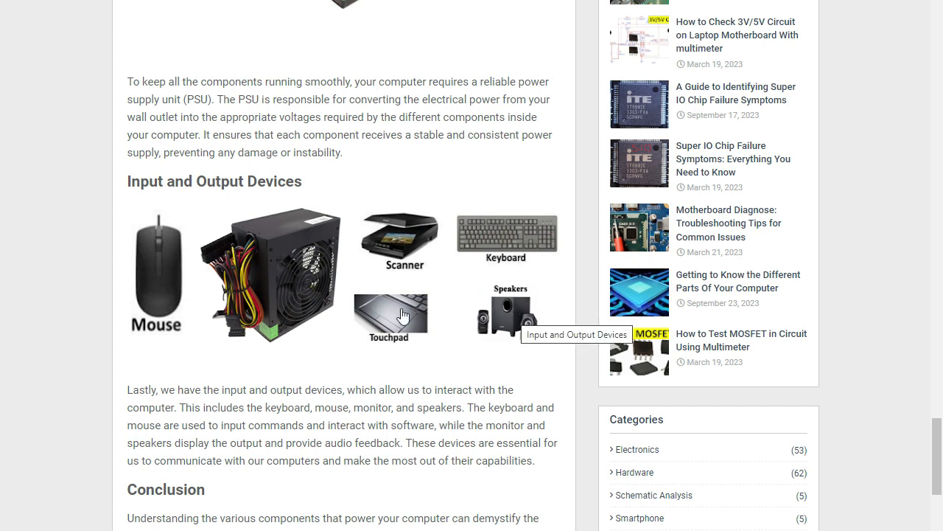
{"action": "scroll", "scroll_direction": "down", "scroll_amount": 3}
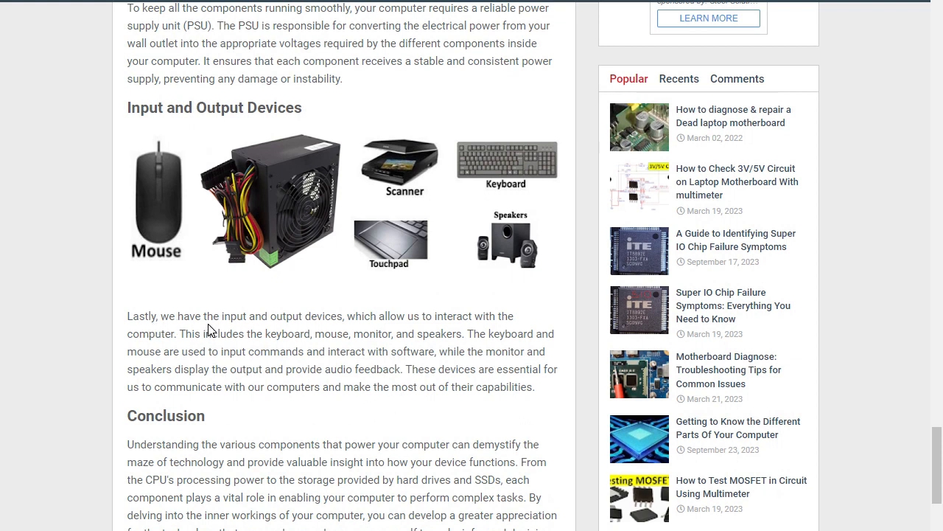
{"action": "mouse_move", "coordinate": [383, 348]}
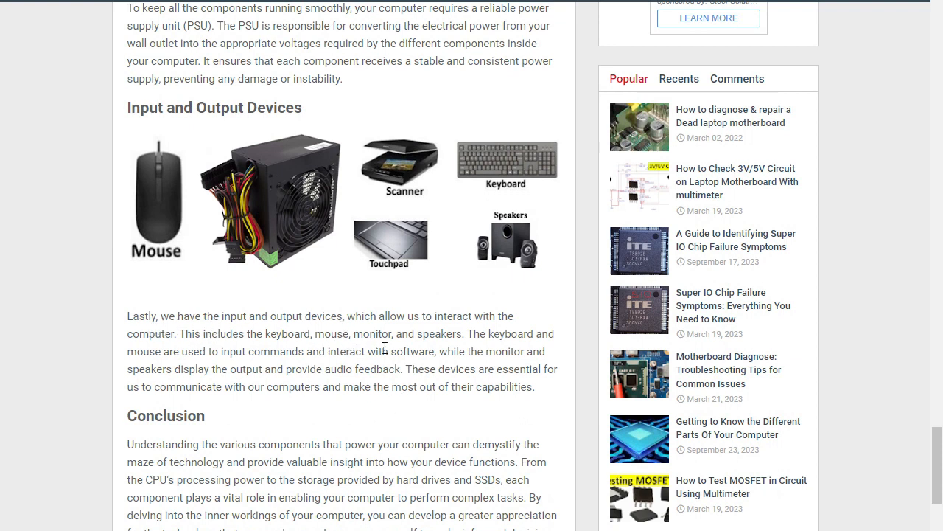
{"action": "mouse_move", "coordinate": [420, 329]}
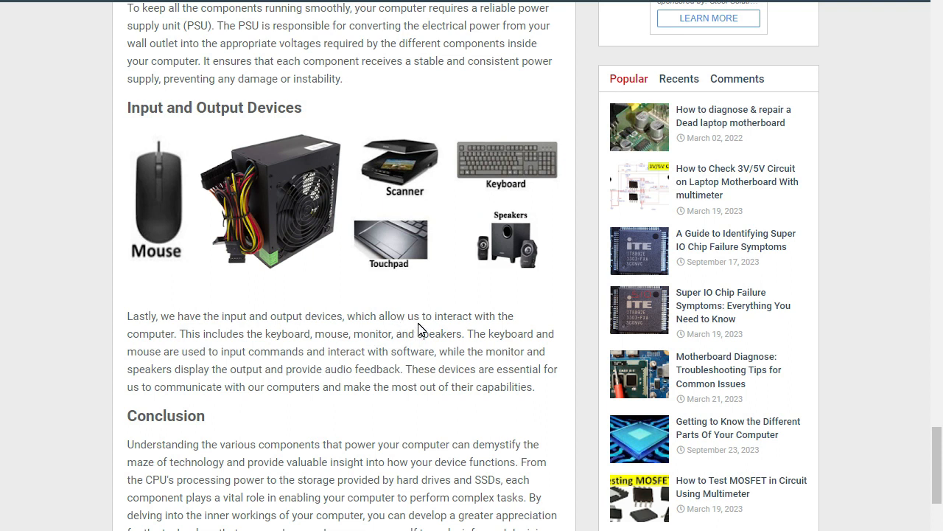
{"action": "mouse_move", "coordinate": [396, 355]}
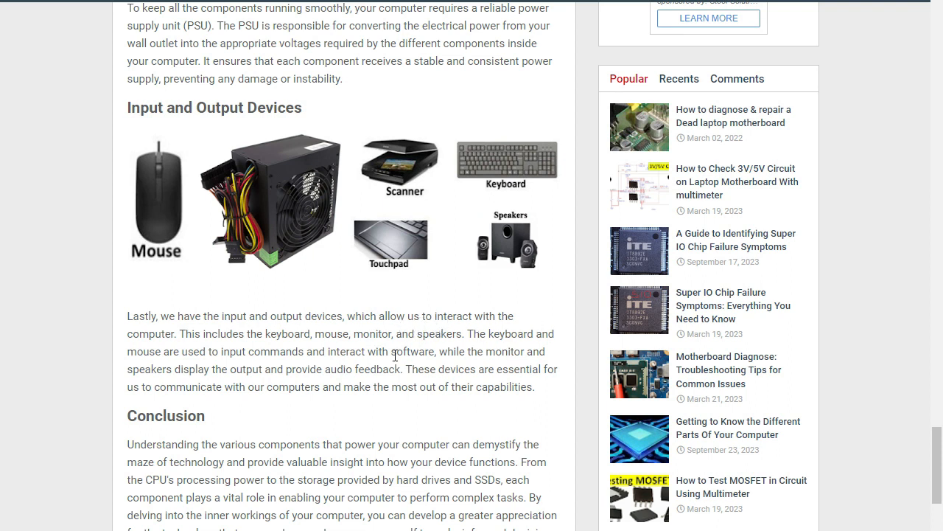
{"action": "mouse_move", "coordinate": [254, 338]}
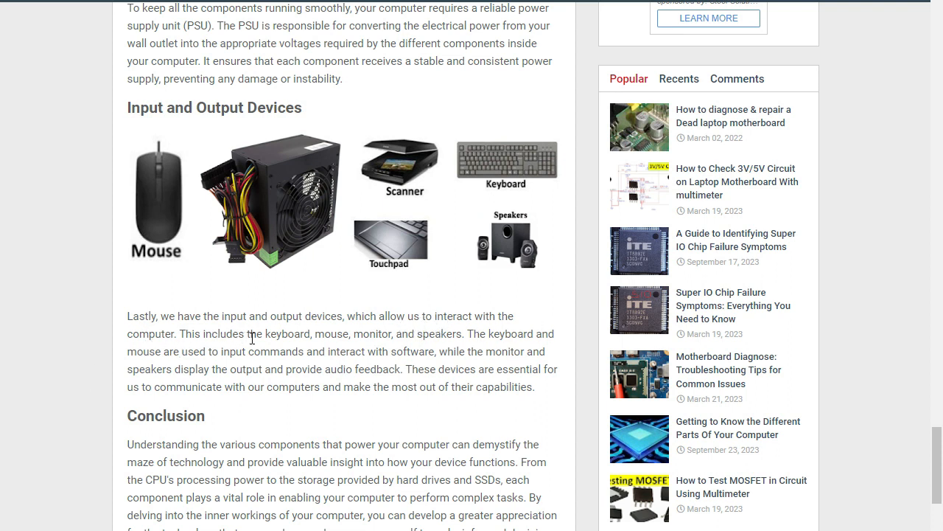
{"action": "mouse_move", "coordinate": [380, 333]}
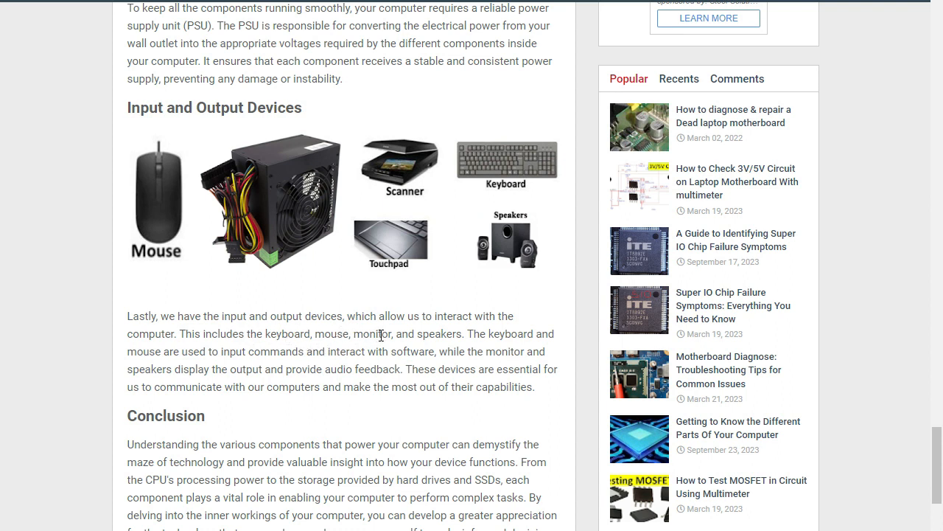
{"action": "mouse_move", "coordinate": [420, 376]}
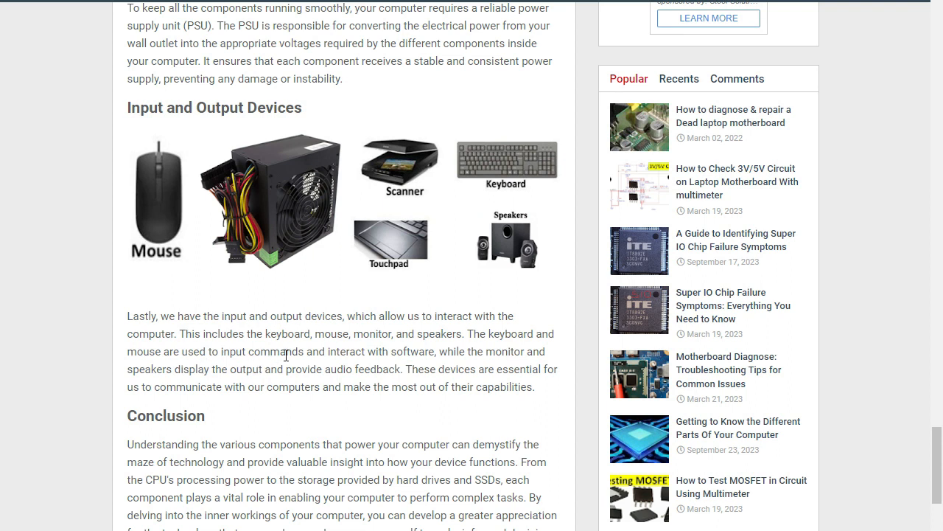
{"action": "mouse_move", "coordinate": [431, 356]}
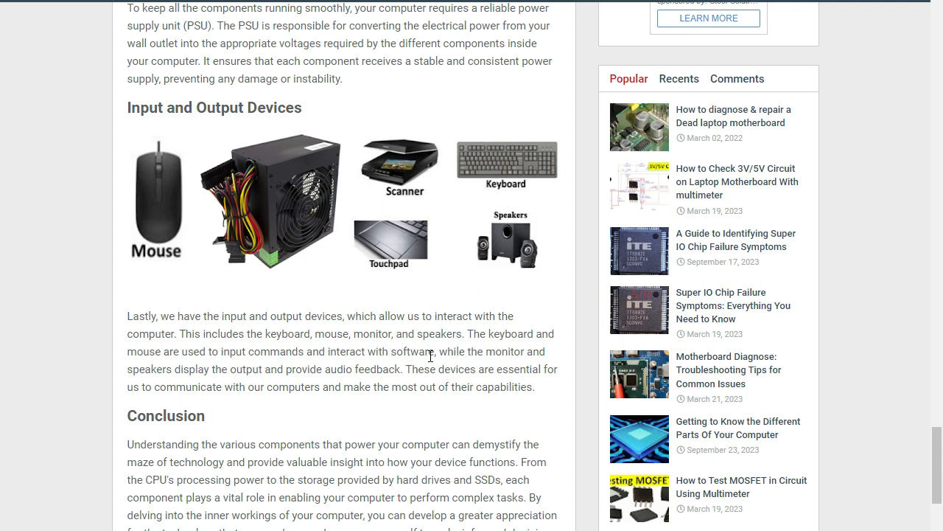
{"action": "mouse_move", "coordinate": [283, 371]}
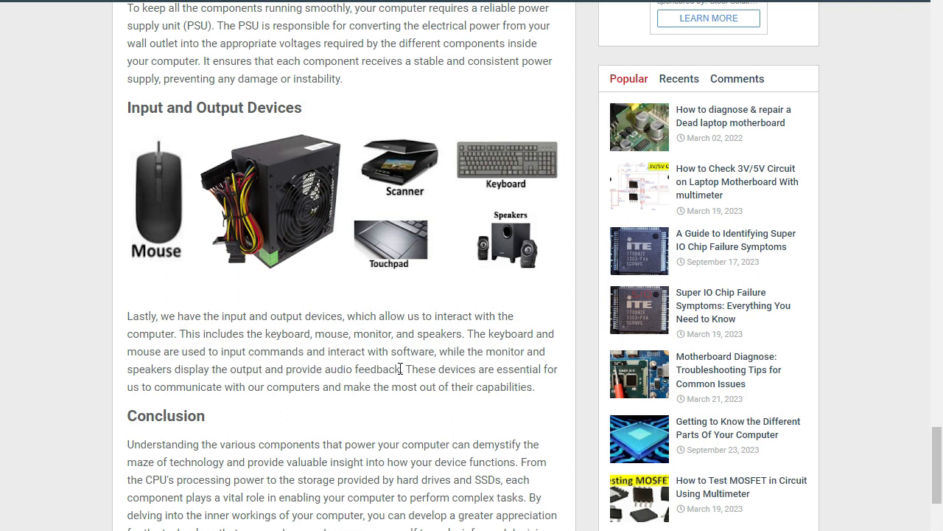
{"action": "mouse_move", "coordinate": [574, 380]}
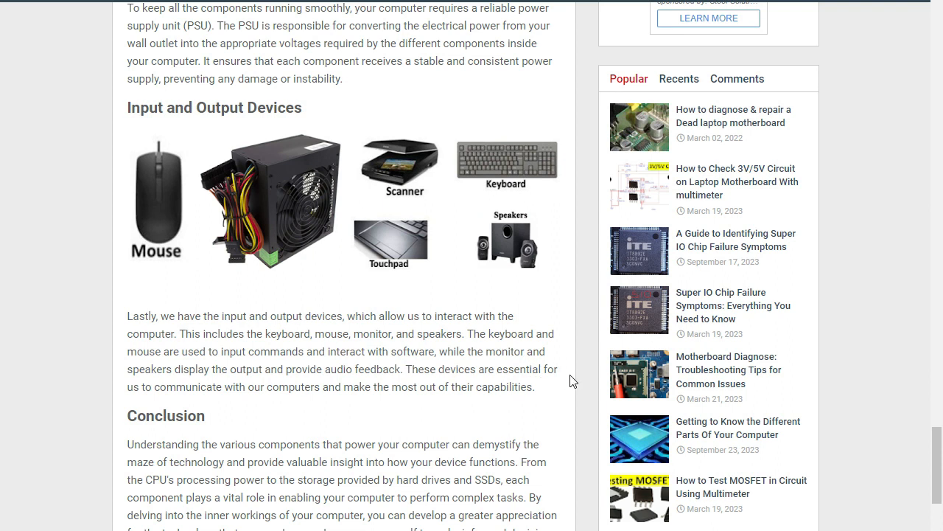
{"action": "mouse_move", "coordinate": [248, 406]}
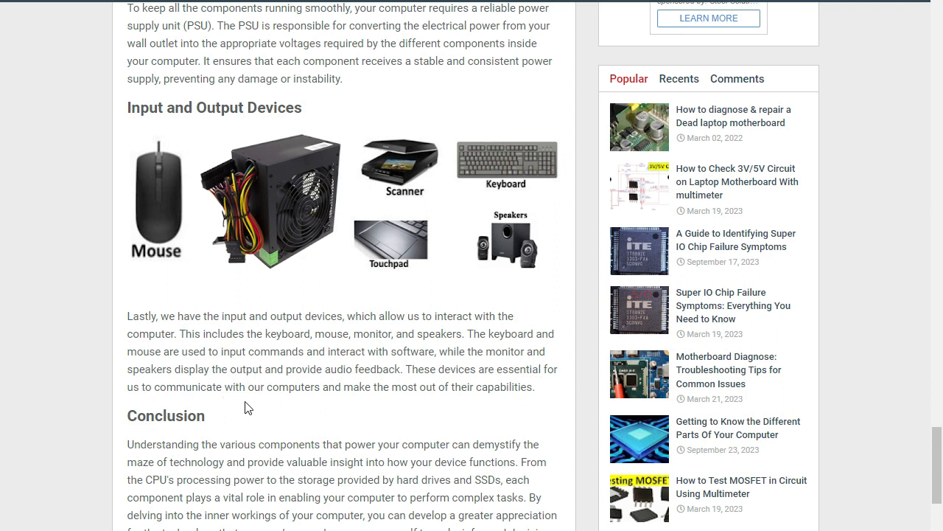
{"action": "mouse_move", "coordinate": [351, 391]}
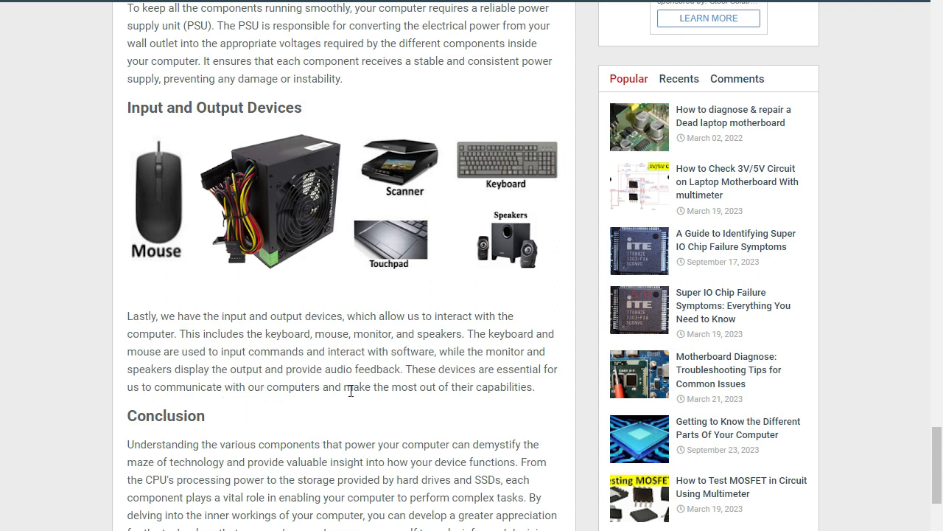
{"action": "mouse_move", "coordinate": [510, 401]}
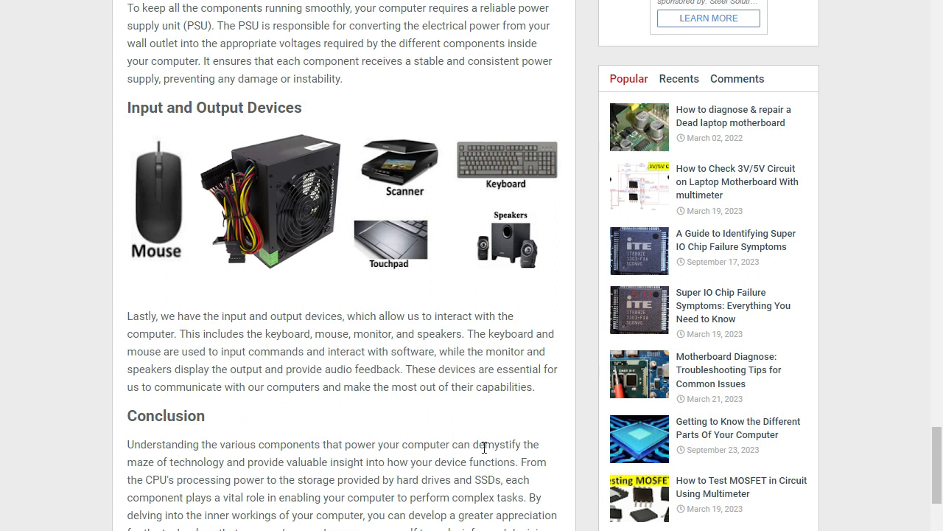
{"action": "mouse_move", "coordinate": [177, 513]}
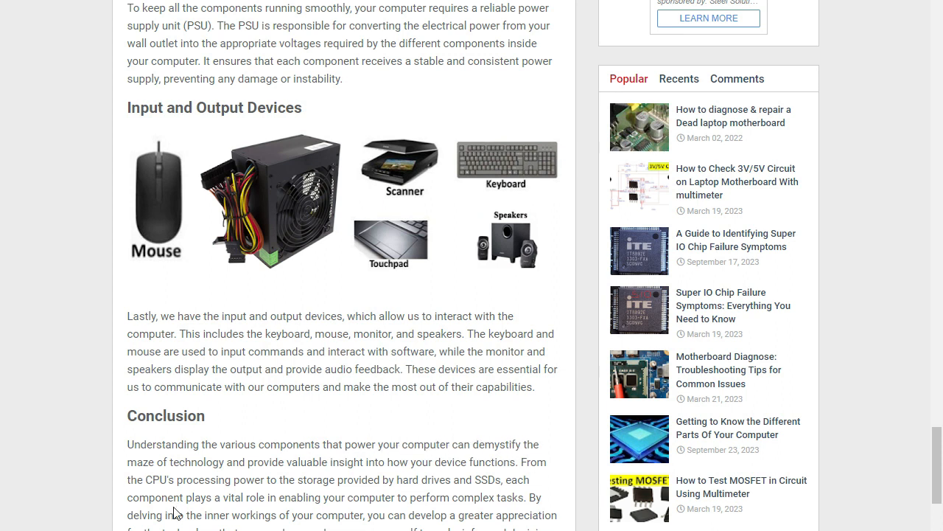
{"action": "mouse_move", "coordinate": [277, 475]}
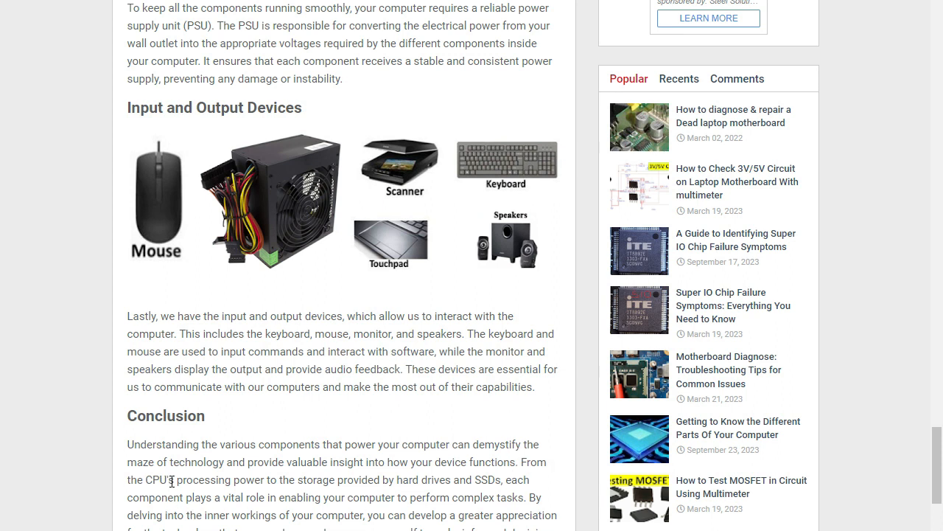
{"action": "mouse_move", "coordinate": [351, 486]}
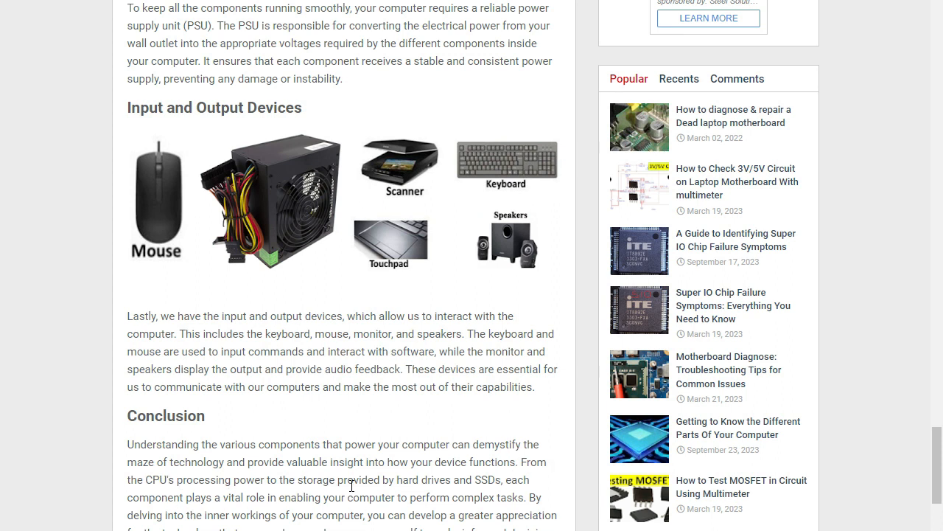
{"action": "mouse_move", "coordinate": [481, 485]}
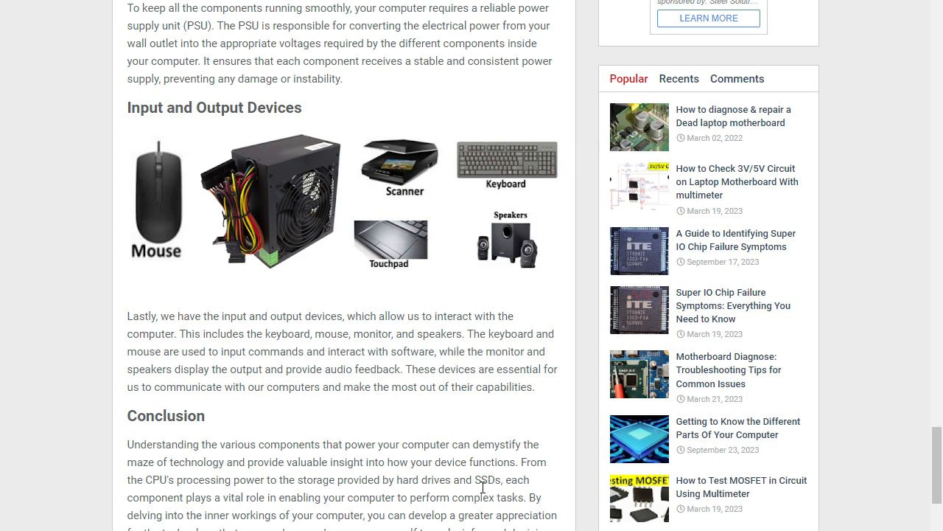
{"action": "mouse_move", "coordinate": [198, 502]}
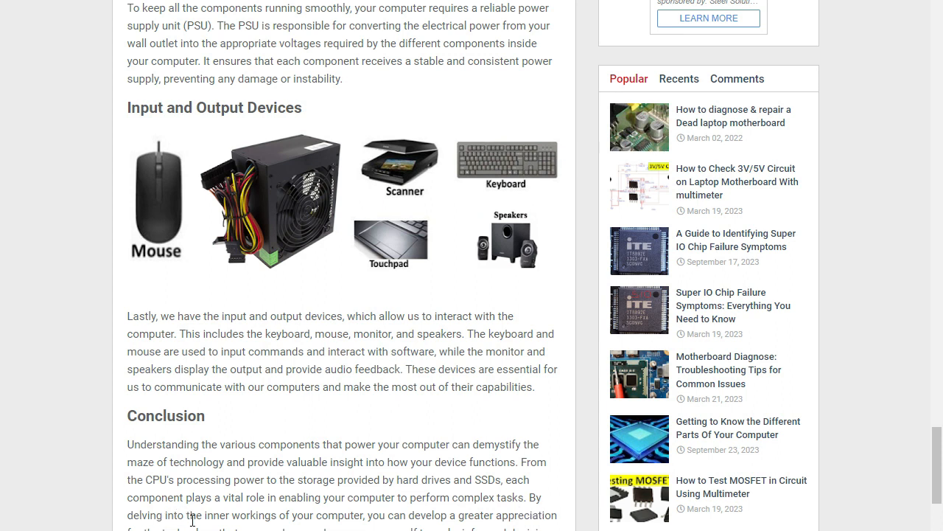
{"action": "mouse_move", "coordinate": [286, 515]}
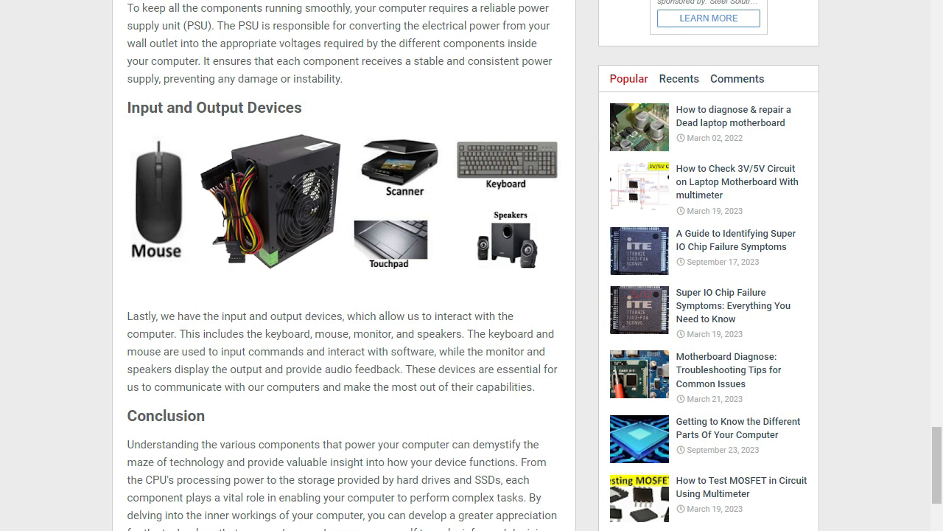
{"action": "mouse_move", "coordinate": [363, 376]}
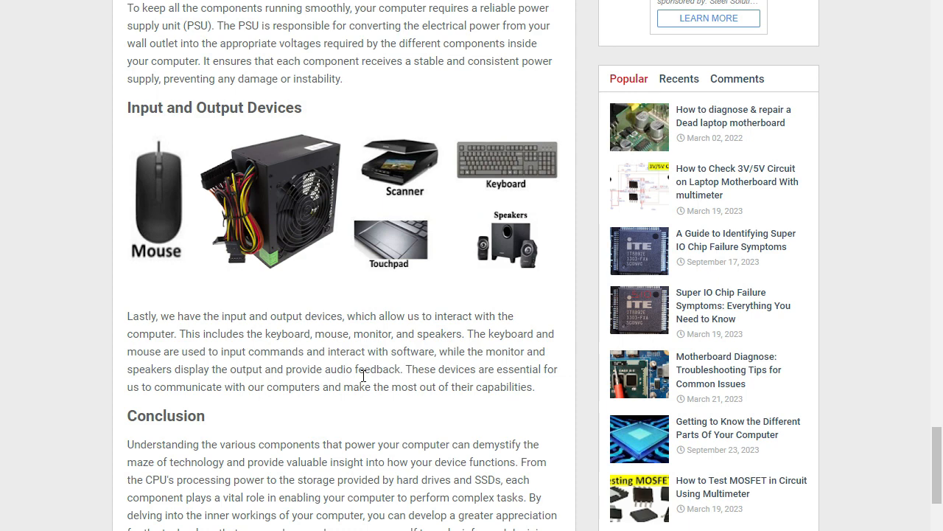
{"action": "scroll", "scroll_direction": "up", "scroll_amount": 3}
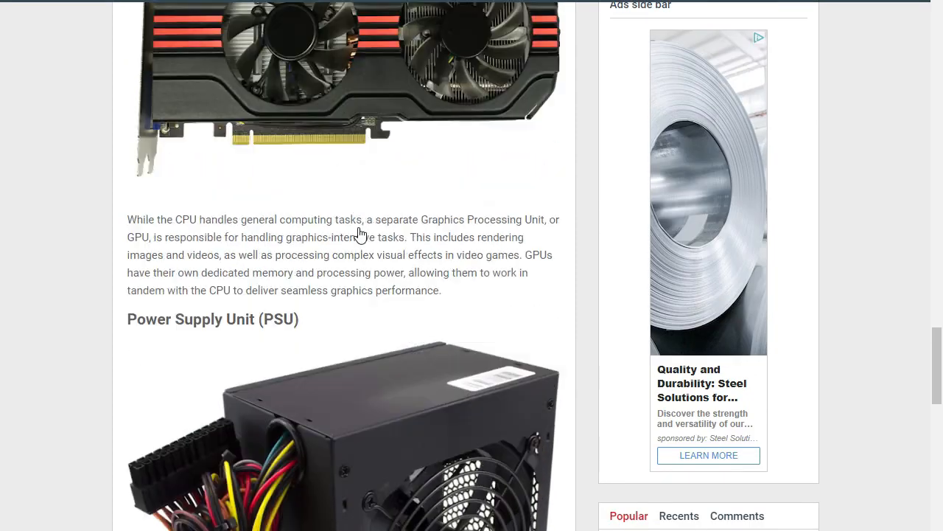
{"action": "scroll", "scroll_direction": "down", "scroll_amount": 3}
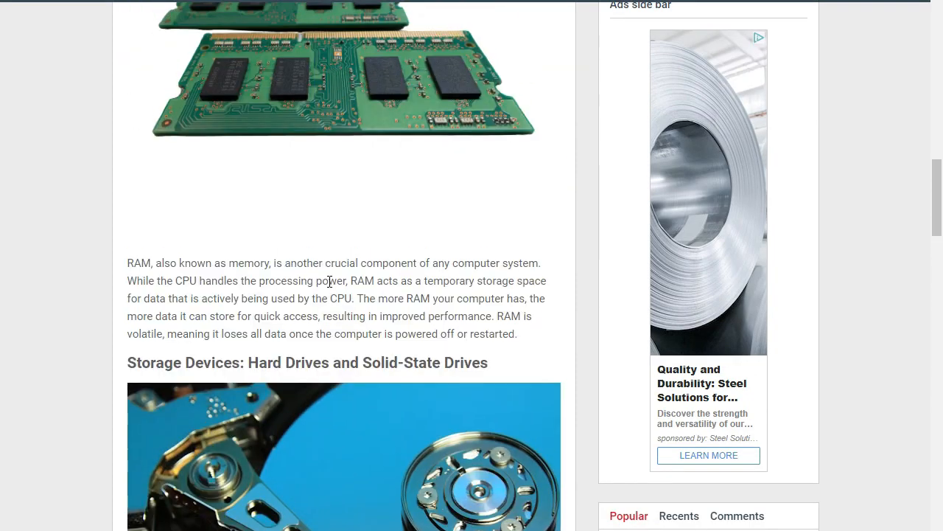
{"action": "scroll", "scroll_direction": "up", "scroll_amount": 3}
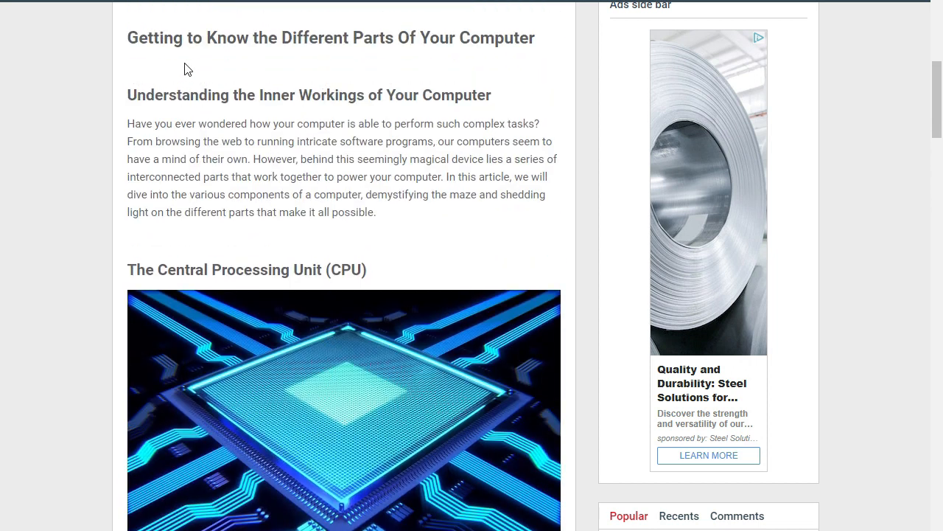
{"action": "mouse_move", "coordinate": [331, 76]}
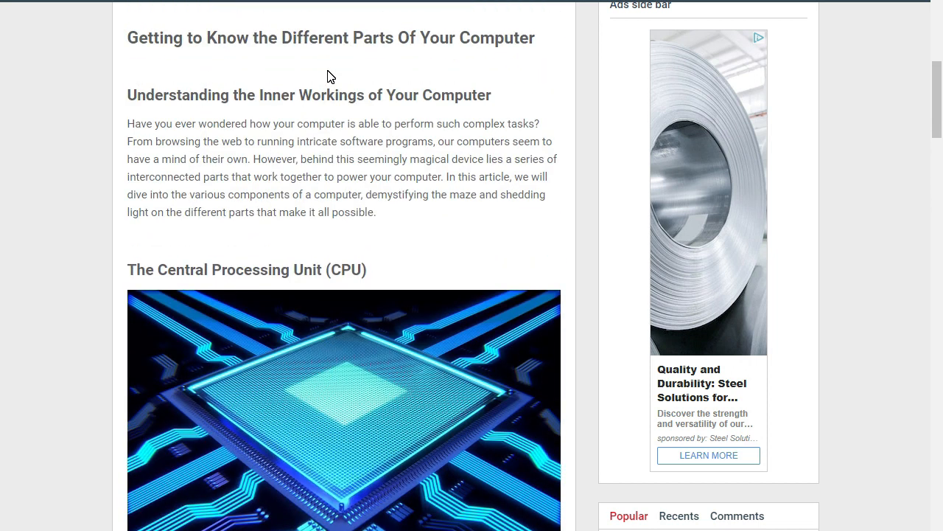